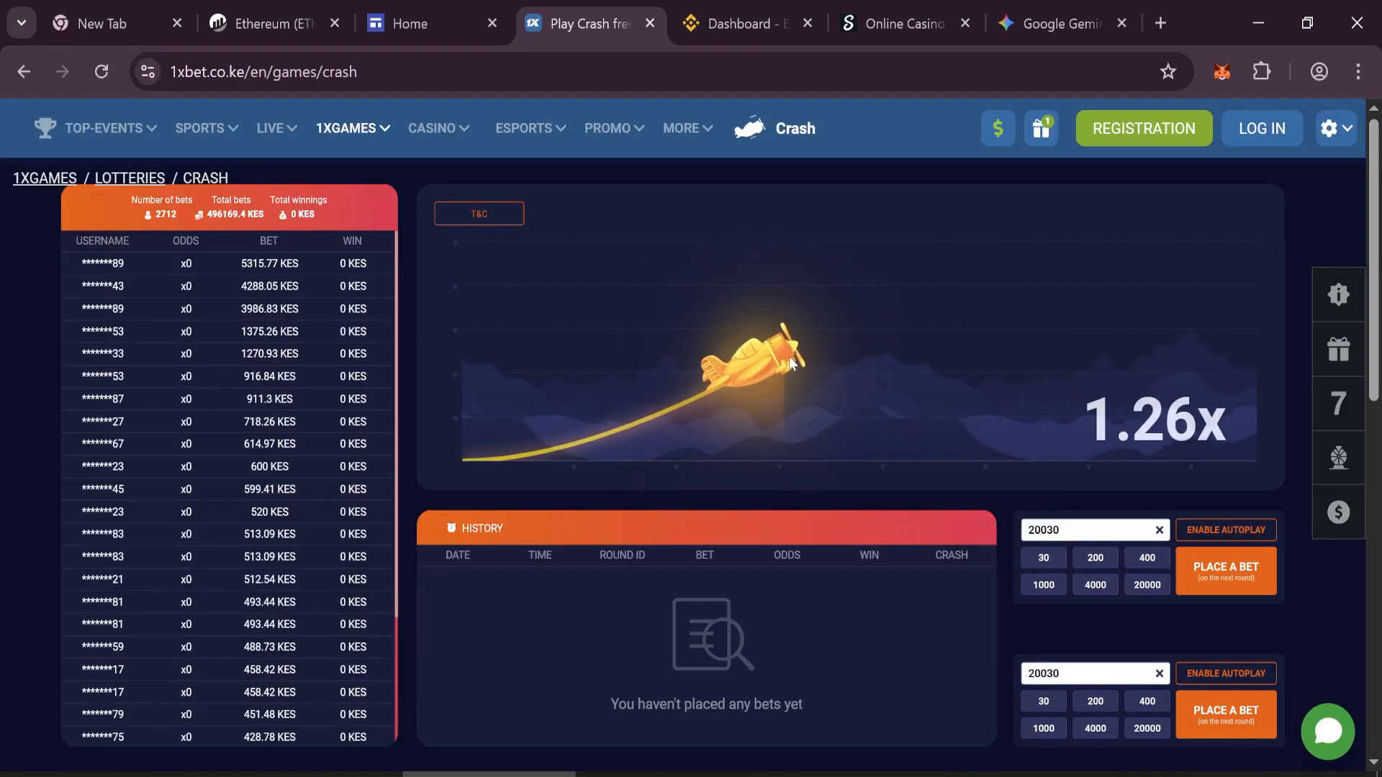
mouse_move(886, 137)
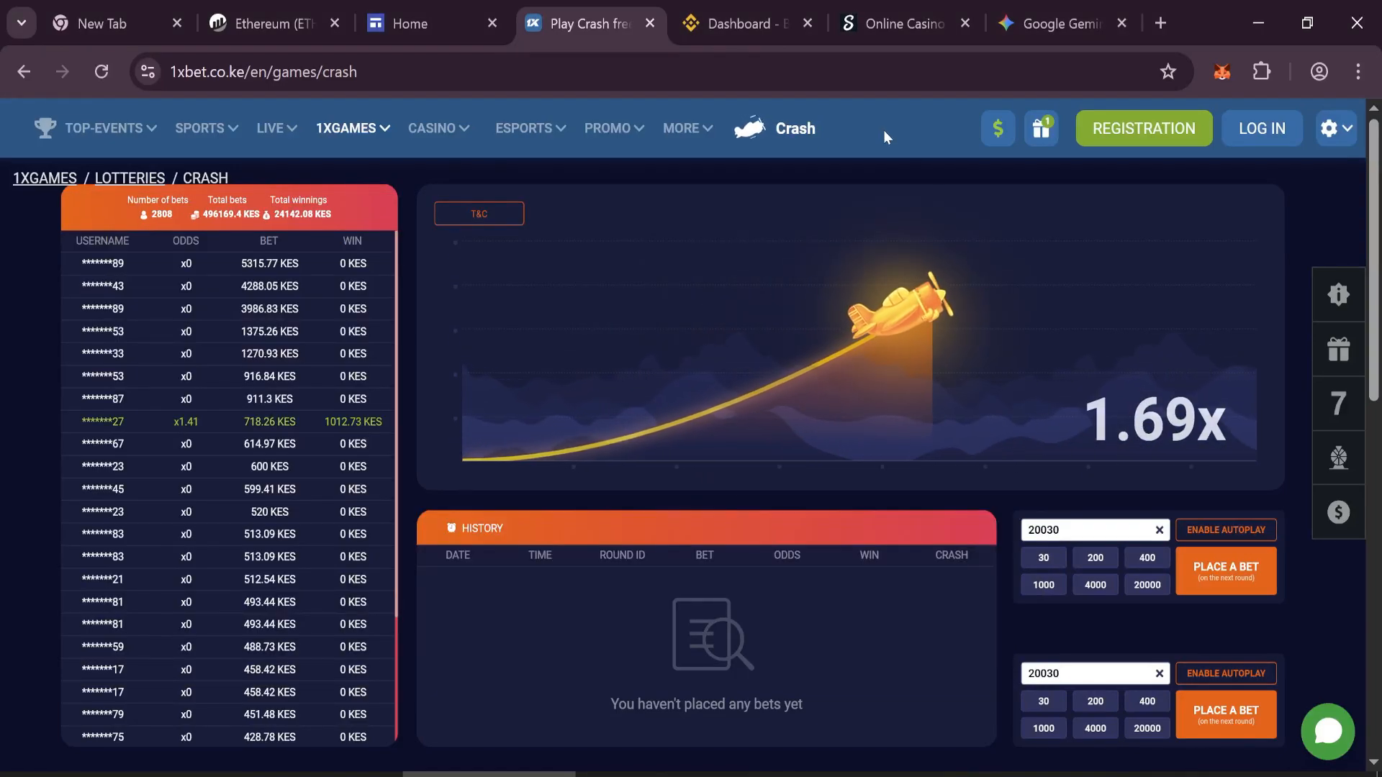
- Switch from the crash game page to the Binance dashboard showing the estimated balance
left_click(744, 23)
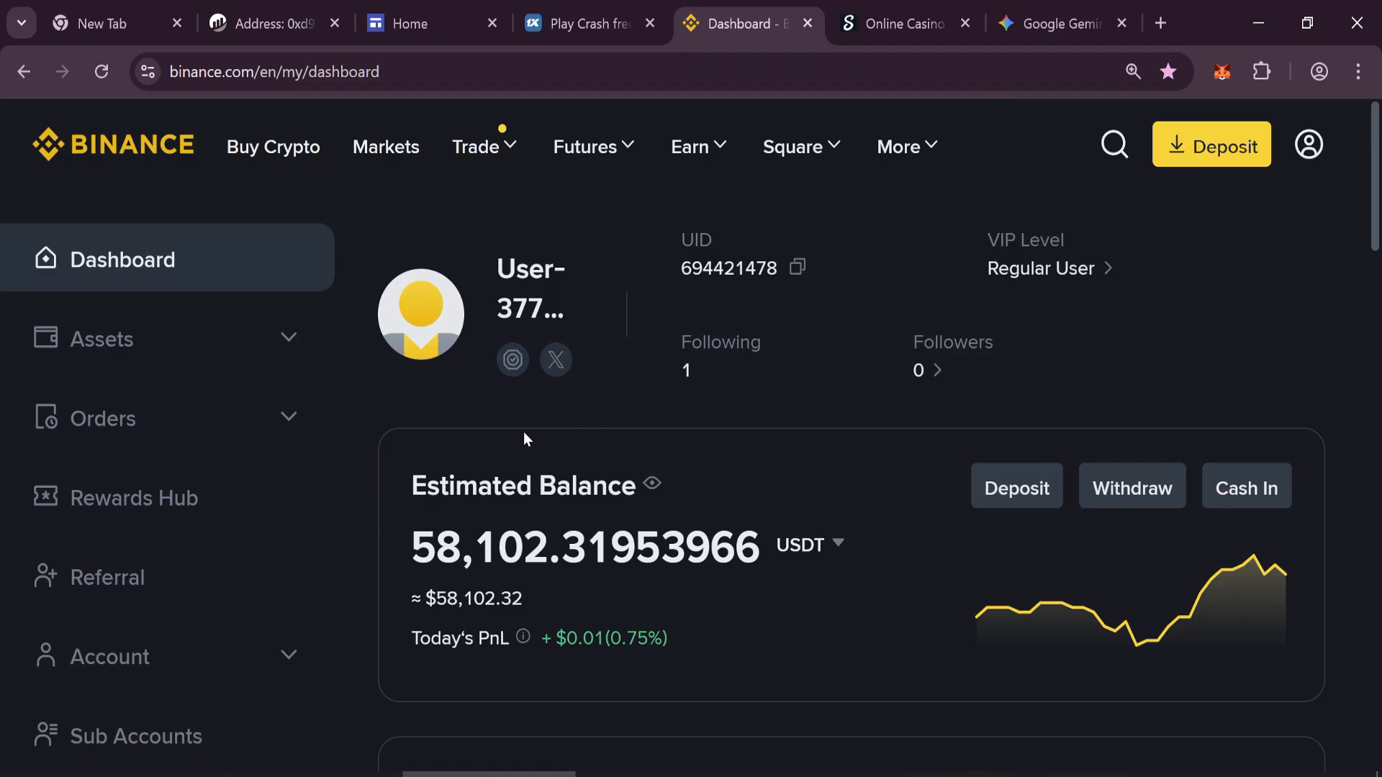
double_click(425, 549)
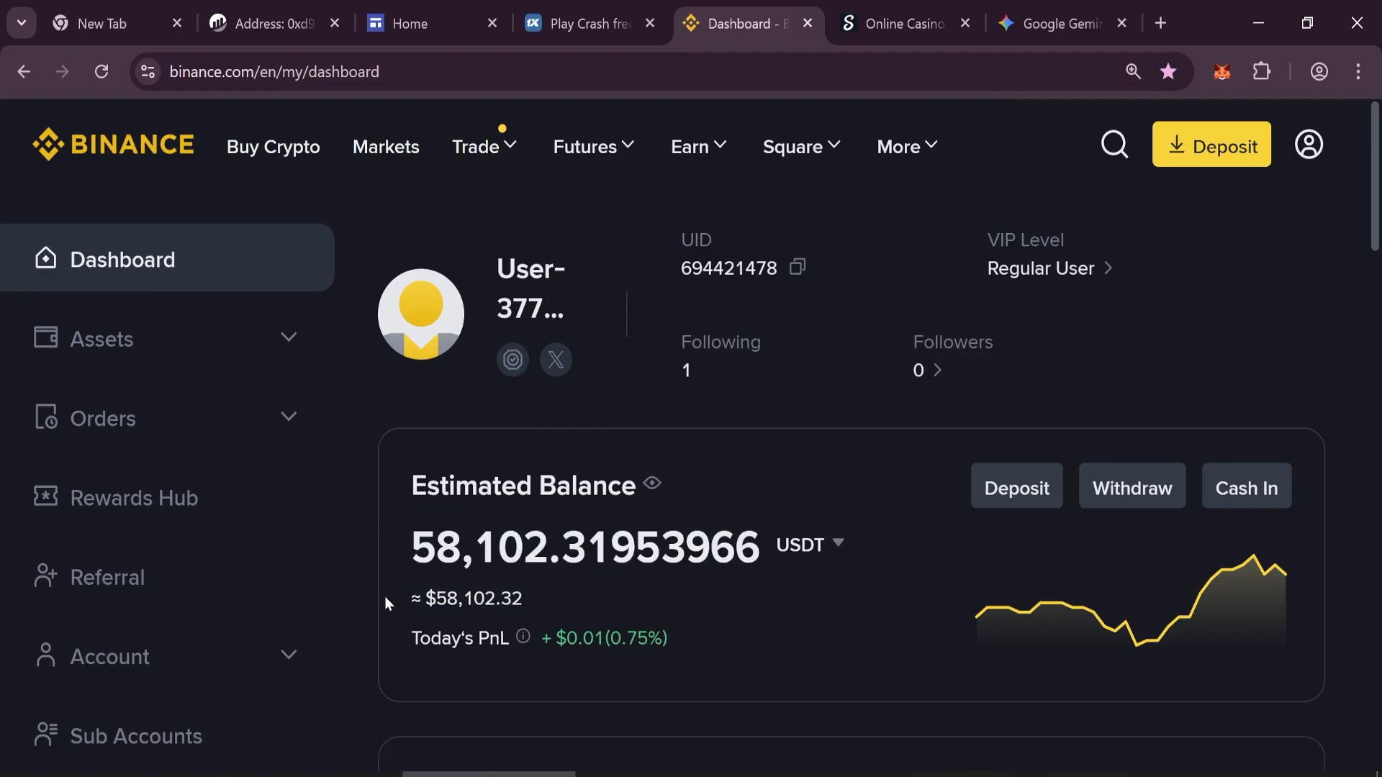
mouse_move(921, 13)
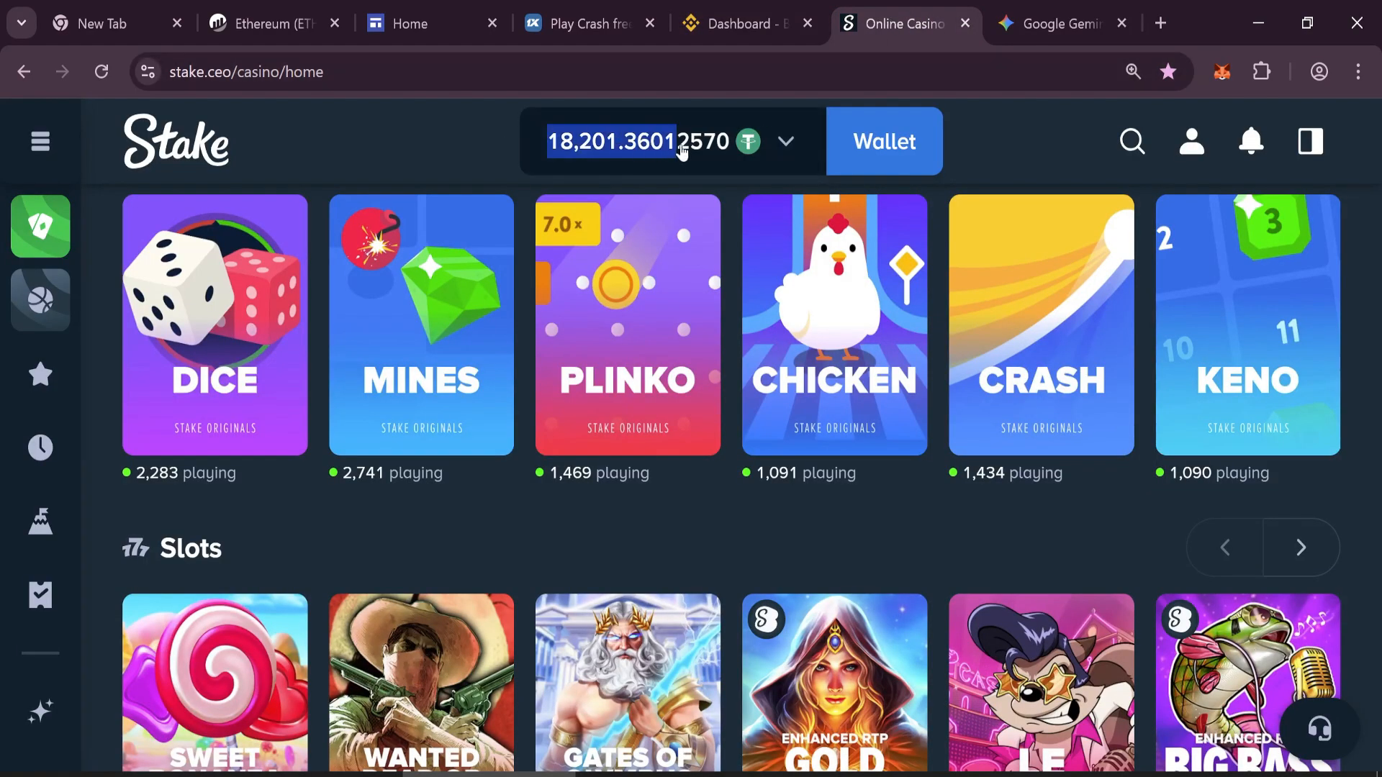
mouse_move(996, 137)
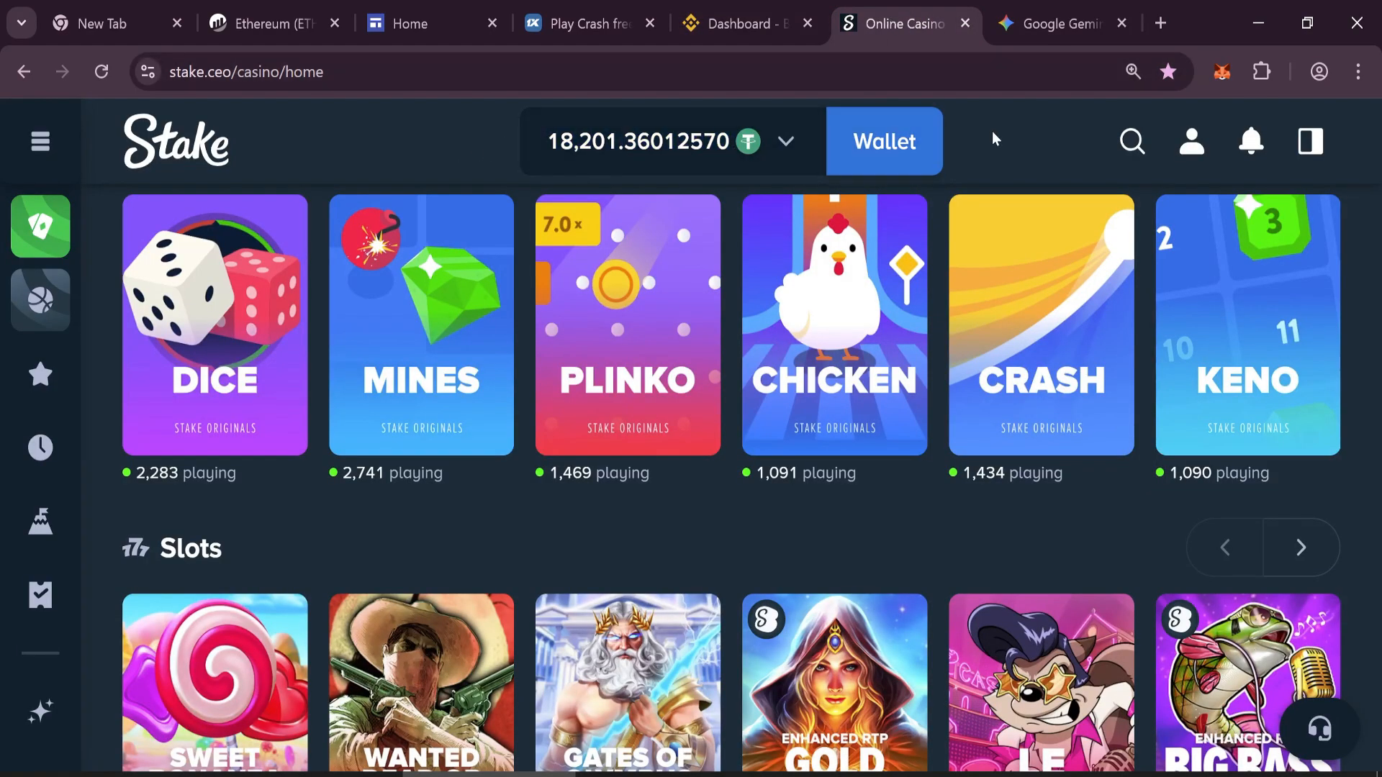
- Ask Gemini 'code for flash tokens erc20' and read its answer with EIP-3156 lender interface code
left_click(1056, 23)
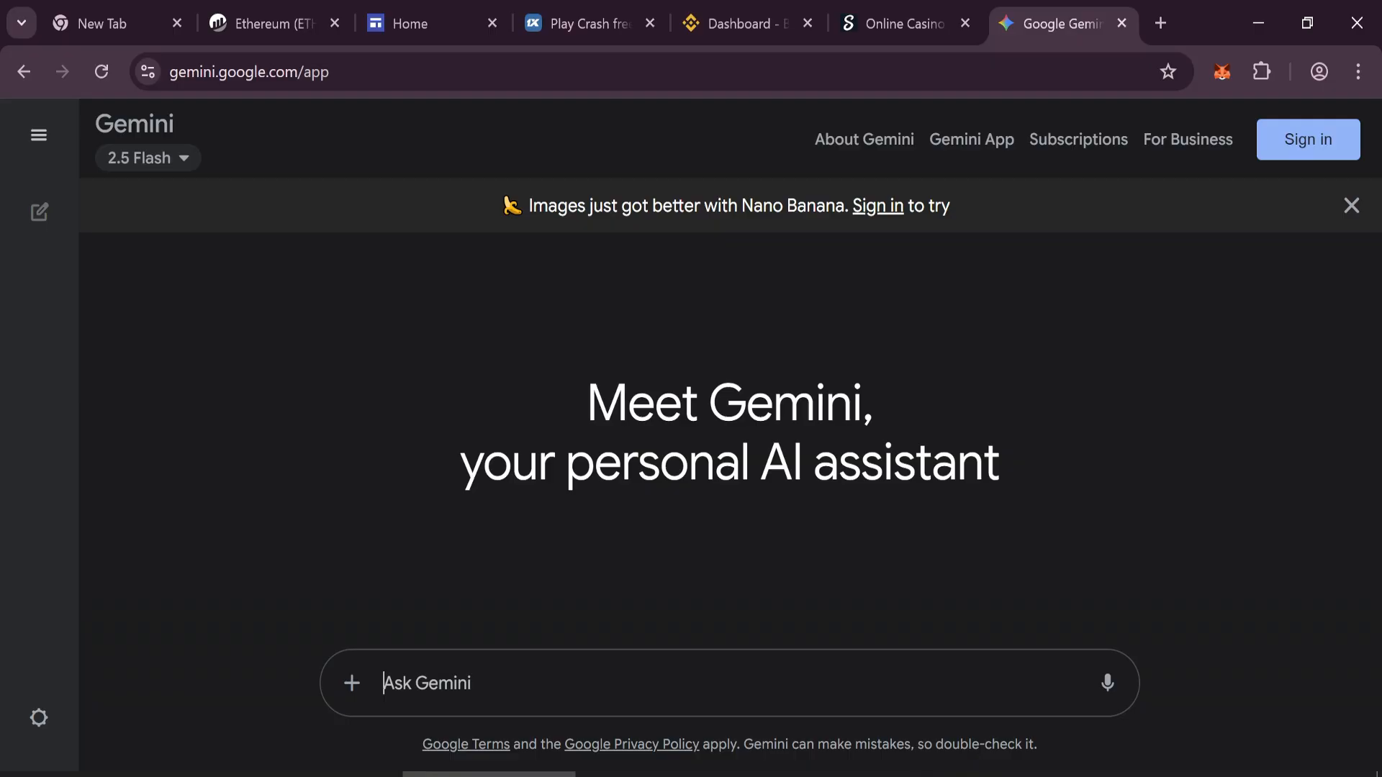
type("code for flash tokens erc2")
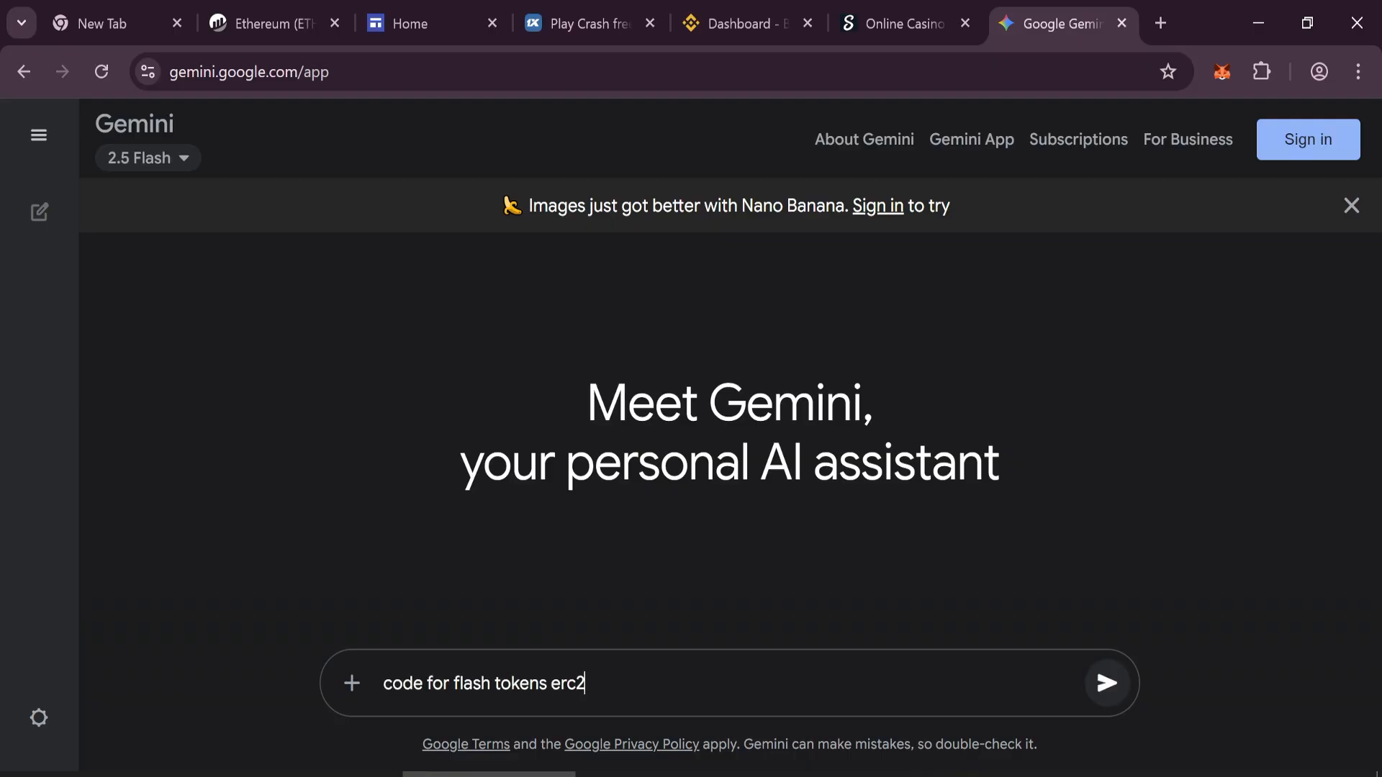
left_click(1106, 684)
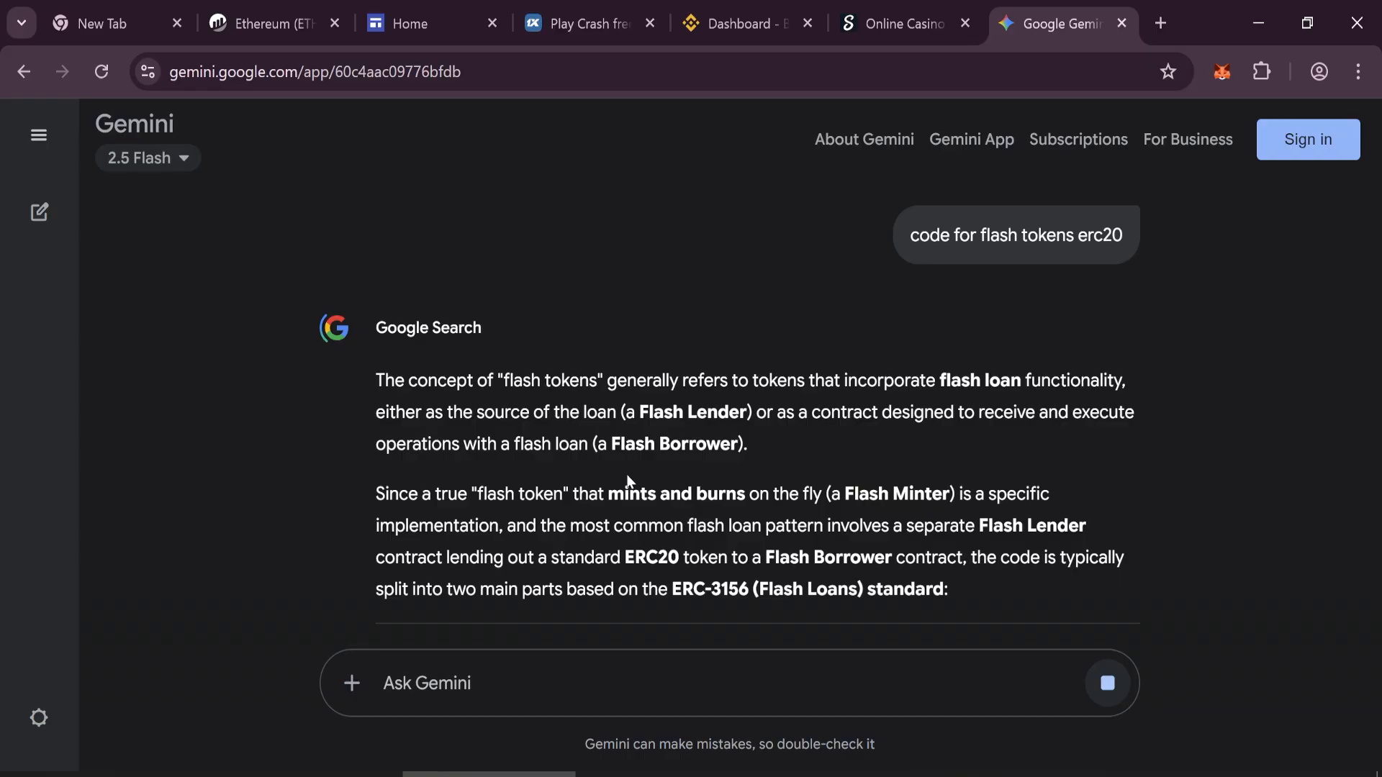
scroll("down", 3)
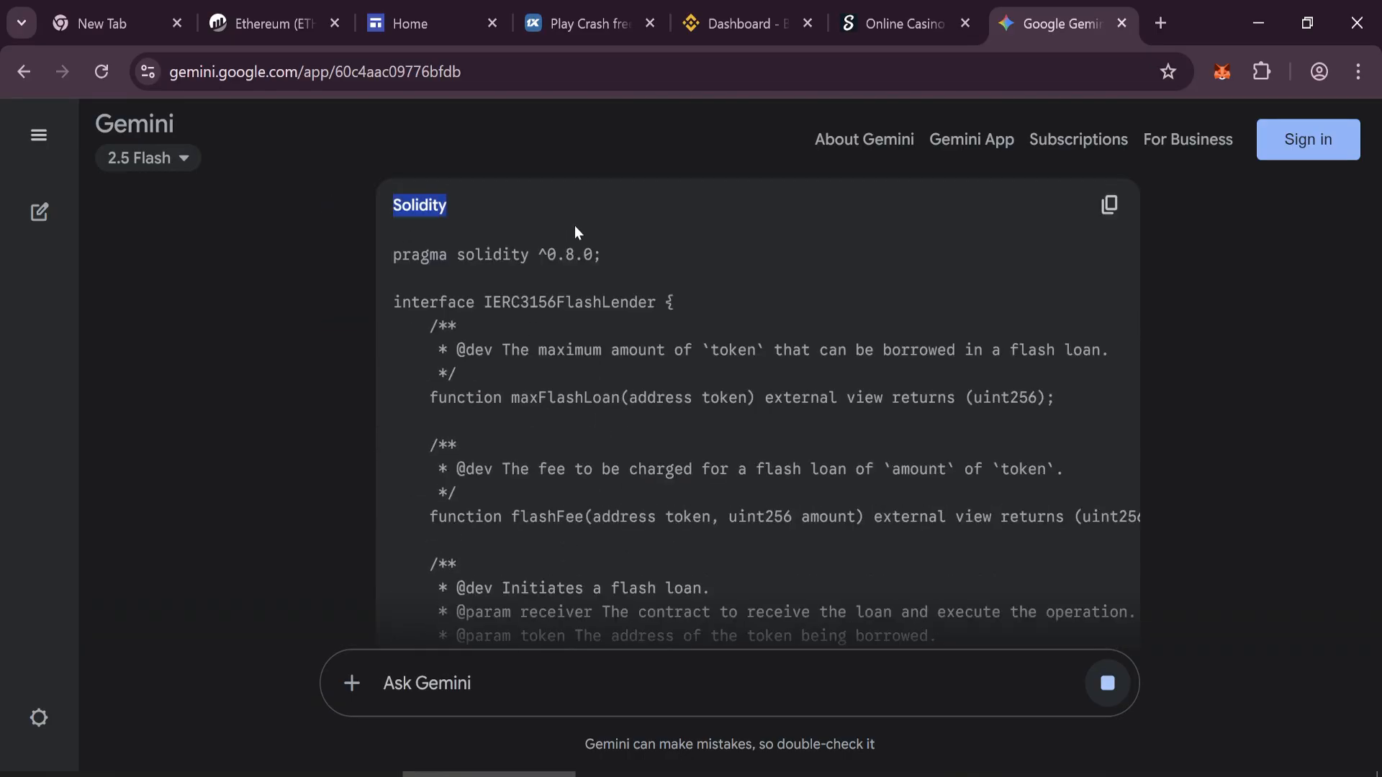
scroll("down", 3)
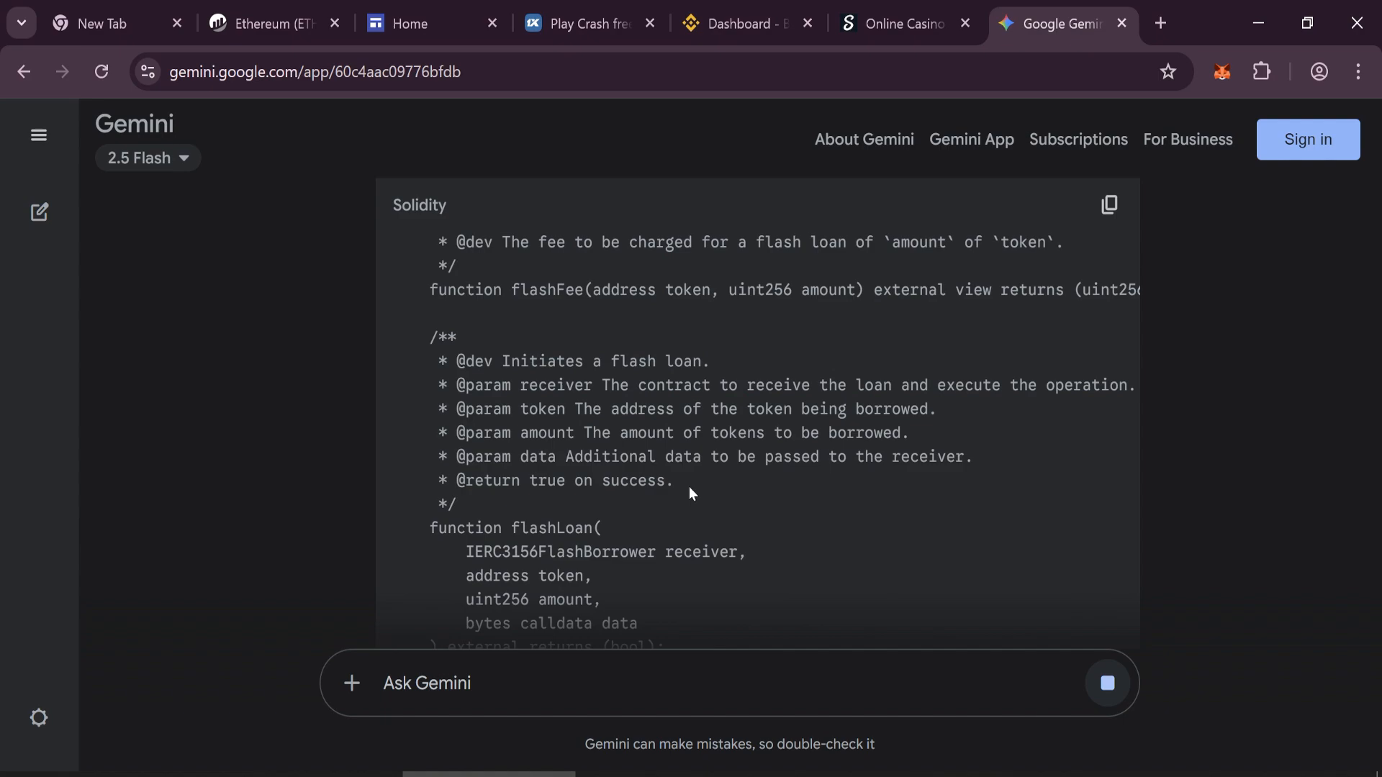
scroll("up", 3)
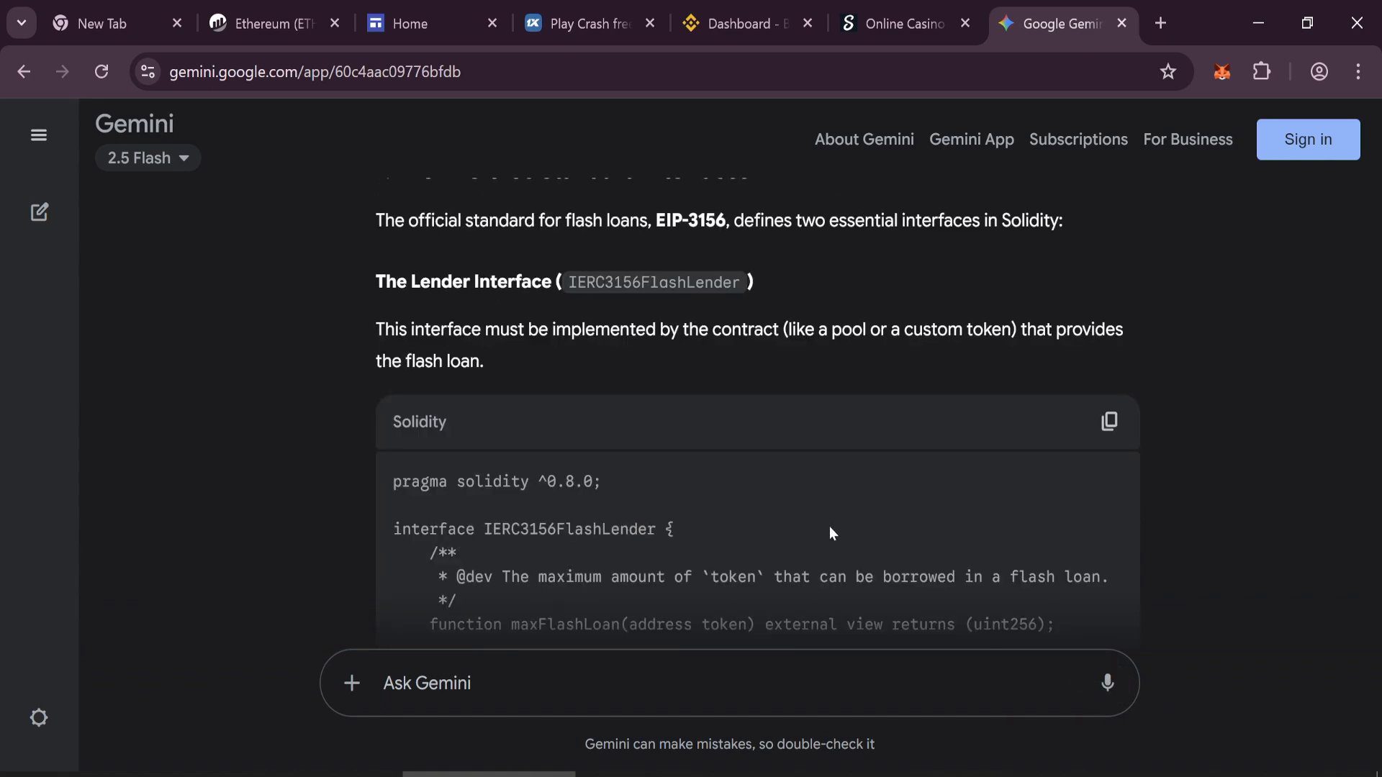
mouse_move(1222, 72)
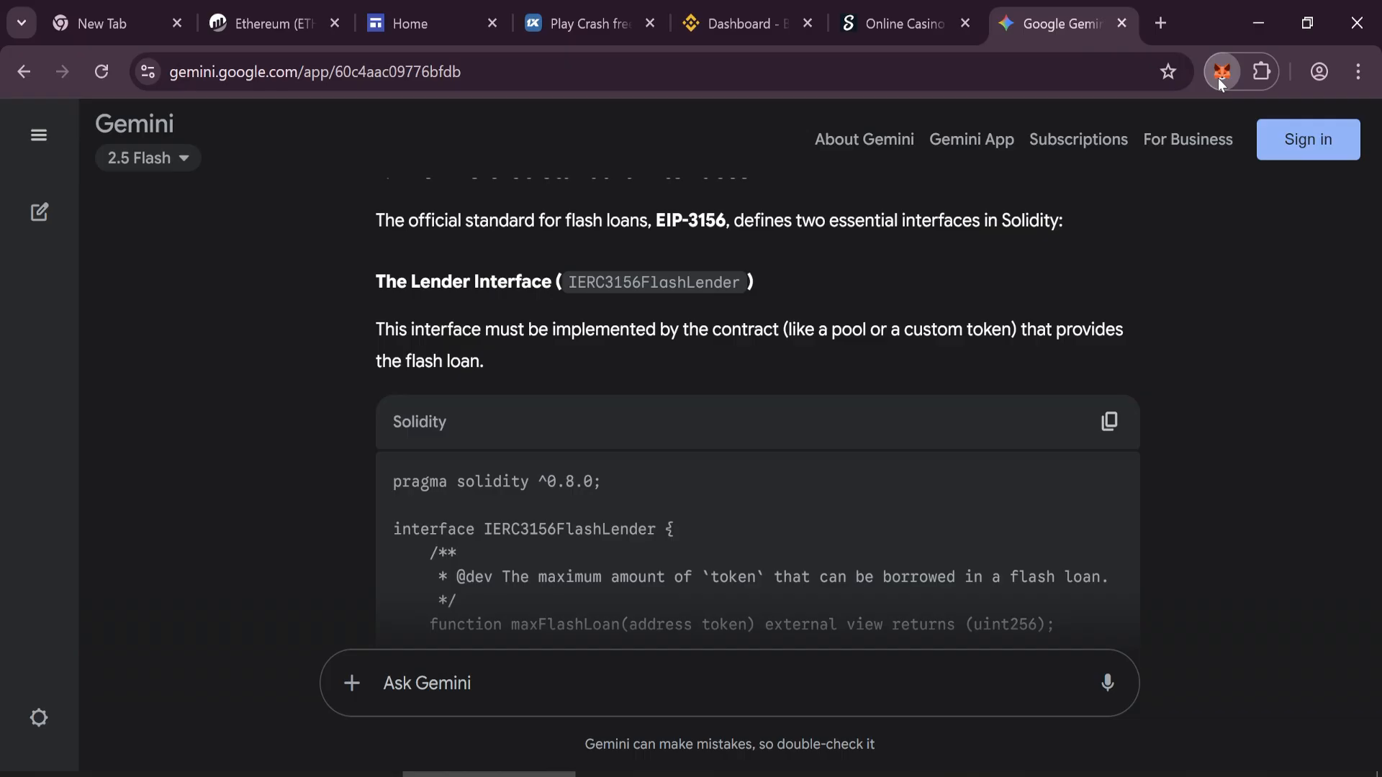
- Check the MetaMask ETH and USDT balances, then load remix.ethereum.org from the Google results
left_click(1221, 72)
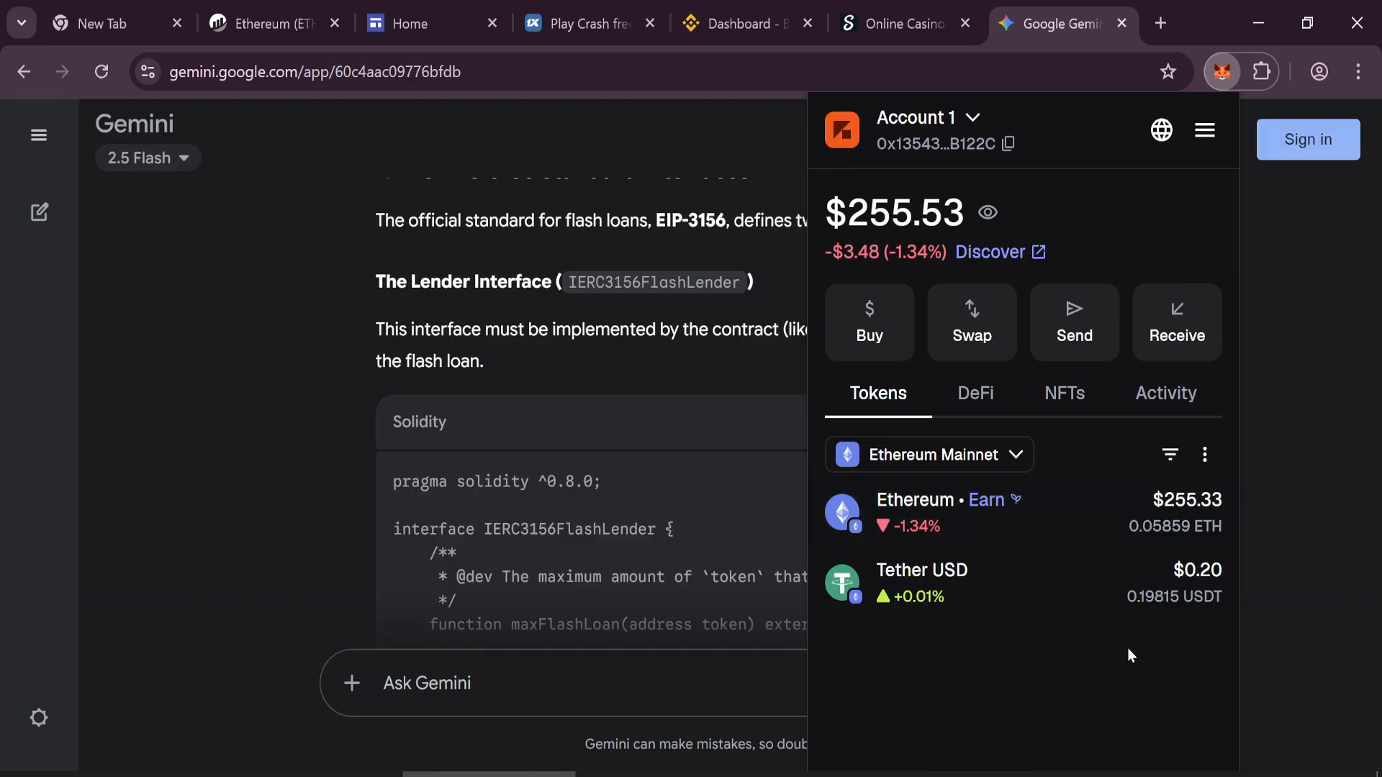
left_click(1222, 72)
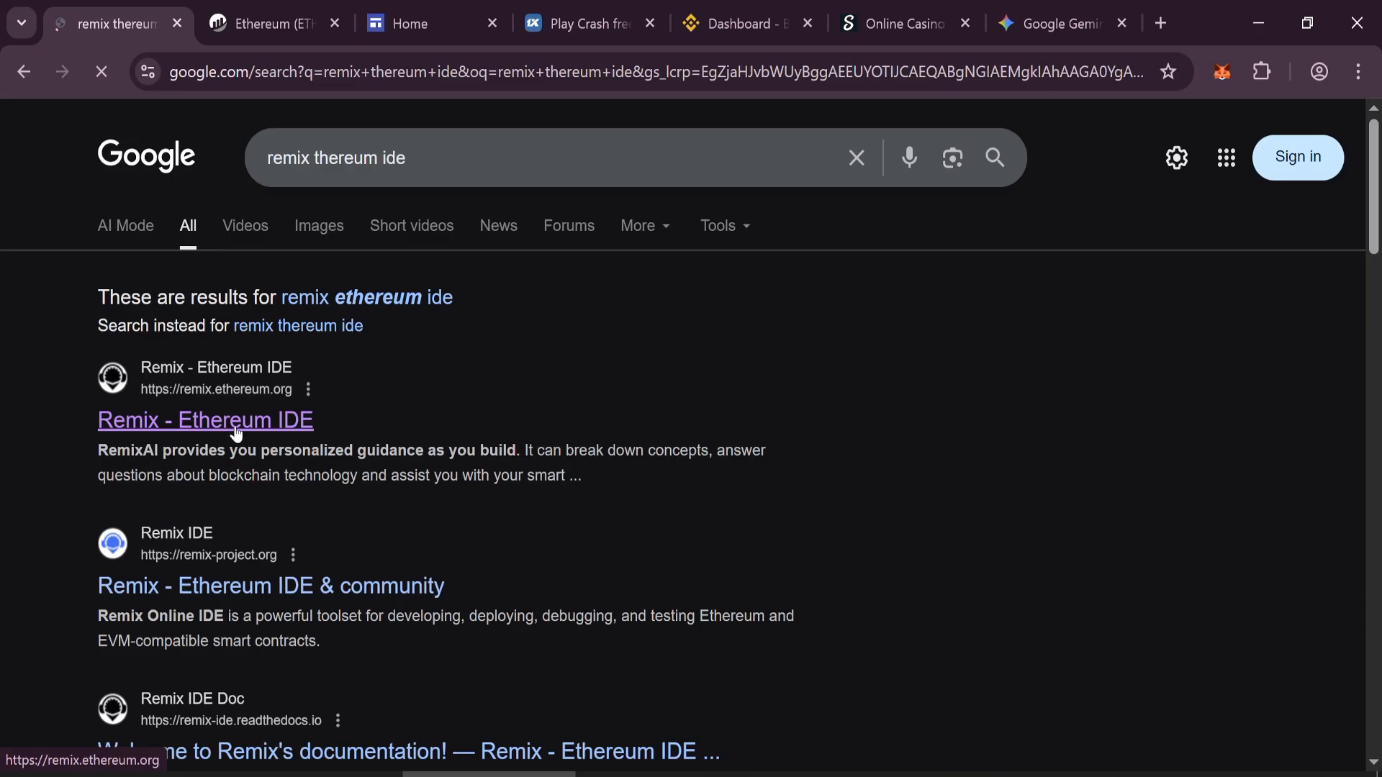
left_click(204, 421)
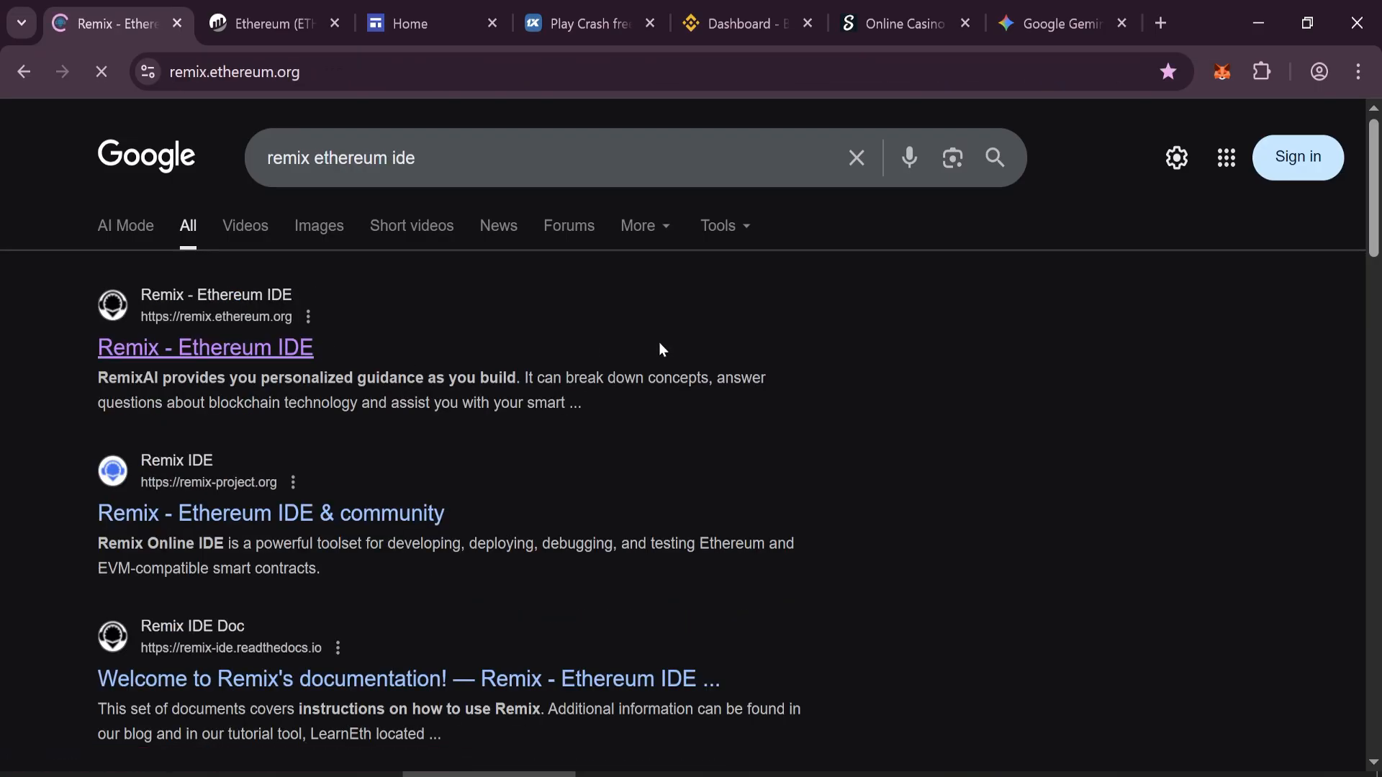
left_click(204, 347)
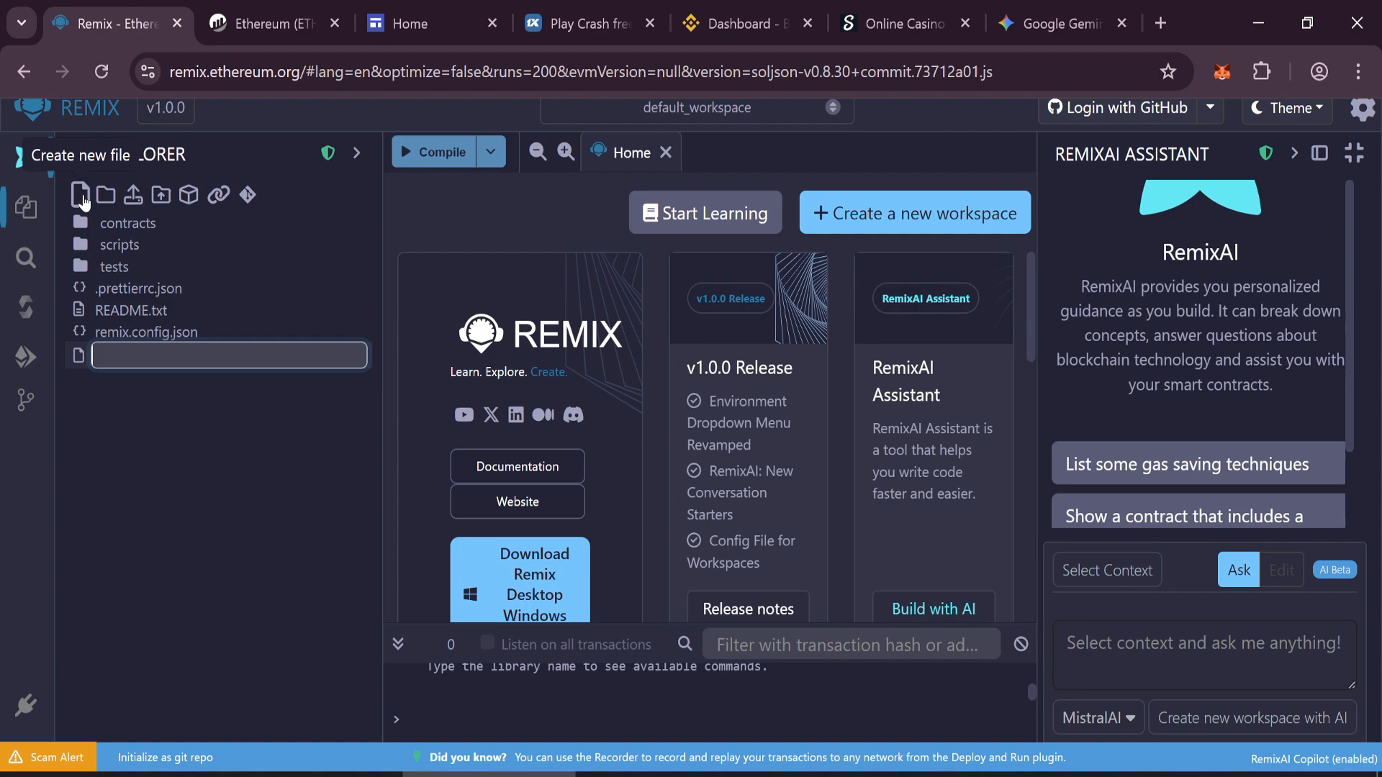
mouse_move(198, 580)
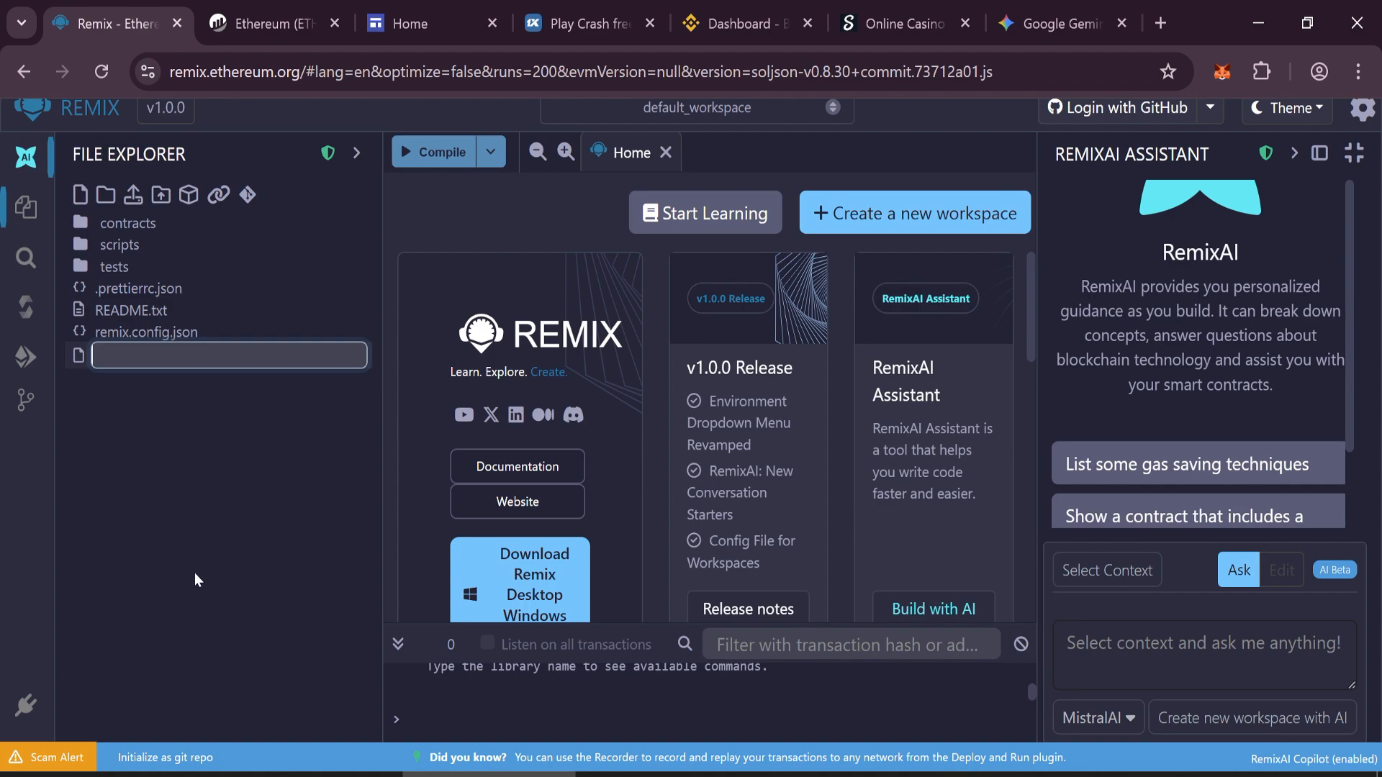
- Name the new workspace file usdt.sol so it opens as an empty editor
type("usdt.so")
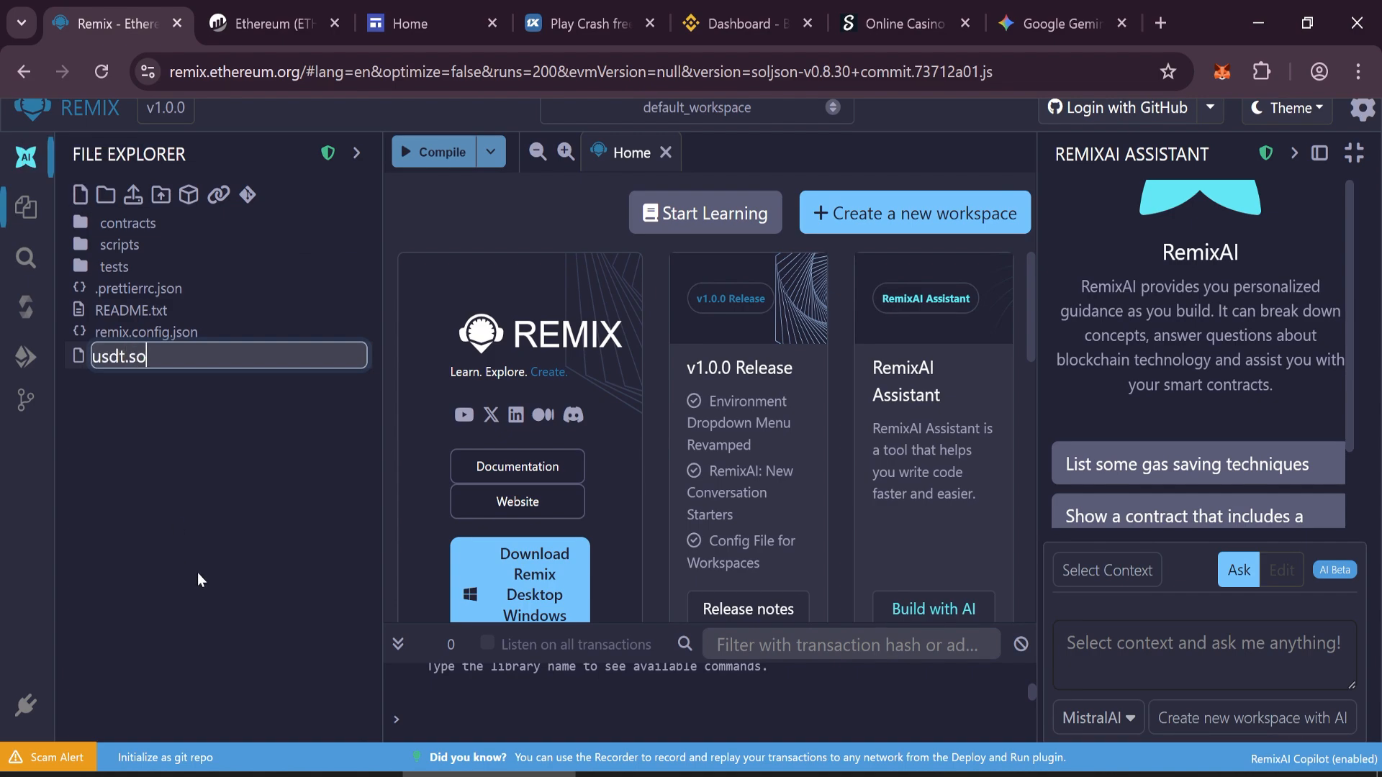
key("Enter")
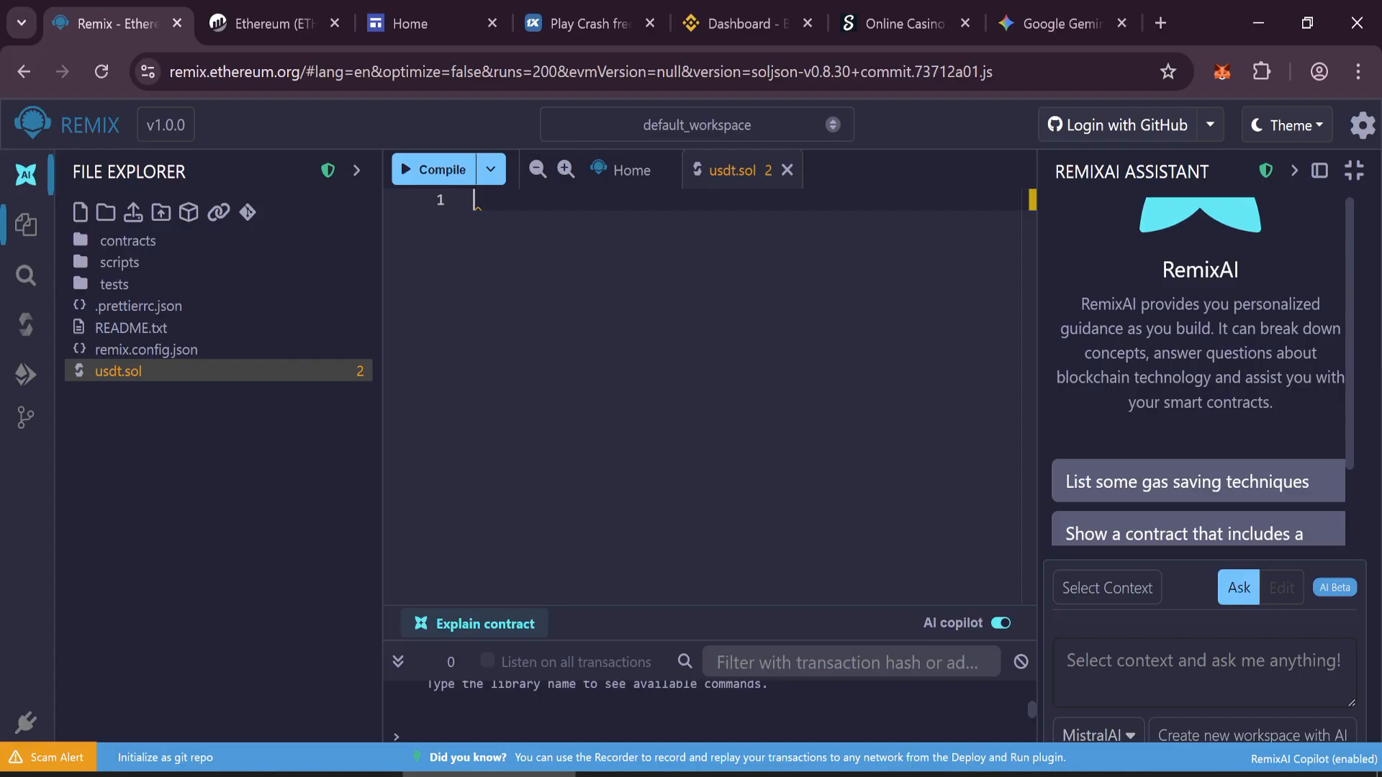
- Copy the whole Solidity script from the Google Sites xusdt page and return to Remix
left_click(409, 23)
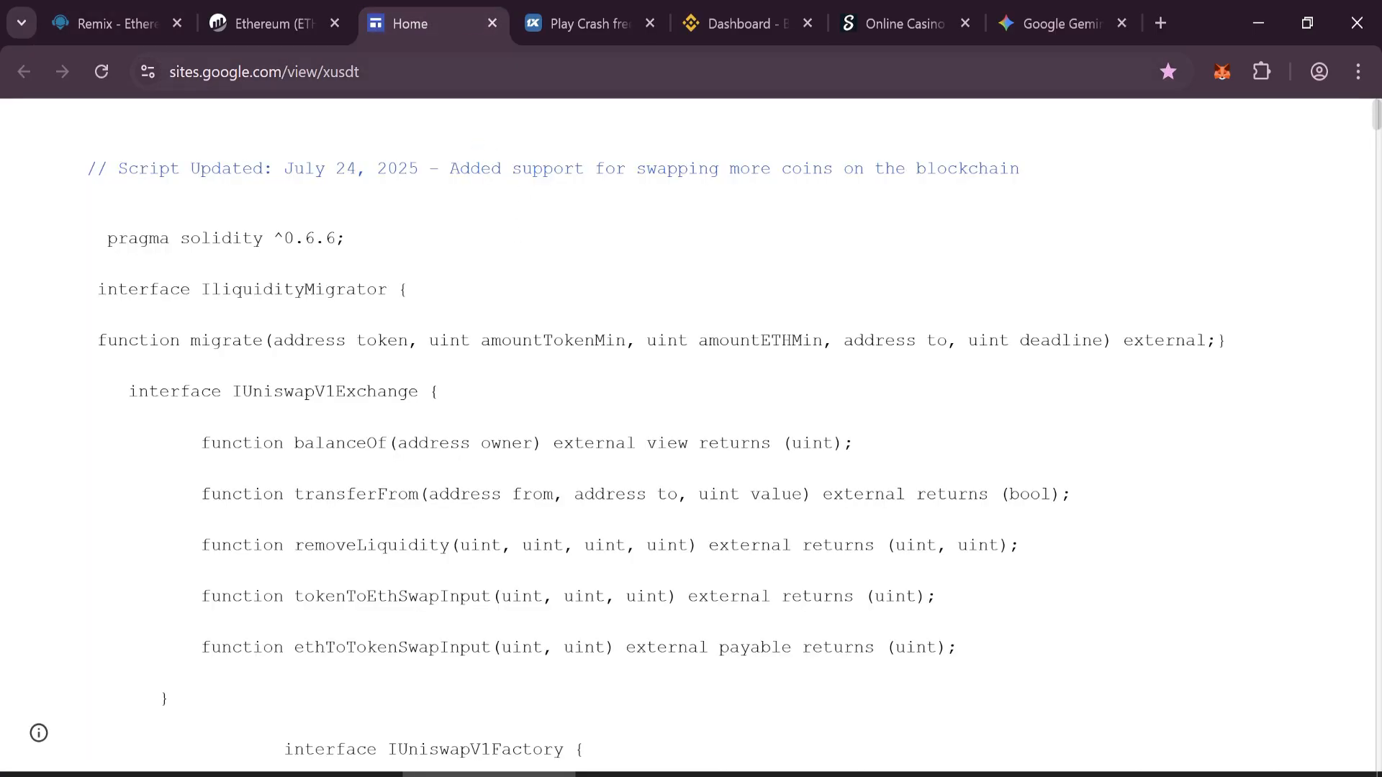
key("ctrl+a")
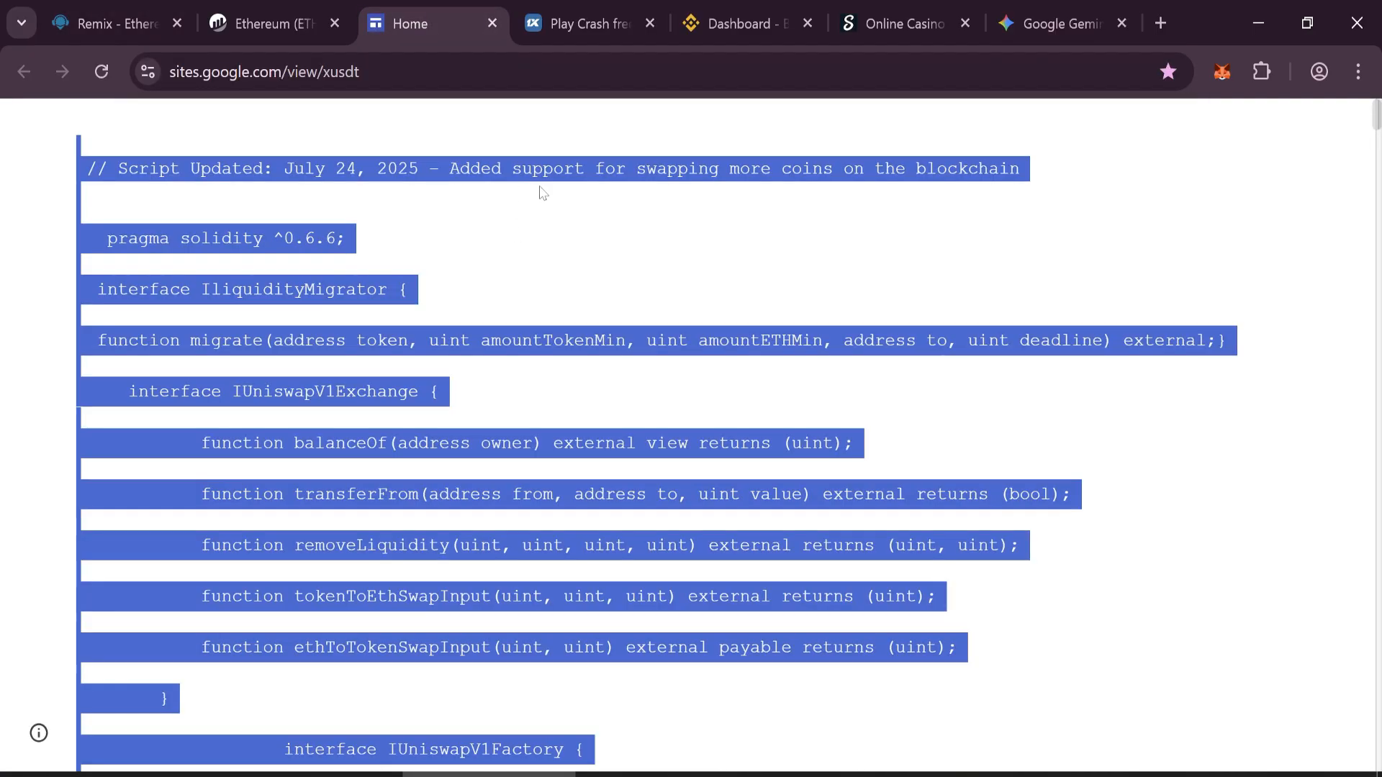
left_click(542, 193)
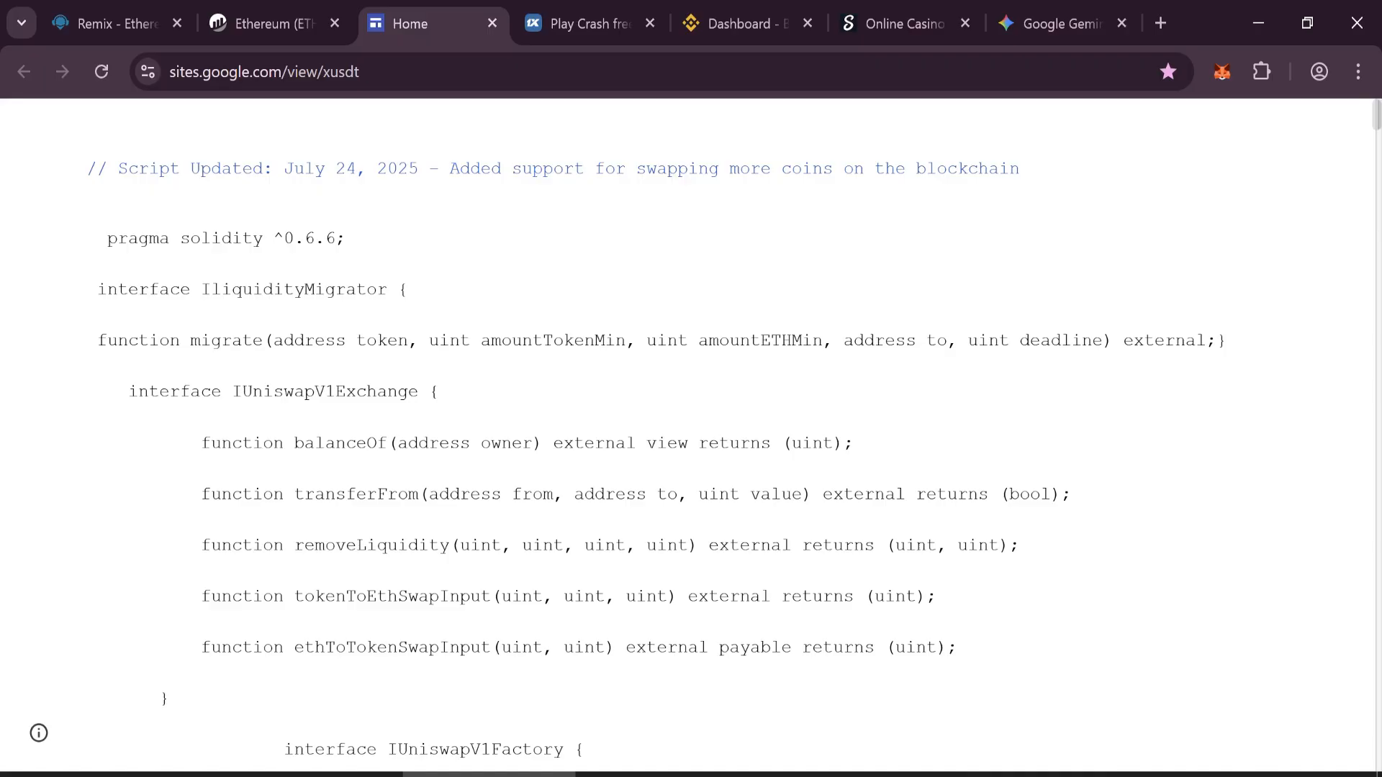
left_click(108, 23)
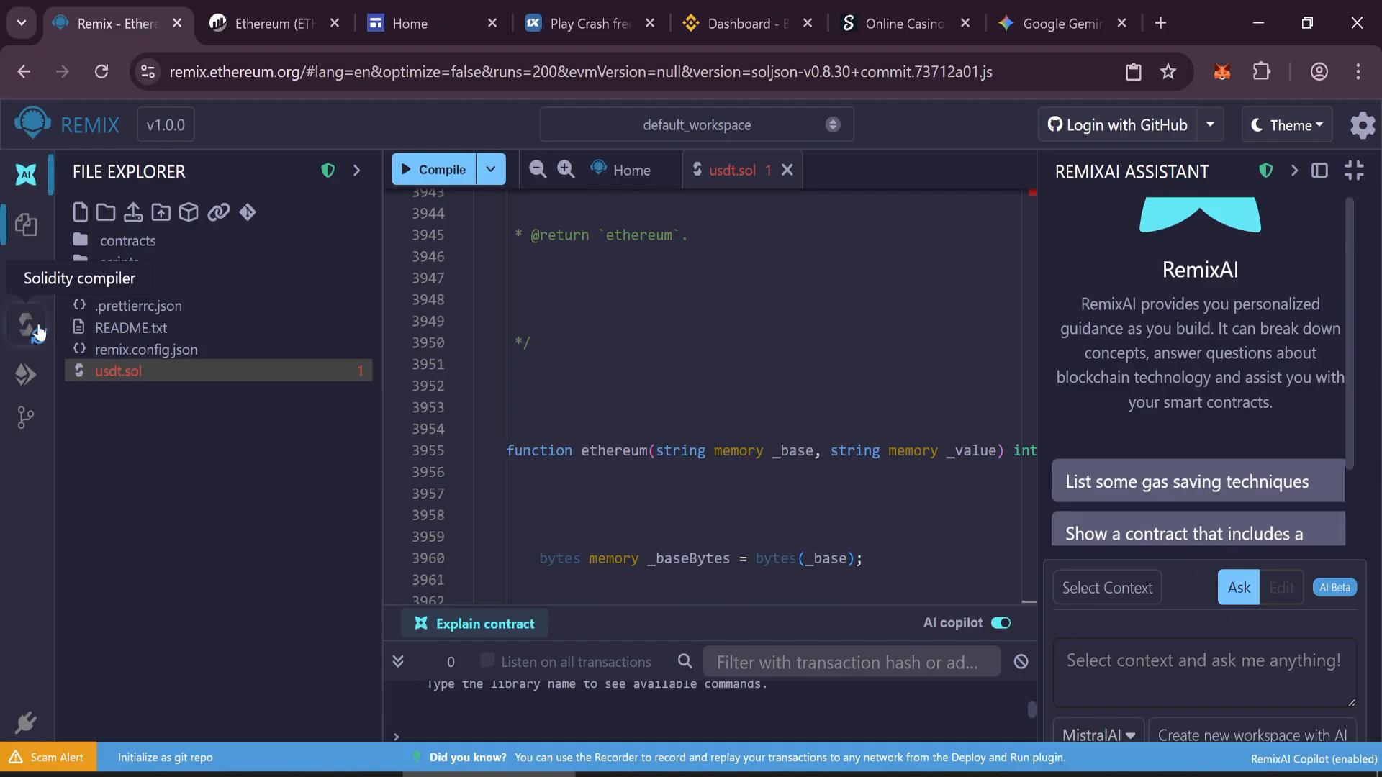
- Compile usdt.sol with compiler 0.6.6+commit.6c089d02 to produce FlashUSDTLiquidityBot
left_click(26, 321)
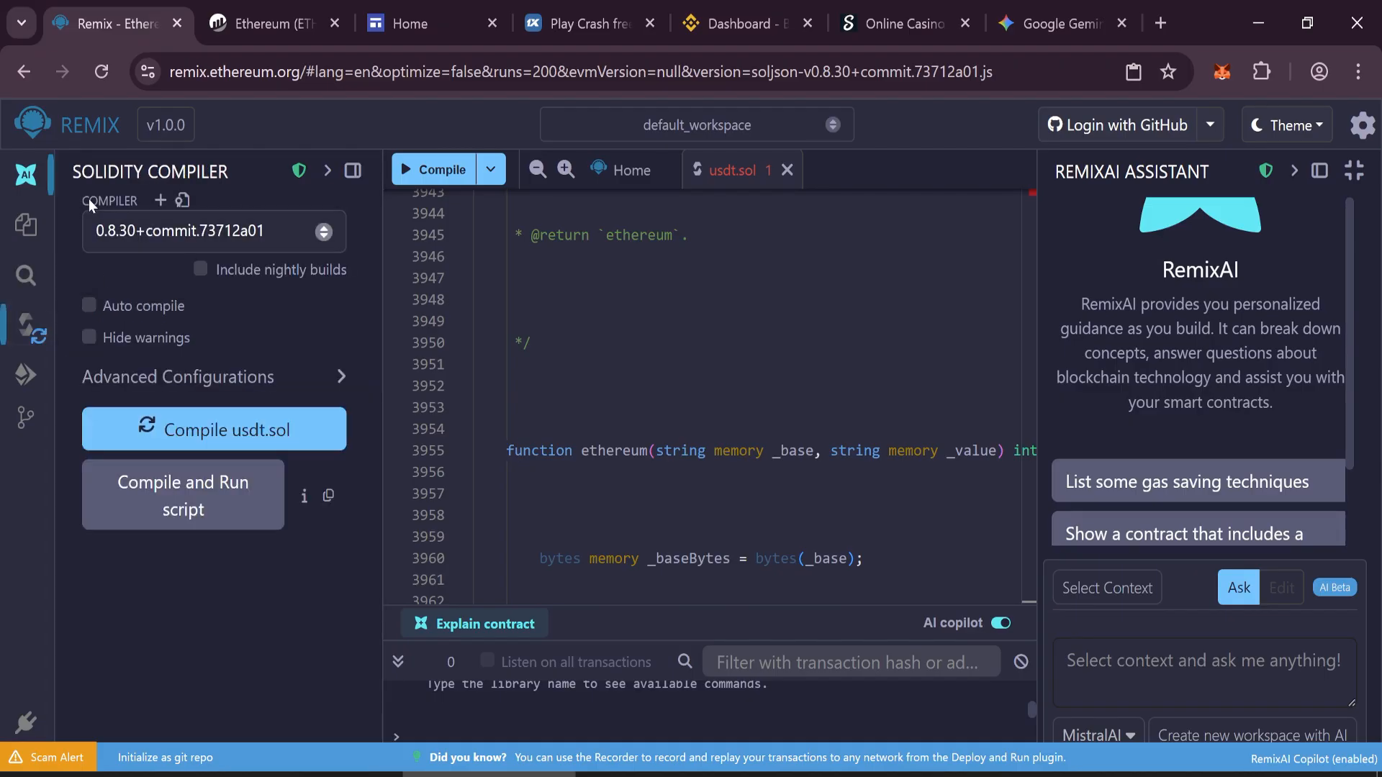
left_click(213, 230)
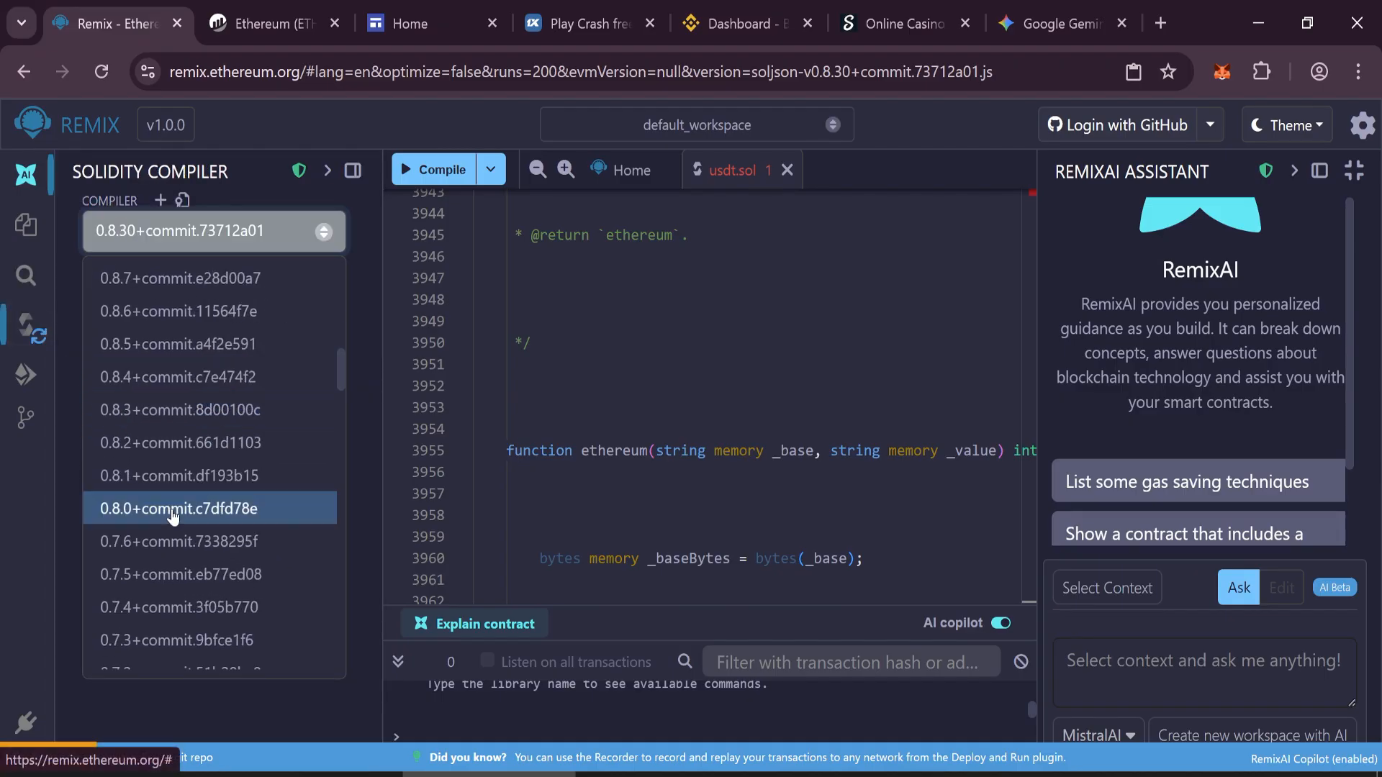
scroll("down", 3)
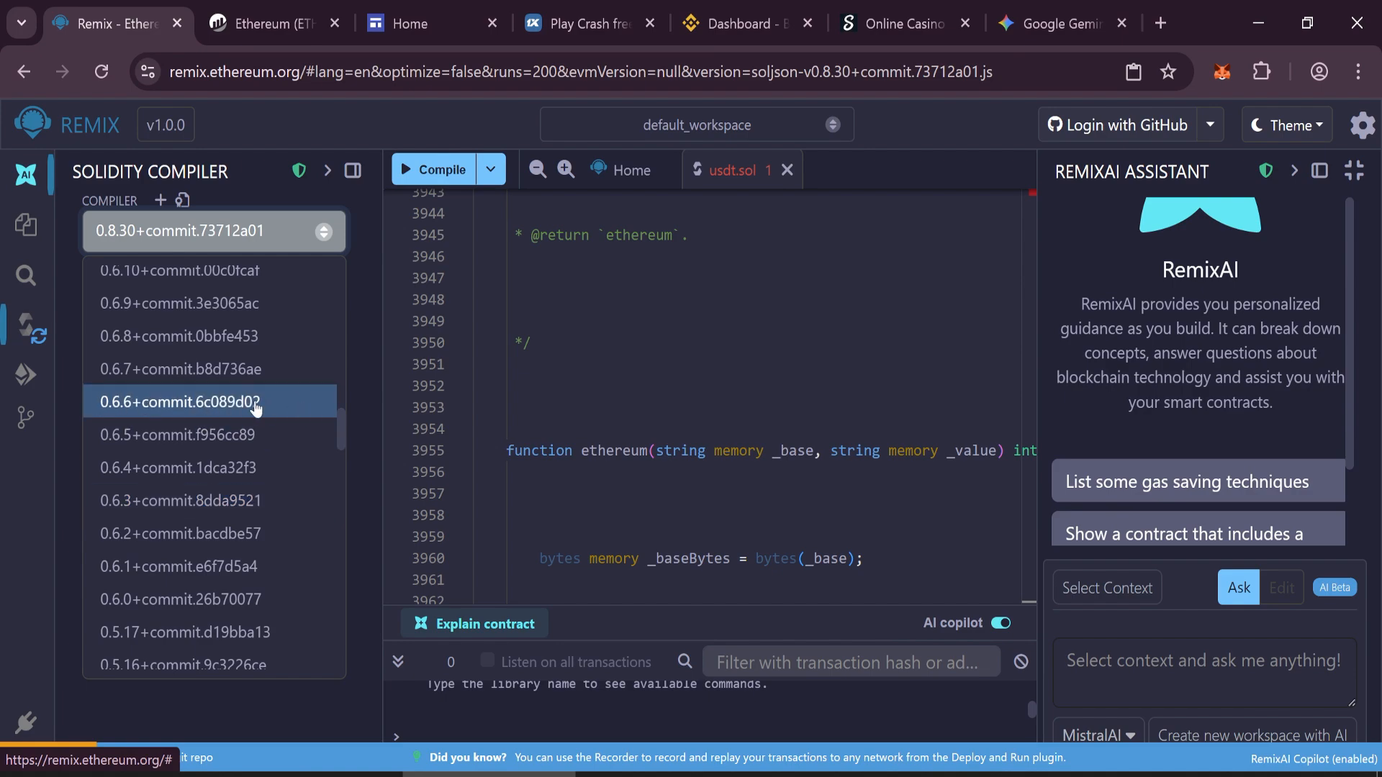
left_click(180, 402)
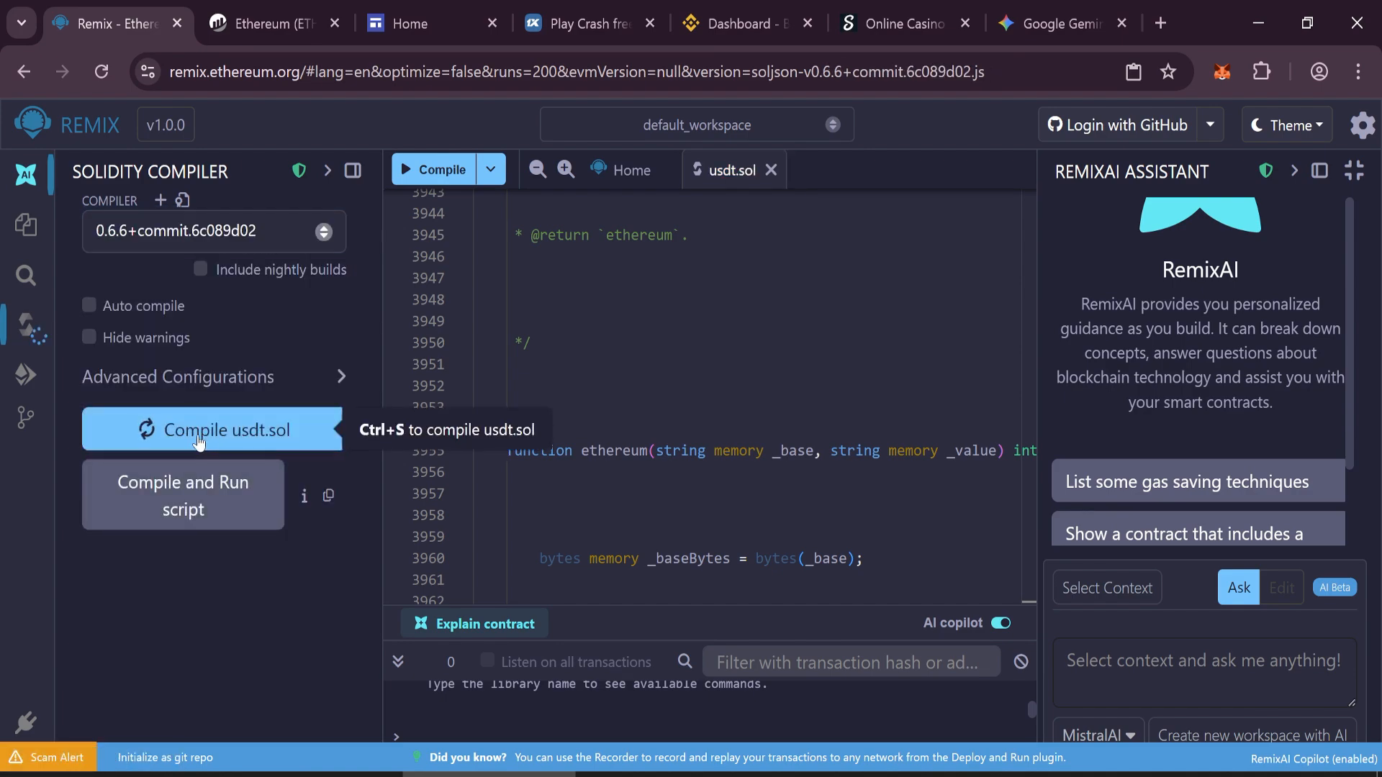
left_click(200, 429)
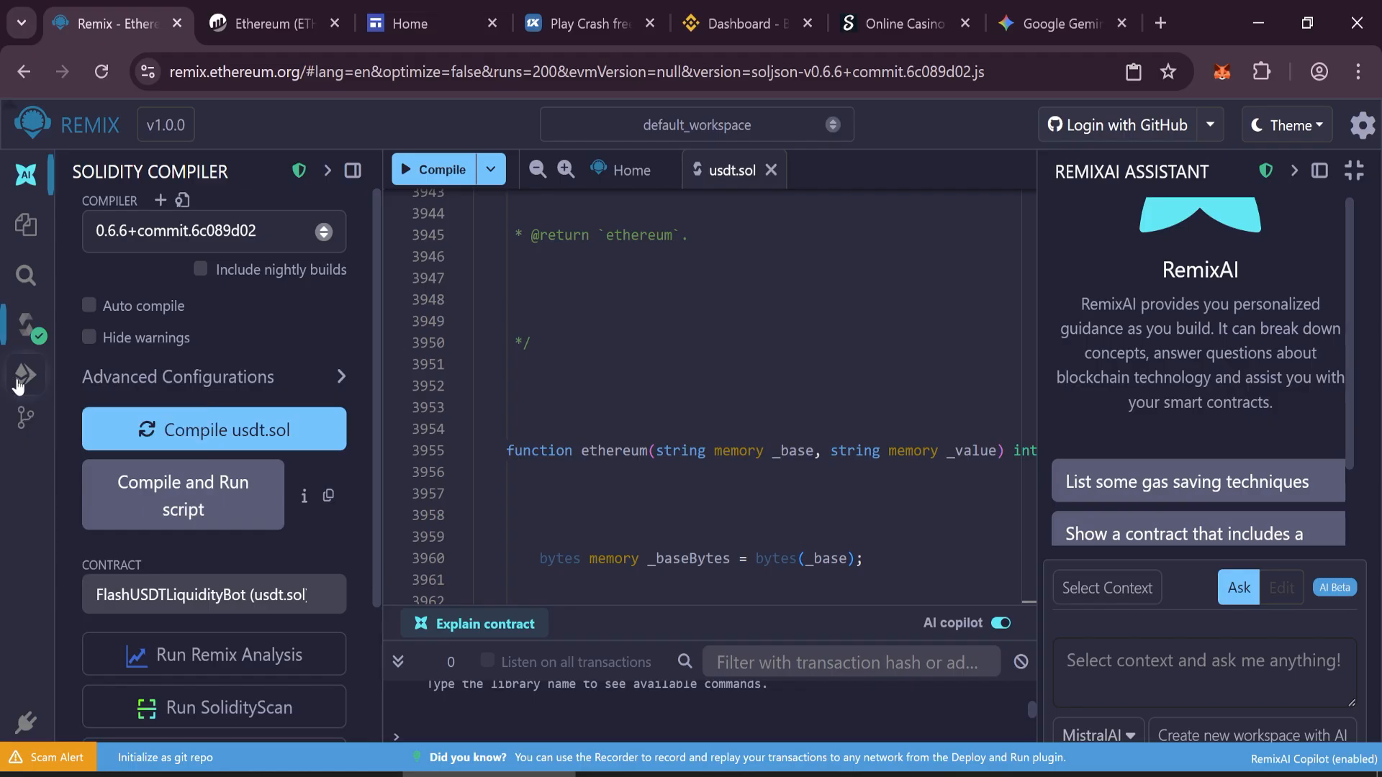
mouse_move(24, 376)
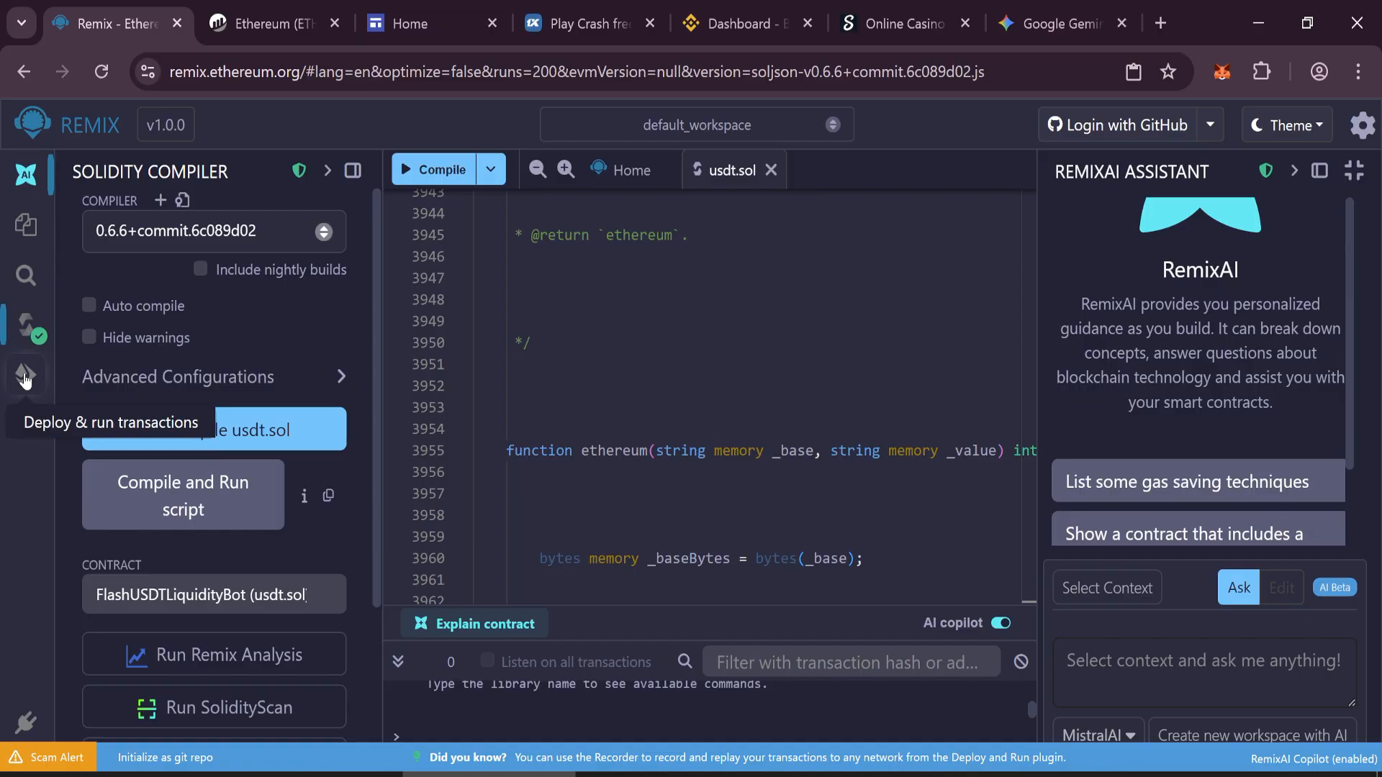
- Set the deploy environment to Injected Provider - MetaMask and connect the mainnet account
left_click(26, 375)
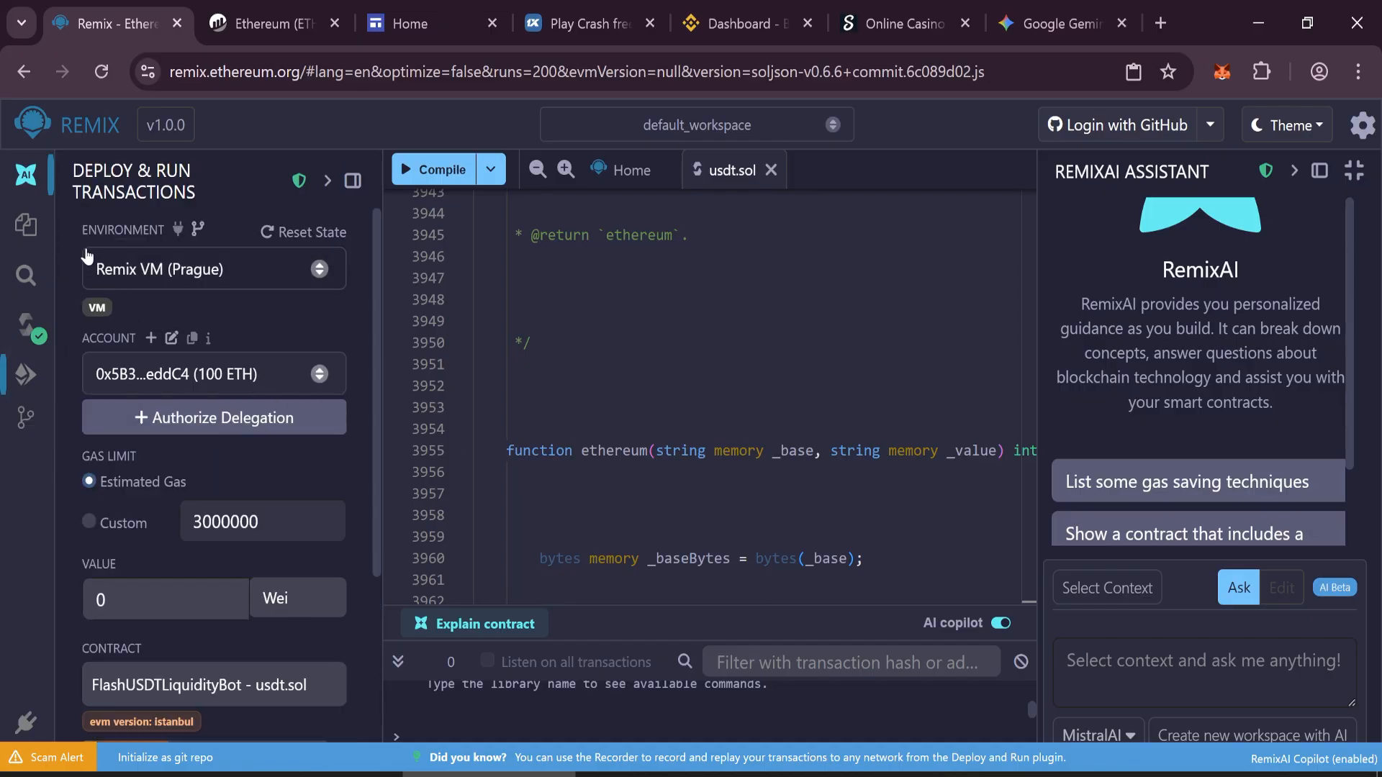
left_click(214, 269)
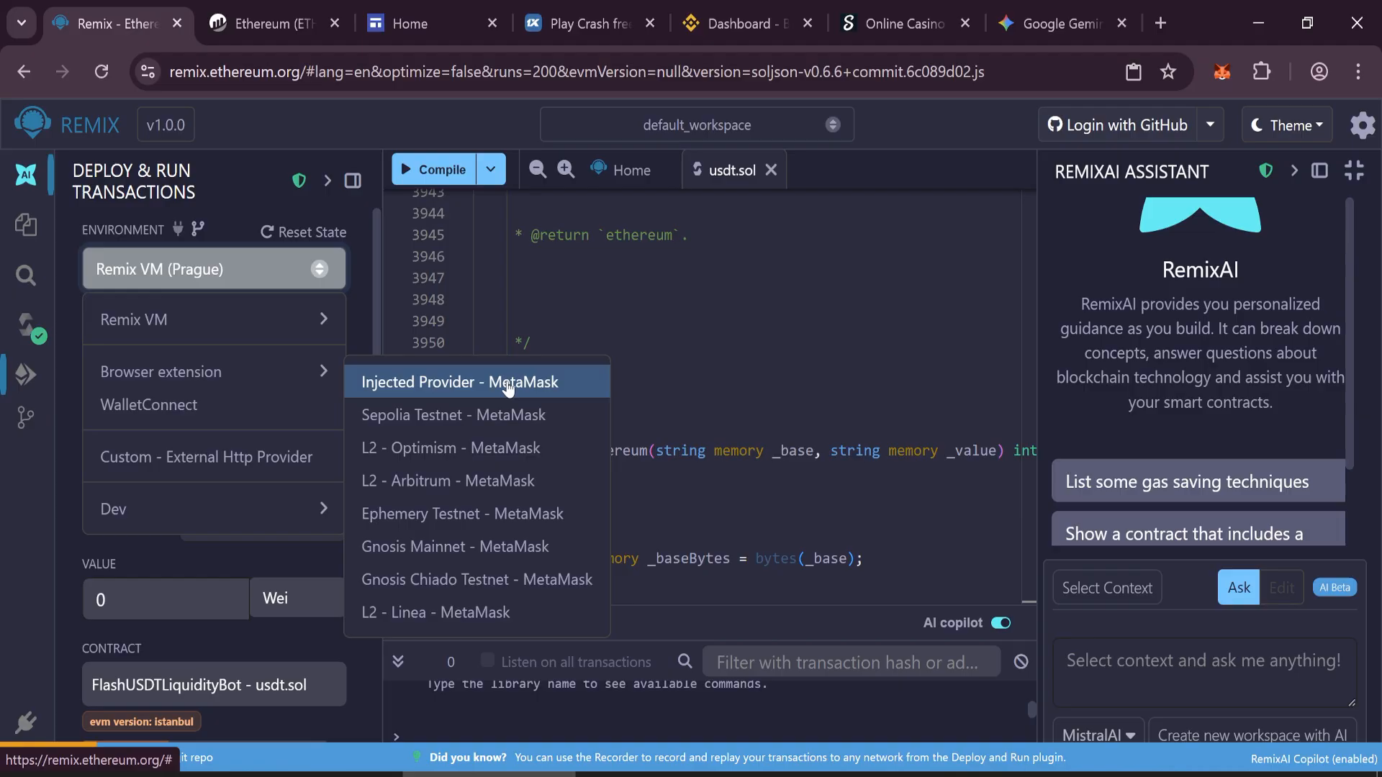
left_click(475, 383)
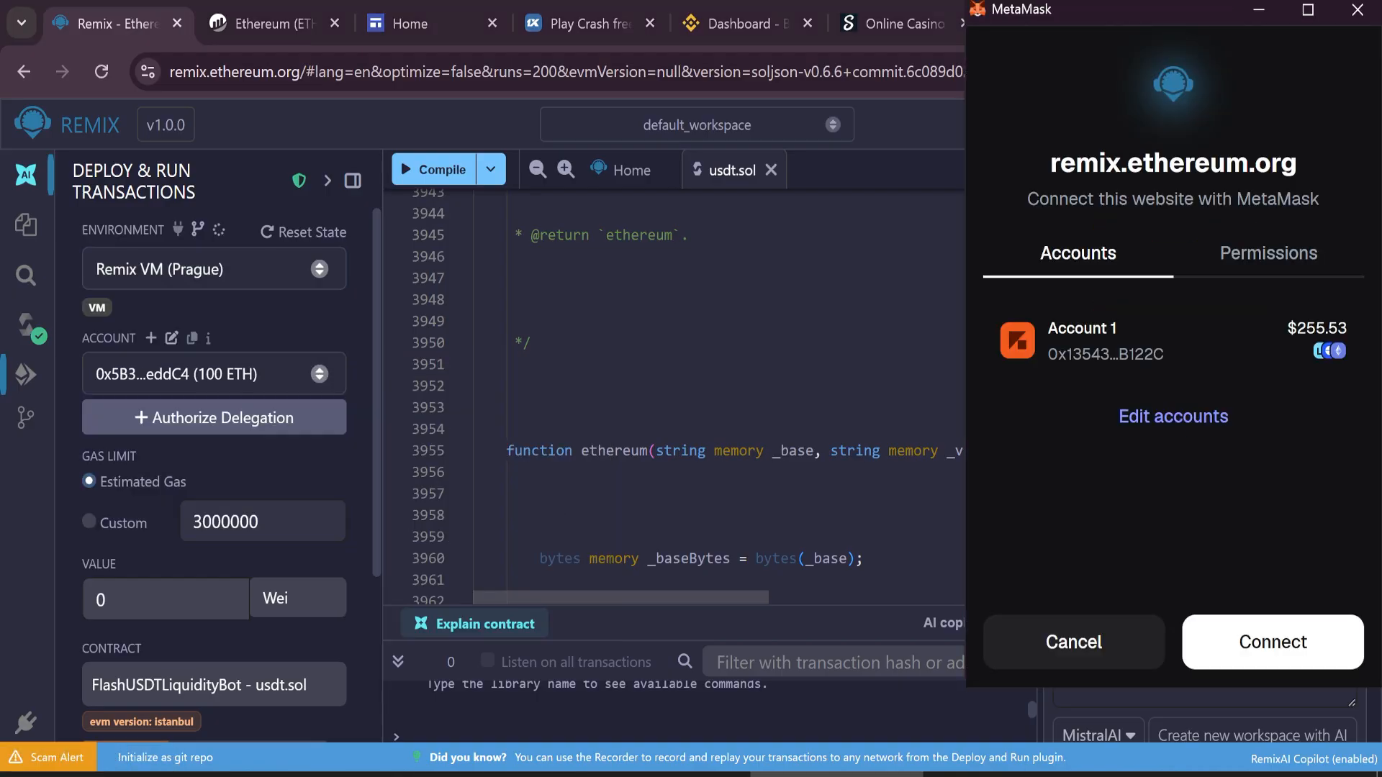
left_click(1273, 642)
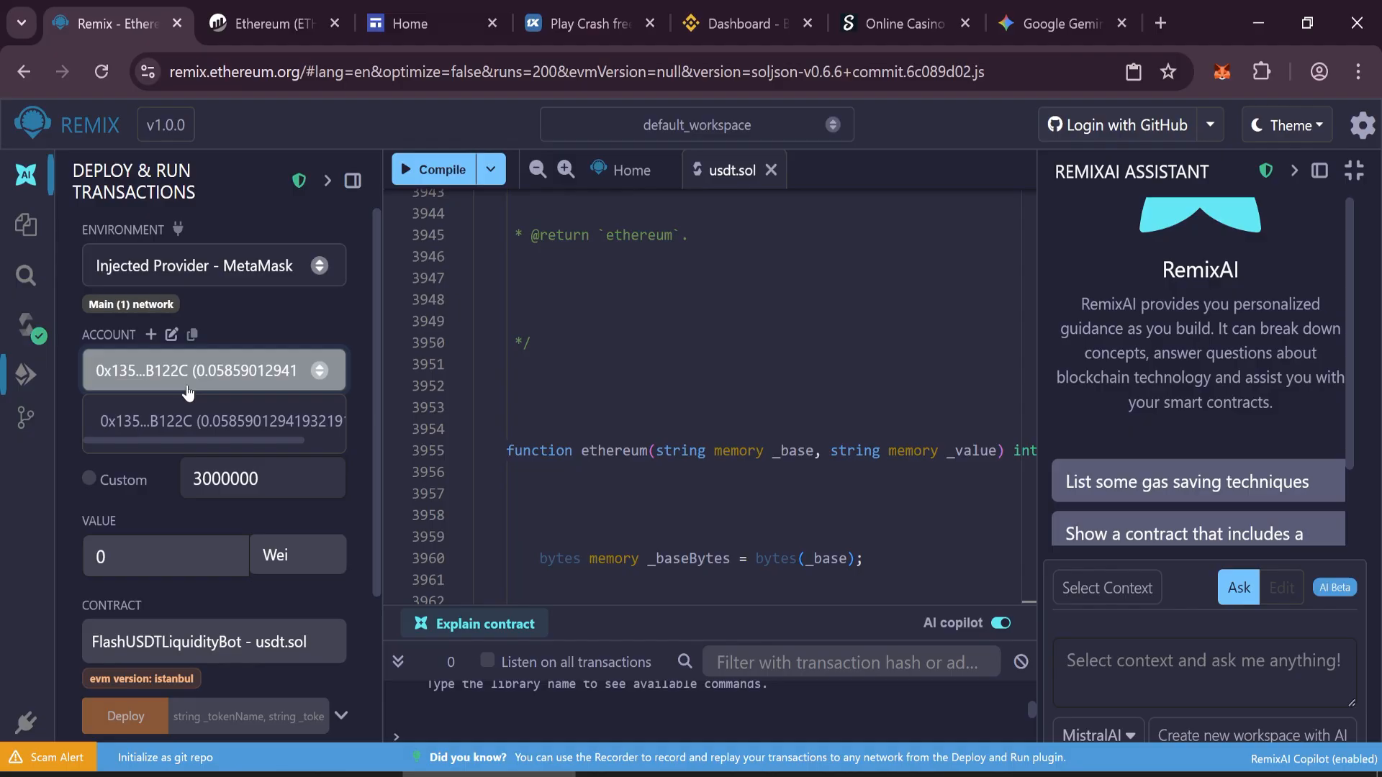
mouse_move(371, 261)
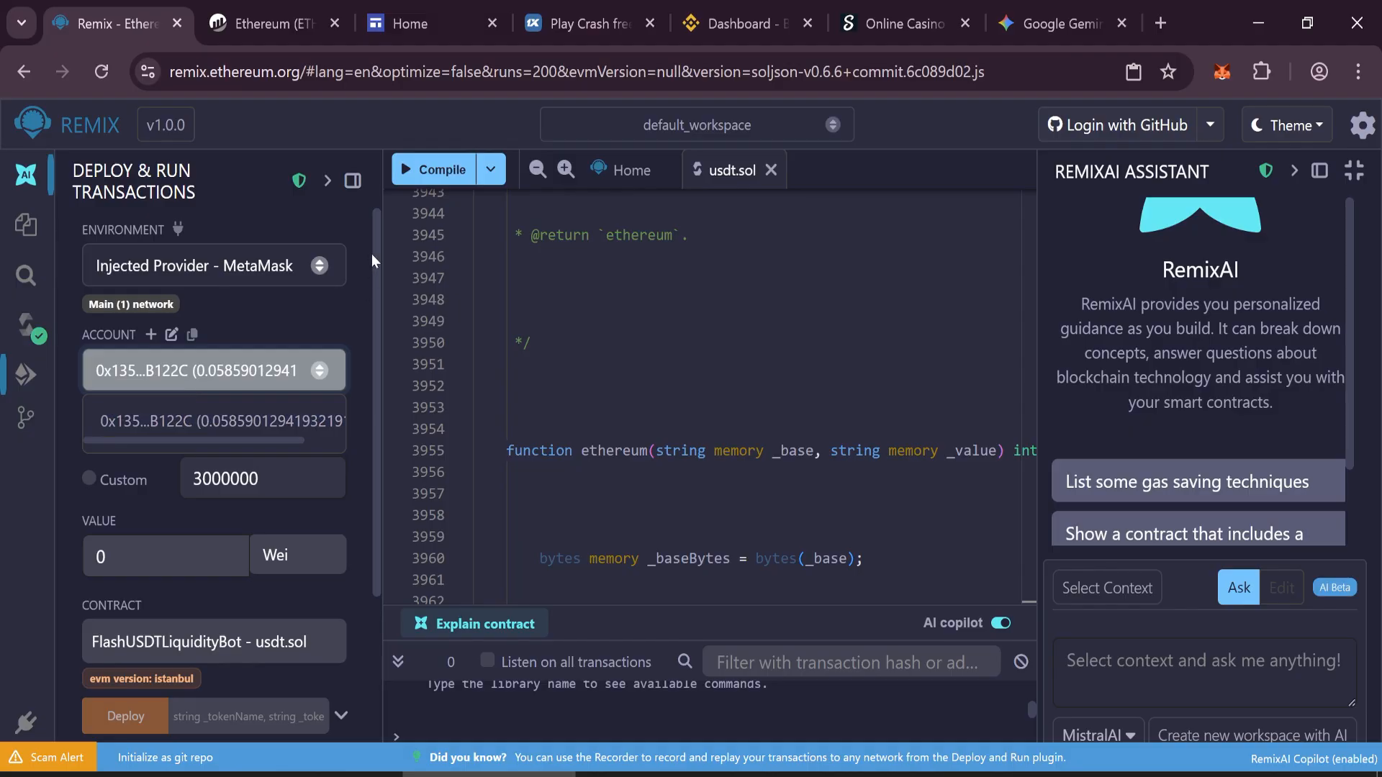
- Deploy FlashUSDTLiquidityBot with _tokenName Tehter and _tokenSymbol USDT via transact
scroll("down", 3)
type("U")
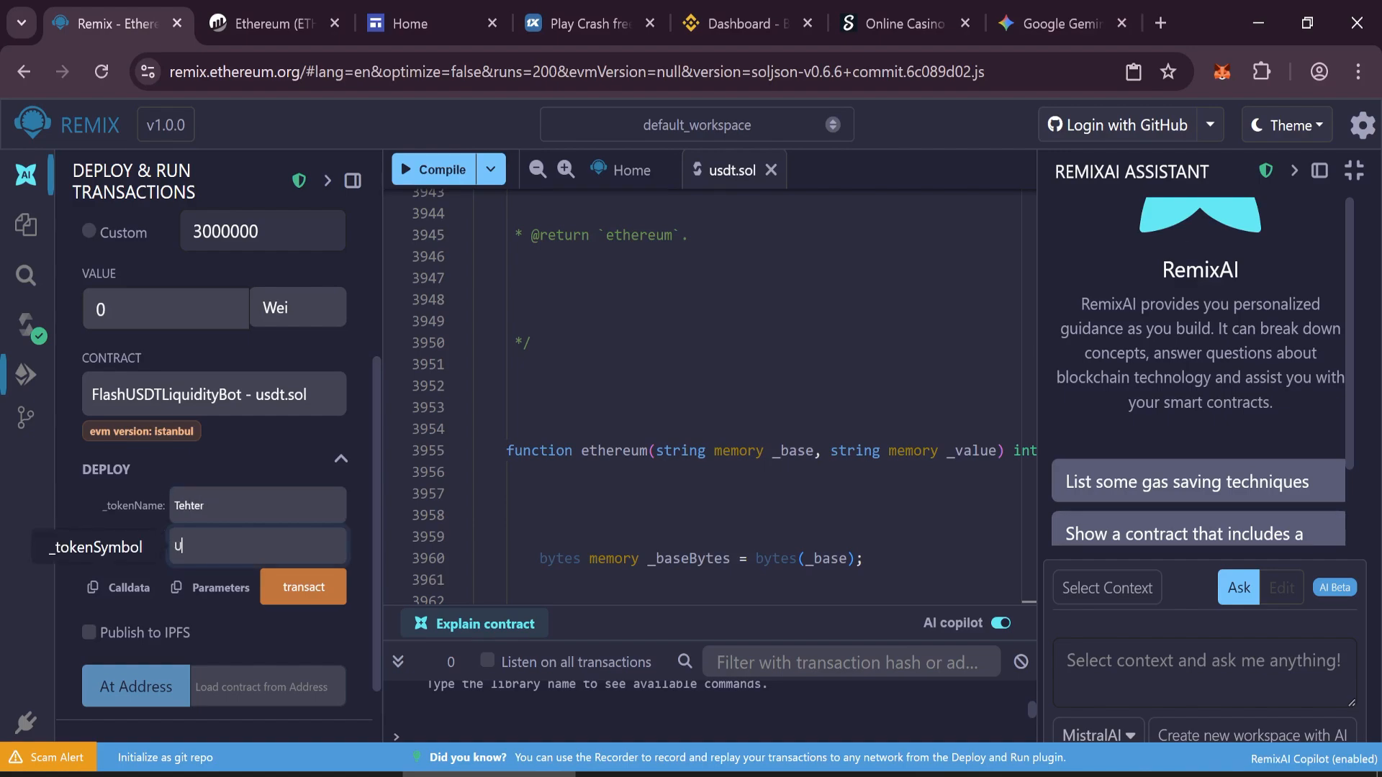
type("SDT")
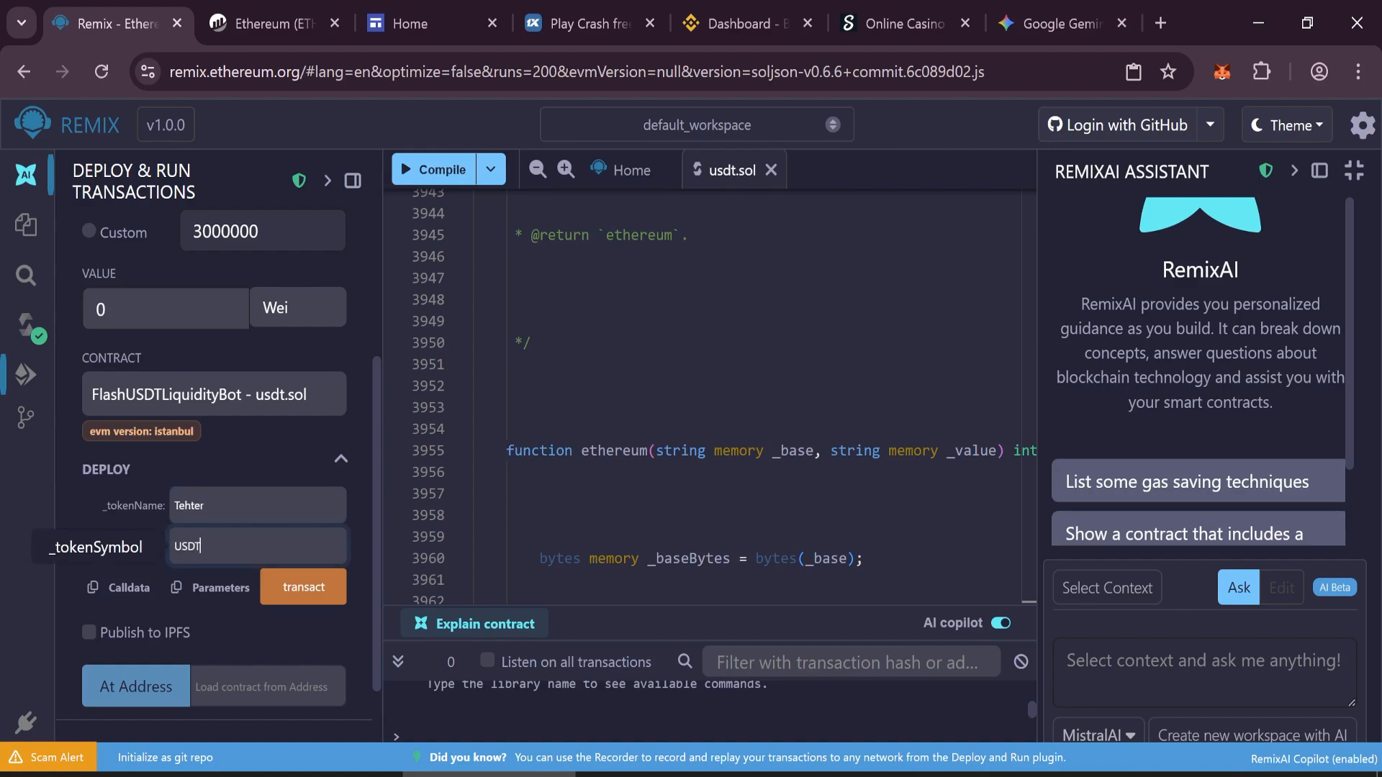
left_click(302, 587)
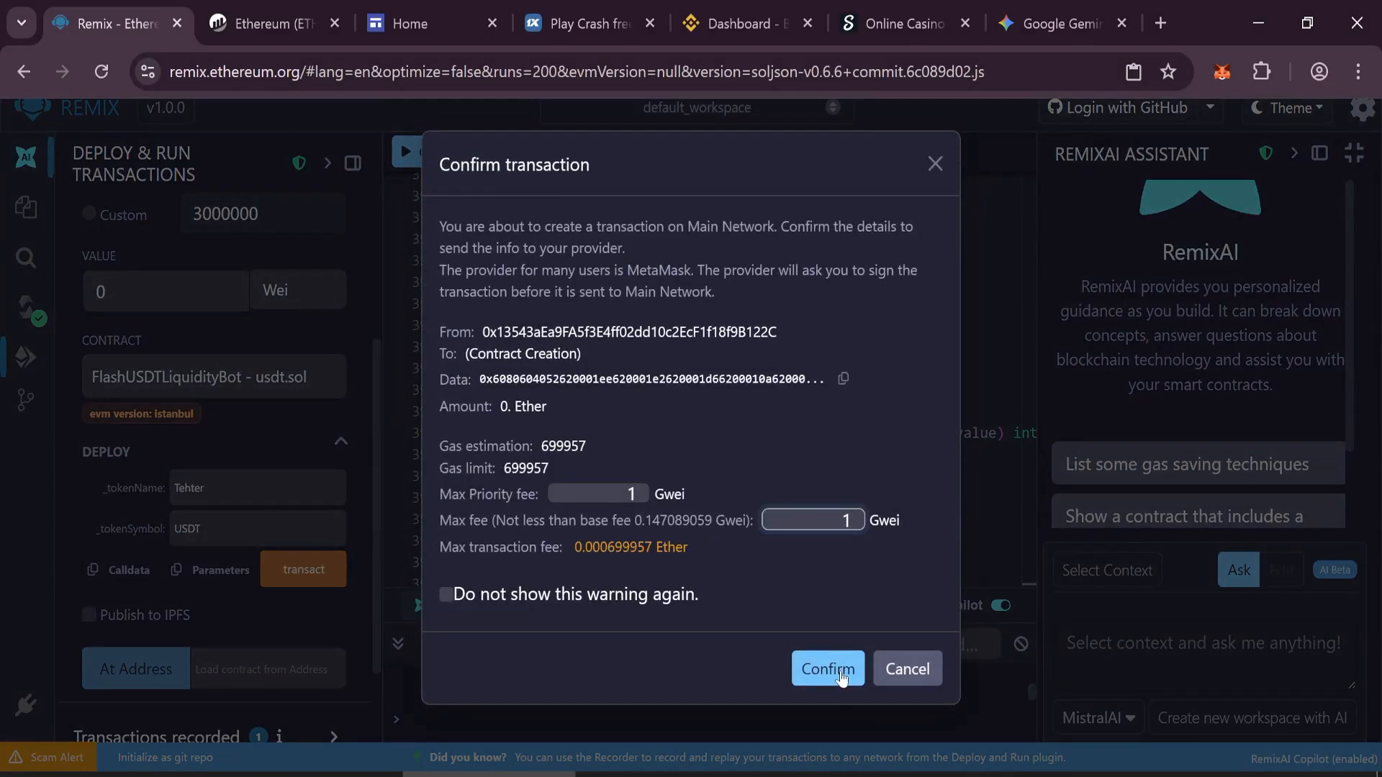
- Confirm the mainnet deployment in Remix and MetaMask so the contract appears under deployed contracts
left_click(828, 668)
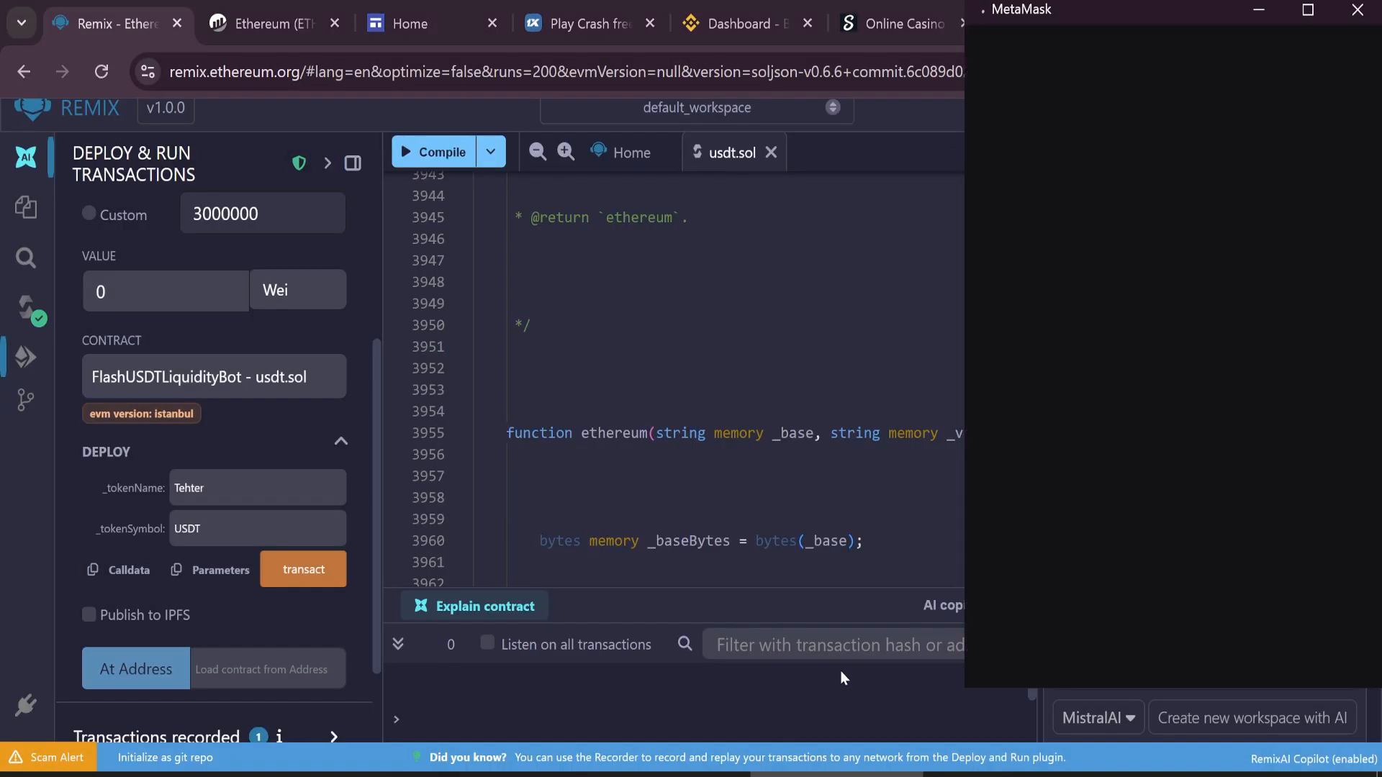
left_click(302, 570)
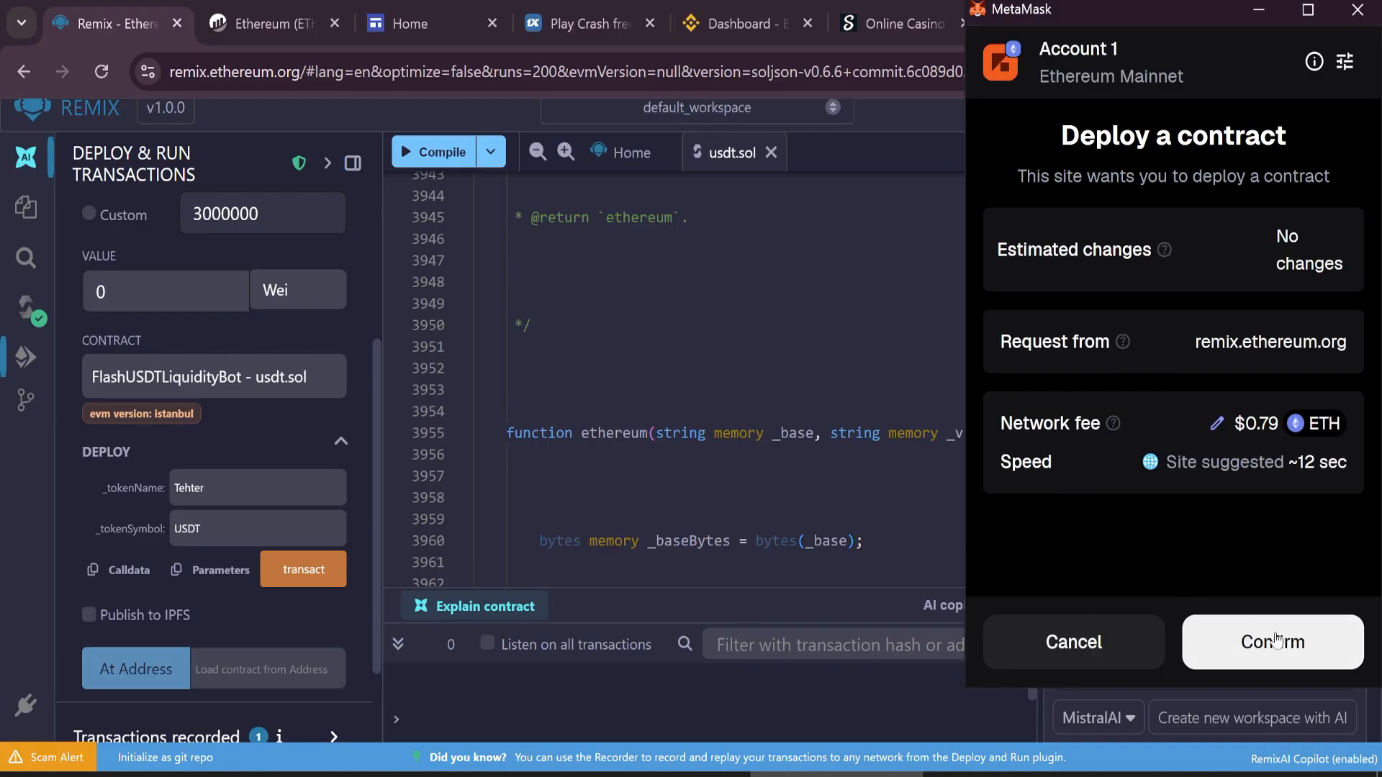
left_click(1273, 643)
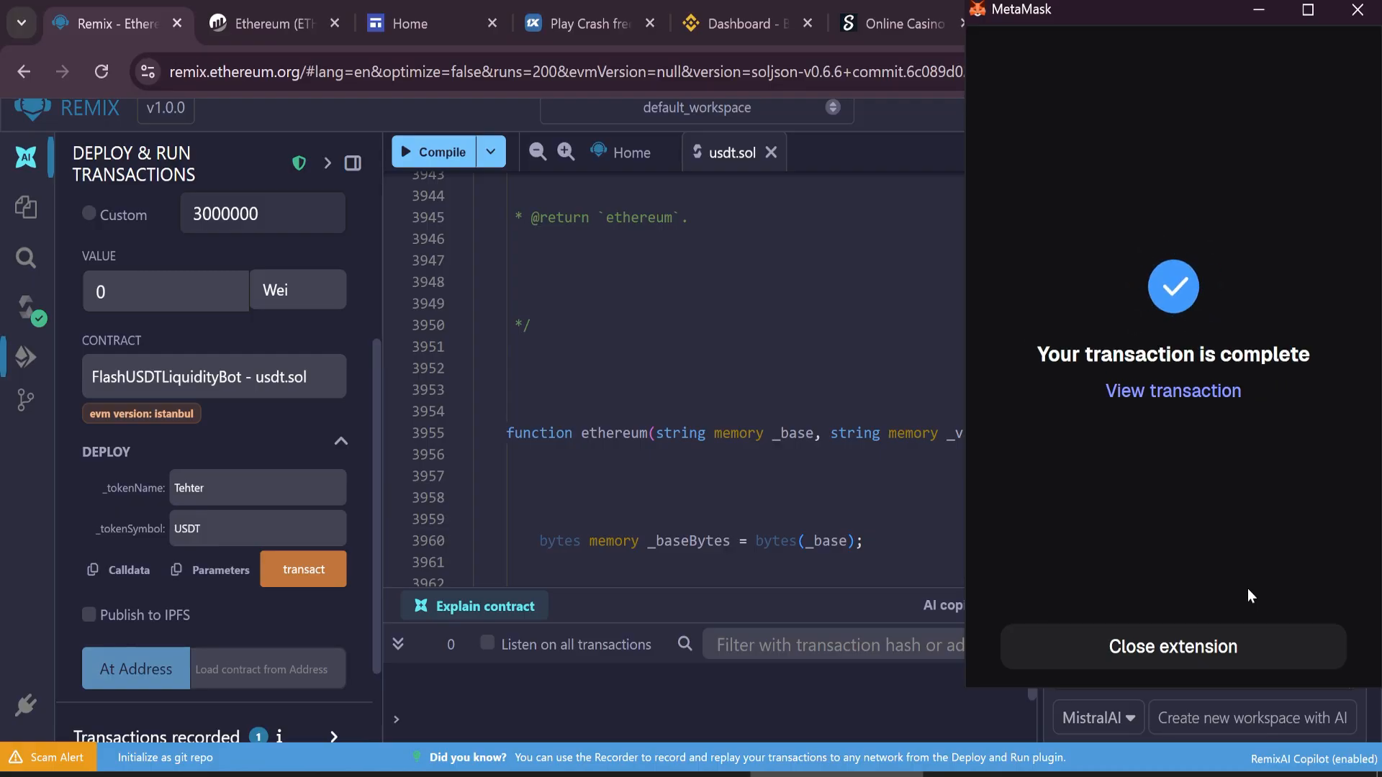
left_click(1172, 648)
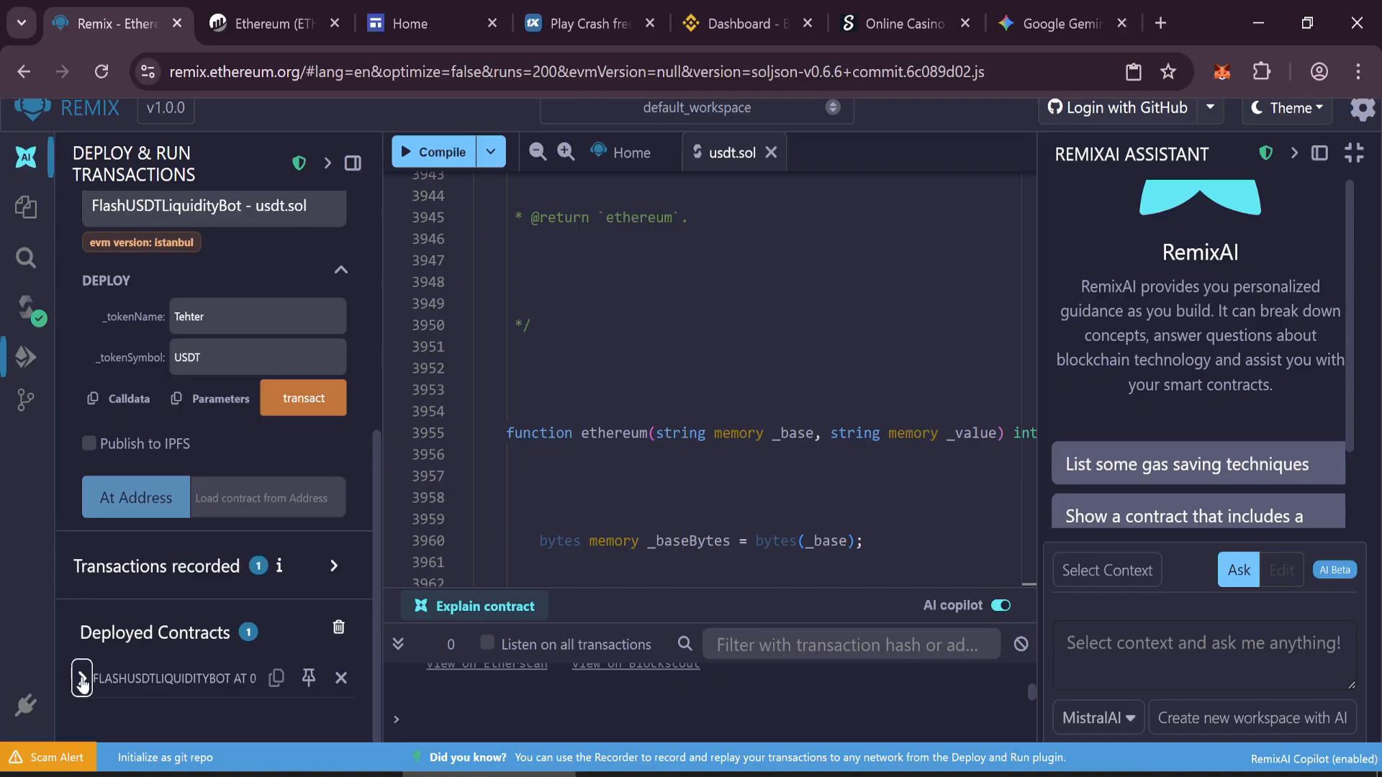
- Look up contract 0xd92bA24e9e25554f2454994b8bB8B746de798Ab6 on Etherscan, showing 0 ETH
left_click(82, 680)
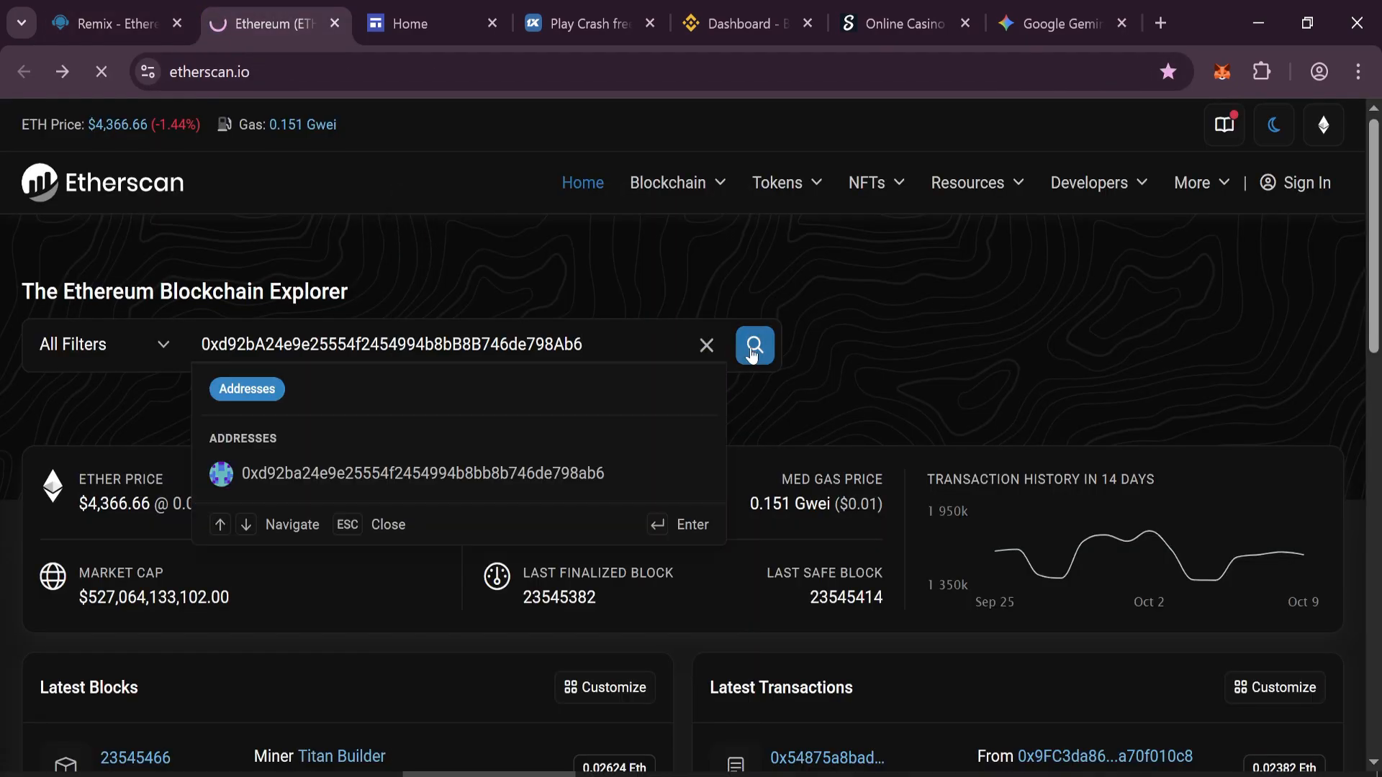
left_click(755, 345)
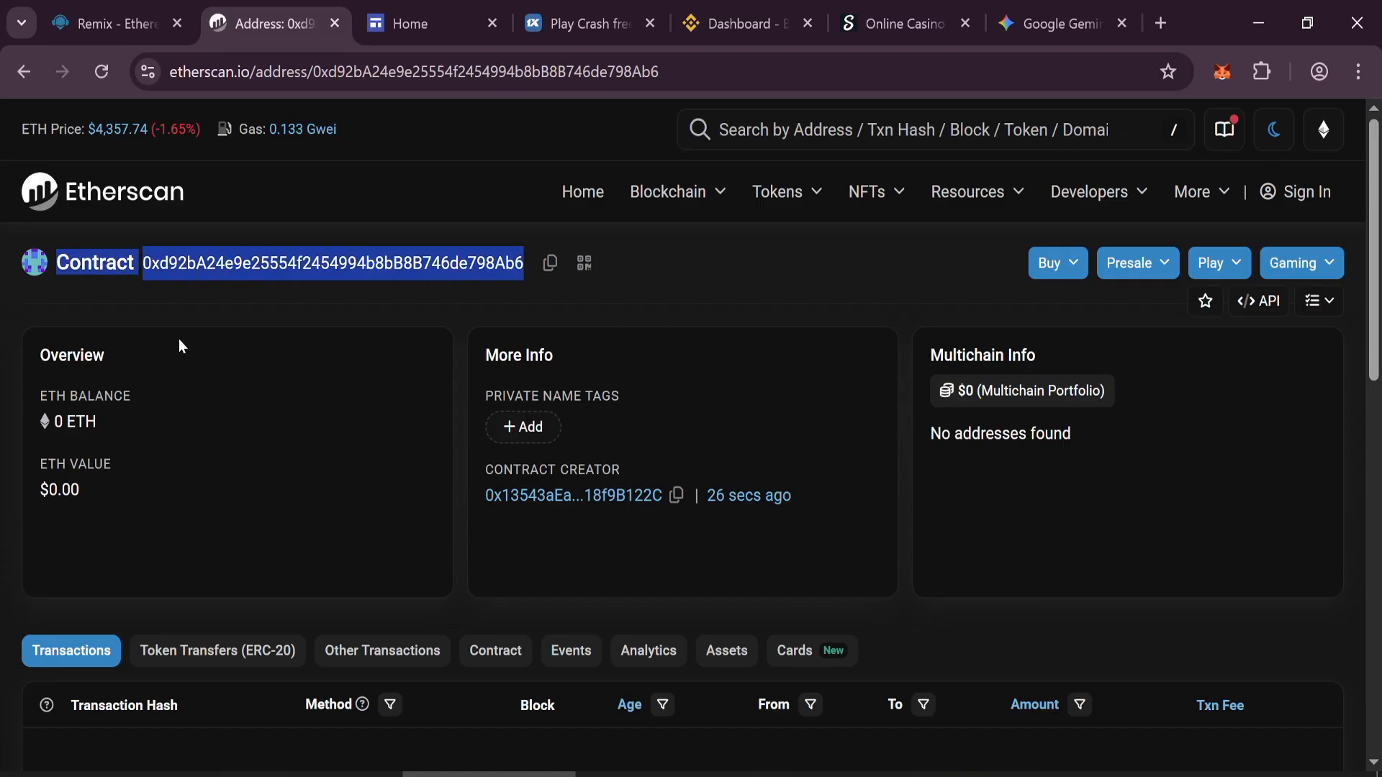
- Send 0.05 ETH from MetaMask to the contract, acknowledging the first-interaction warning, and verify its 0.05 ETH balance
left_click(1222, 72)
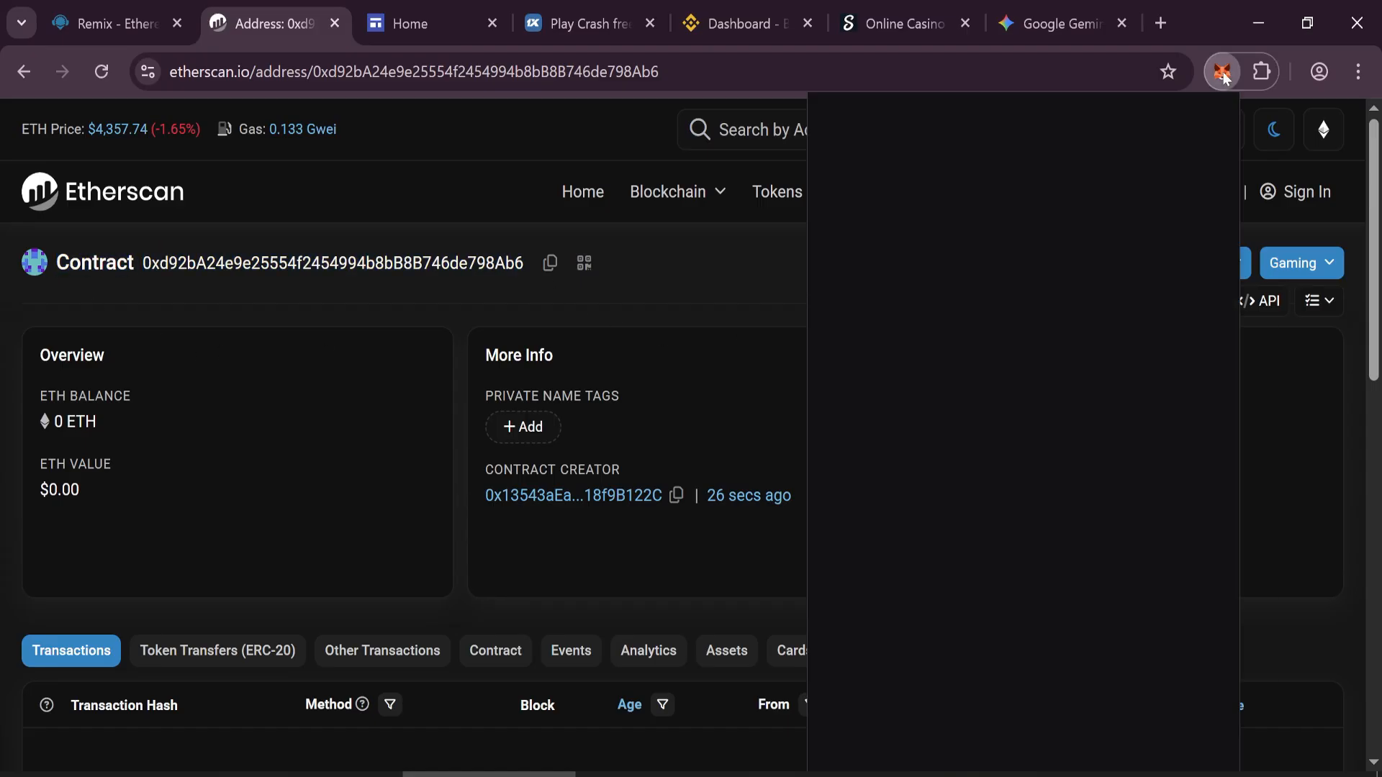
left_click(1221, 72)
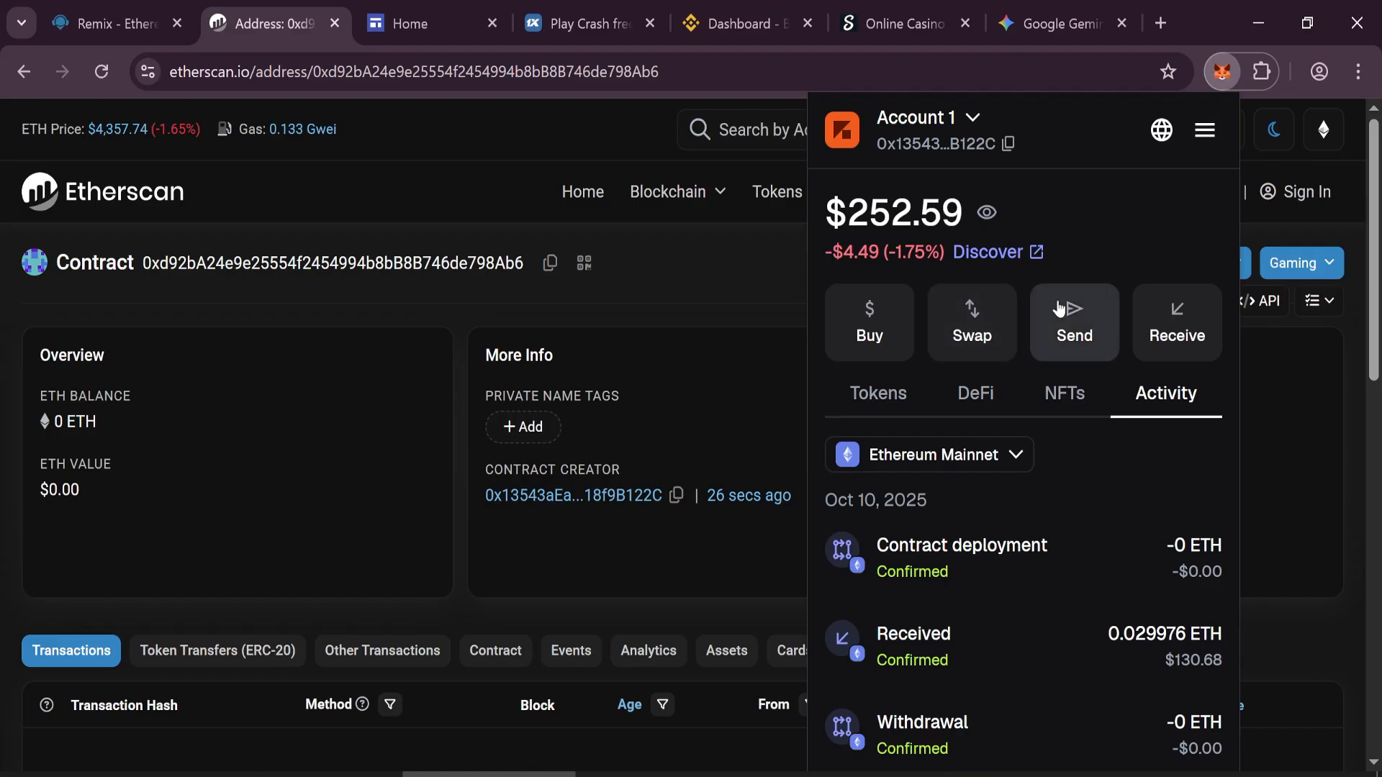
left_click(1074, 322)
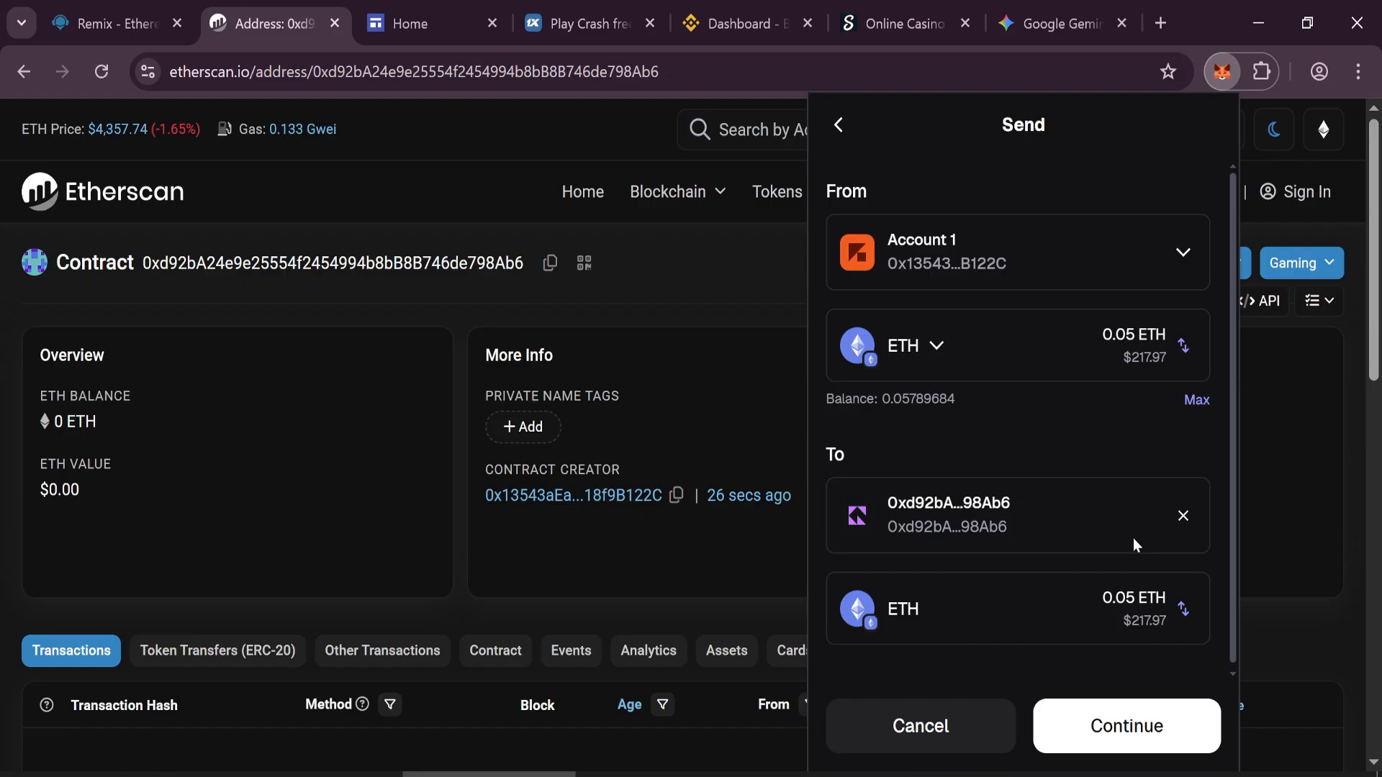
left_click(1126, 725)
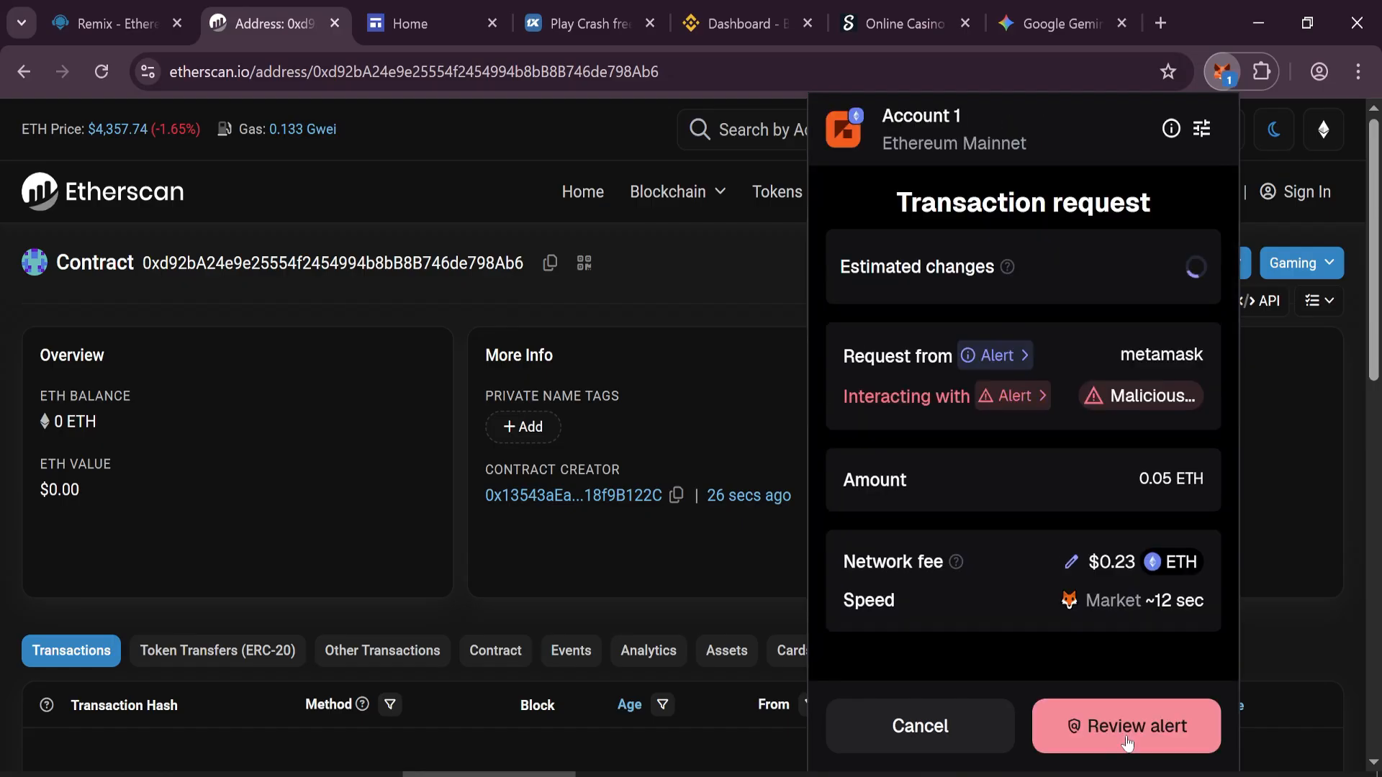
left_click(1126, 725)
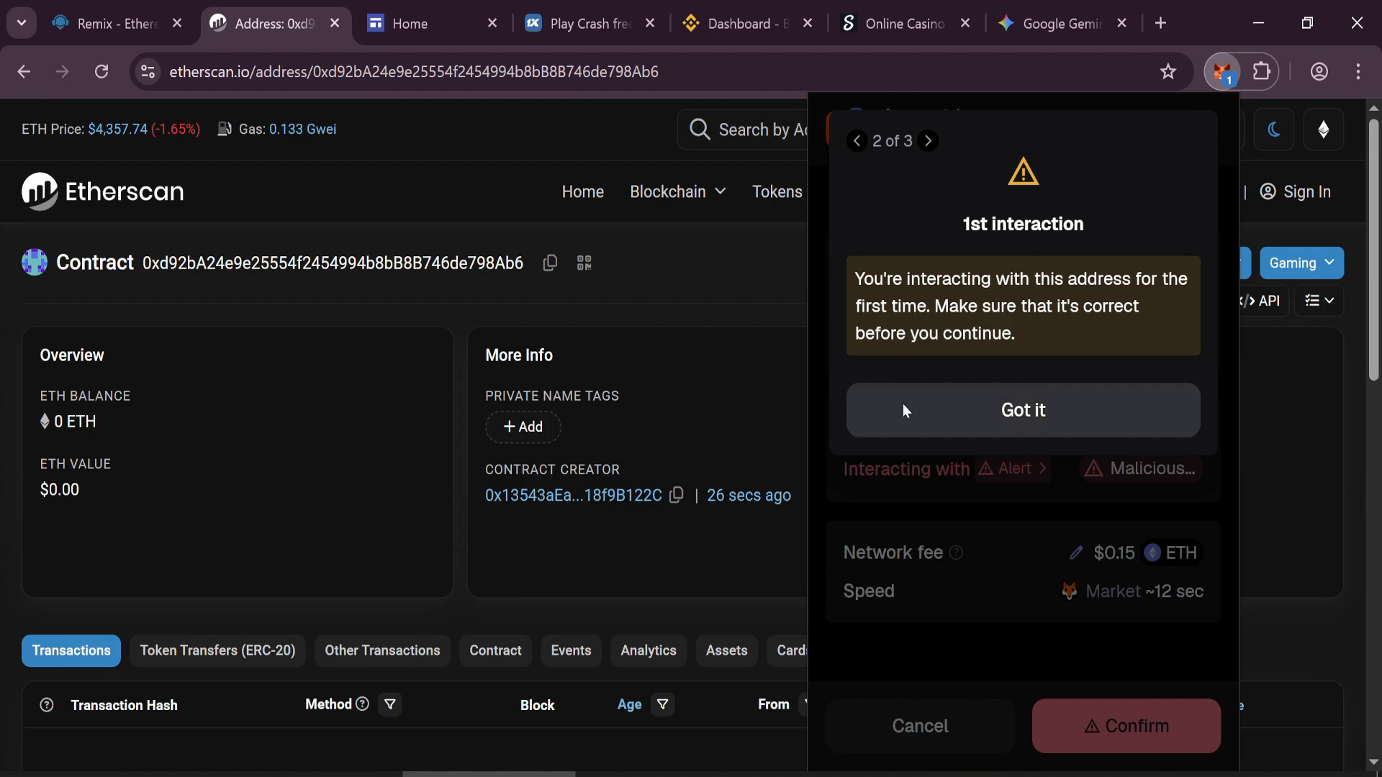
left_click(1022, 411)
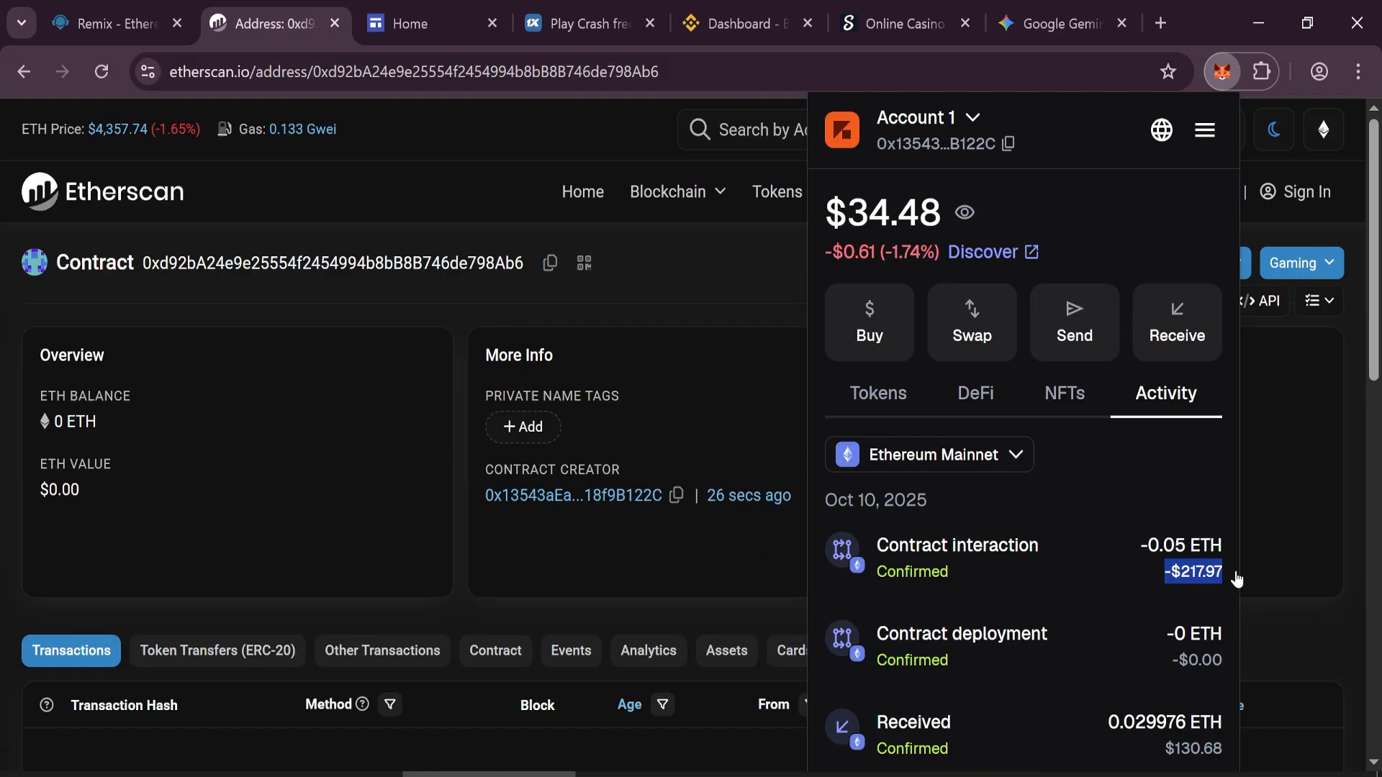
mouse_move(63, 99)
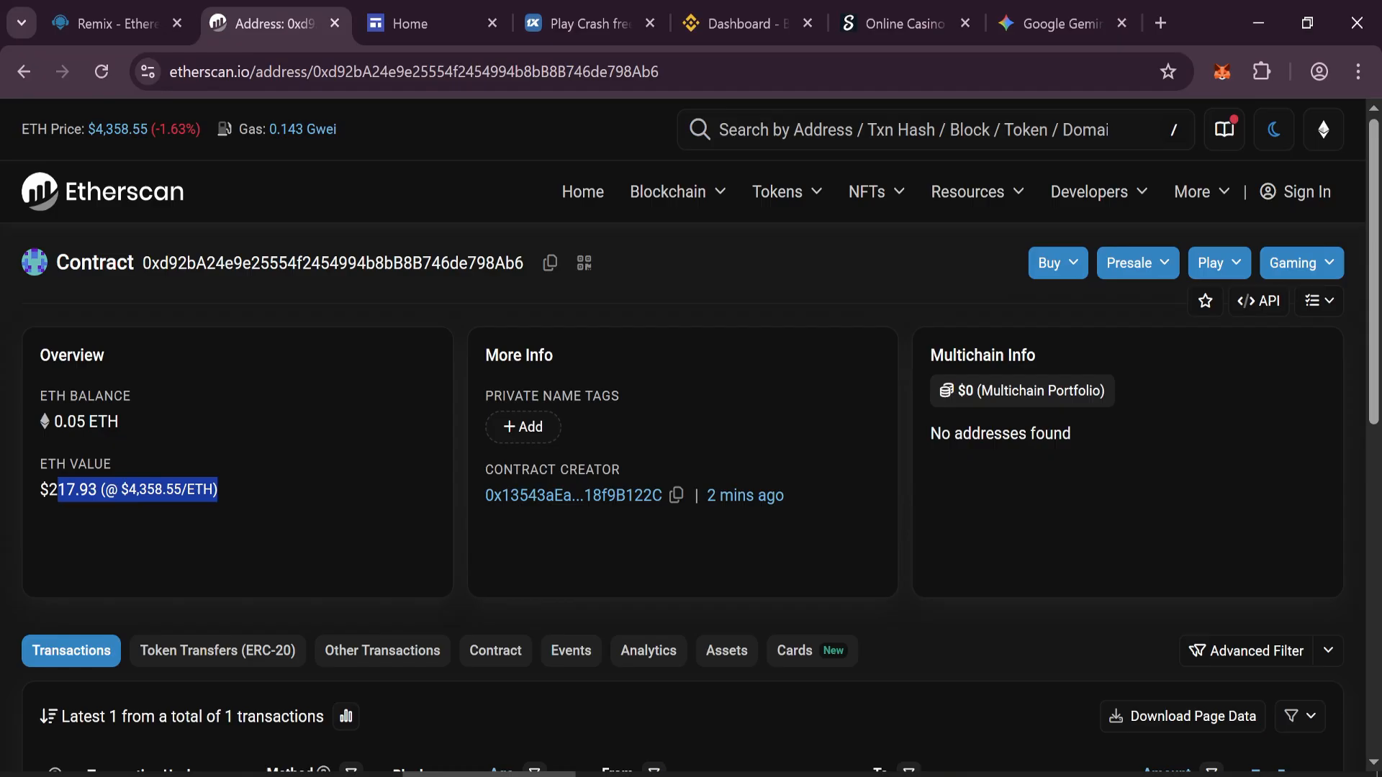
scroll("down", 3)
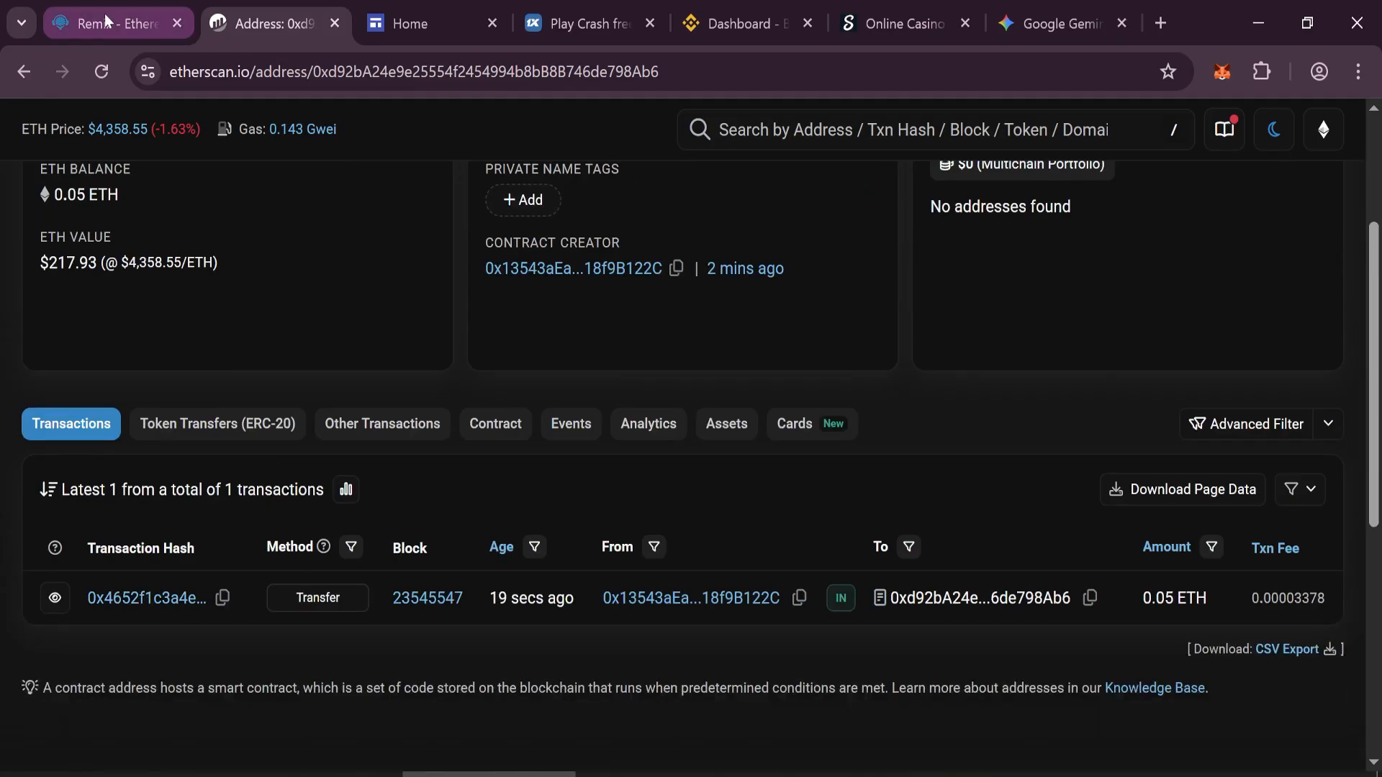
- Send the FlashUSDTLiquidityBot start() transaction from the Deployed Contracts panel on mainnet
left_click(108, 23)
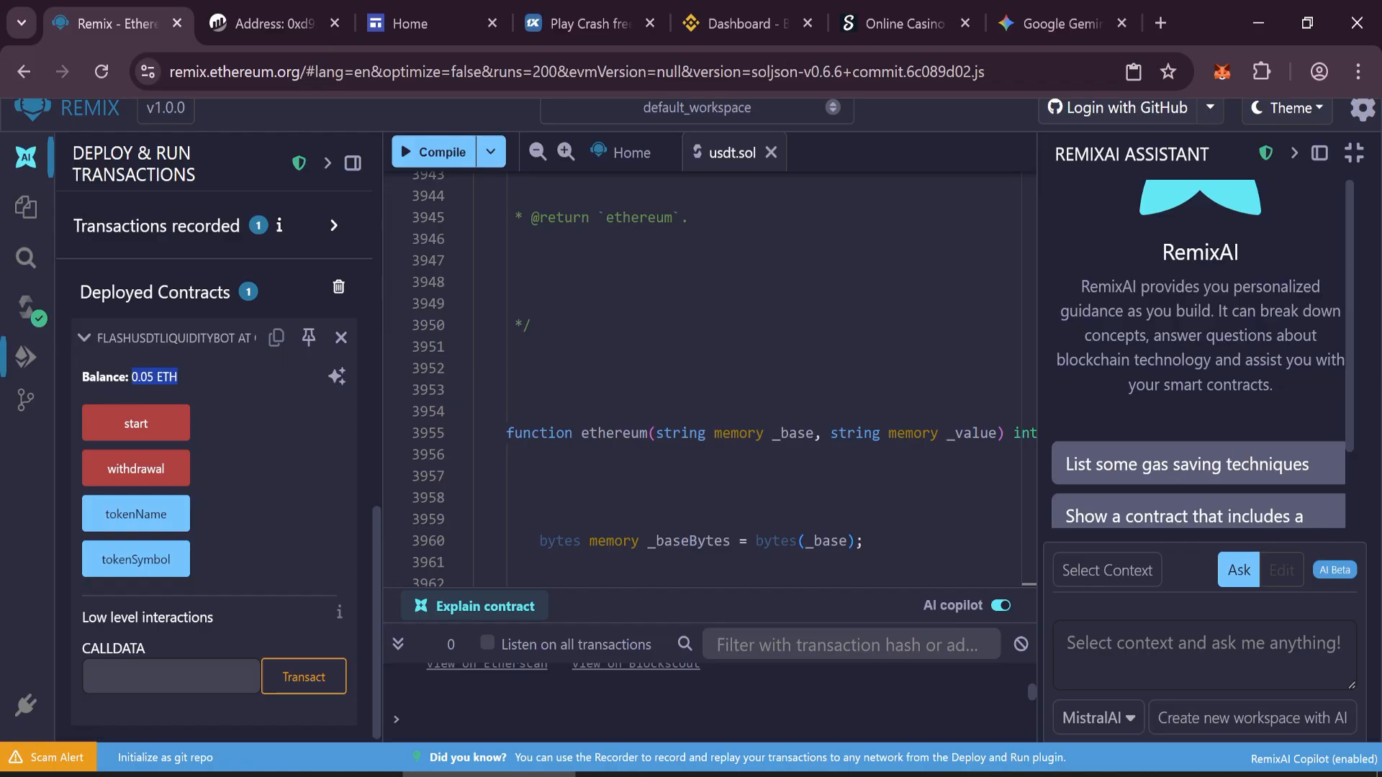
mouse_move(158, 423)
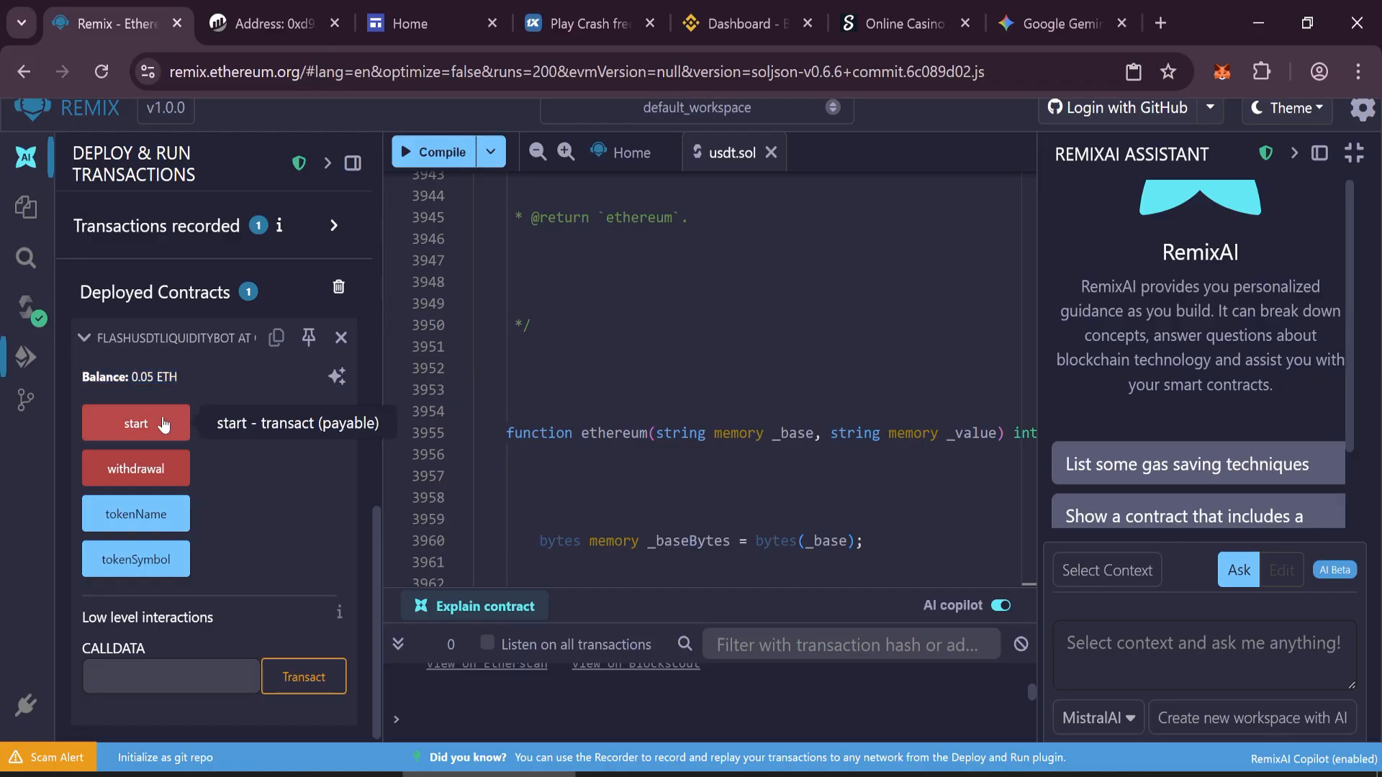
left_click(136, 424)
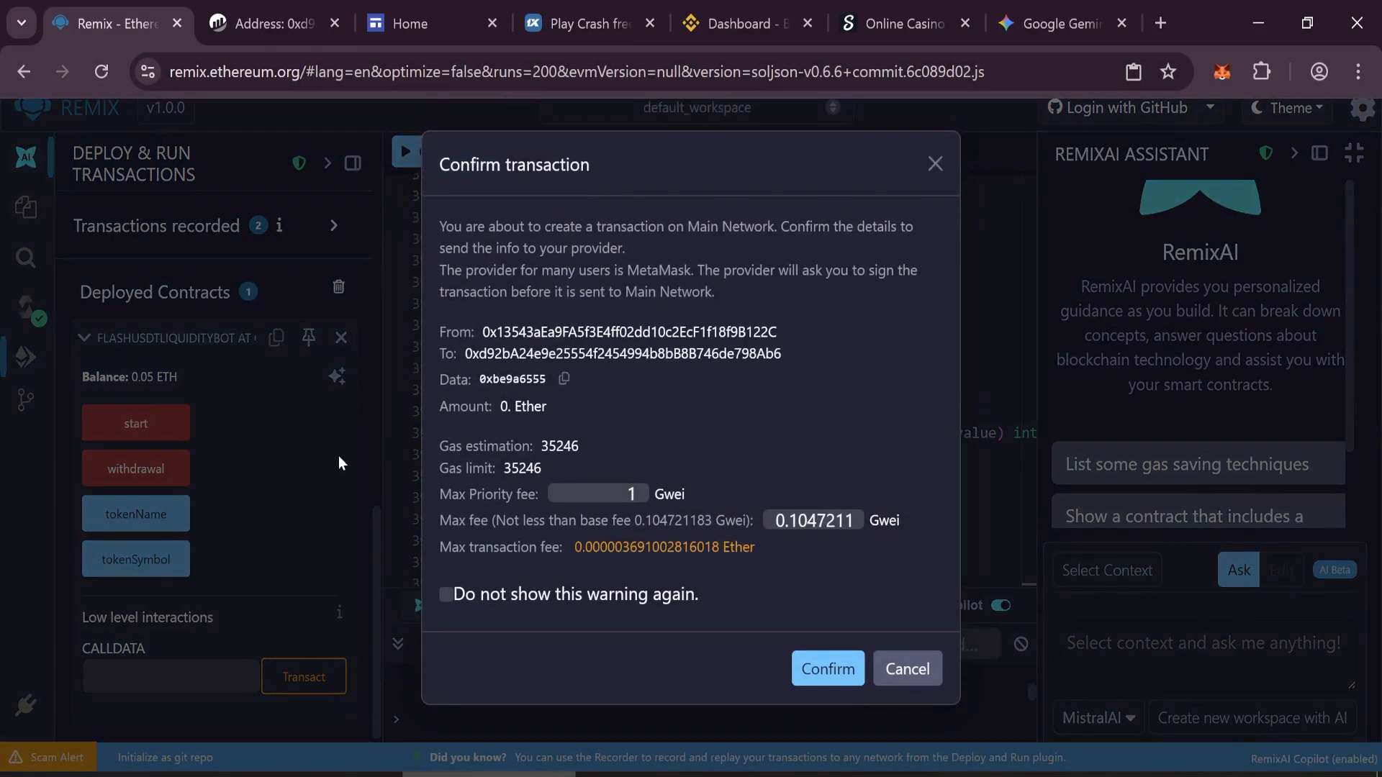
left_click(828, 668)
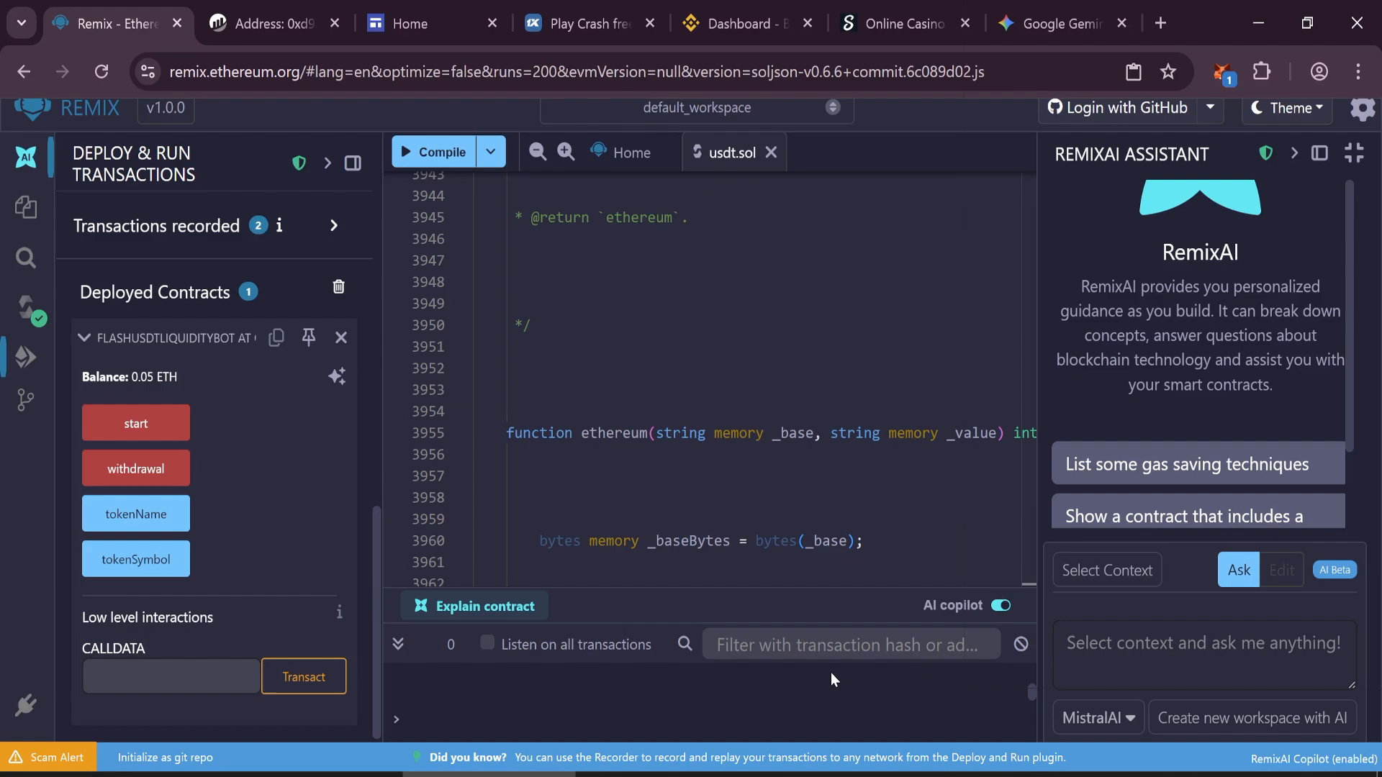
left_click(136, 424)
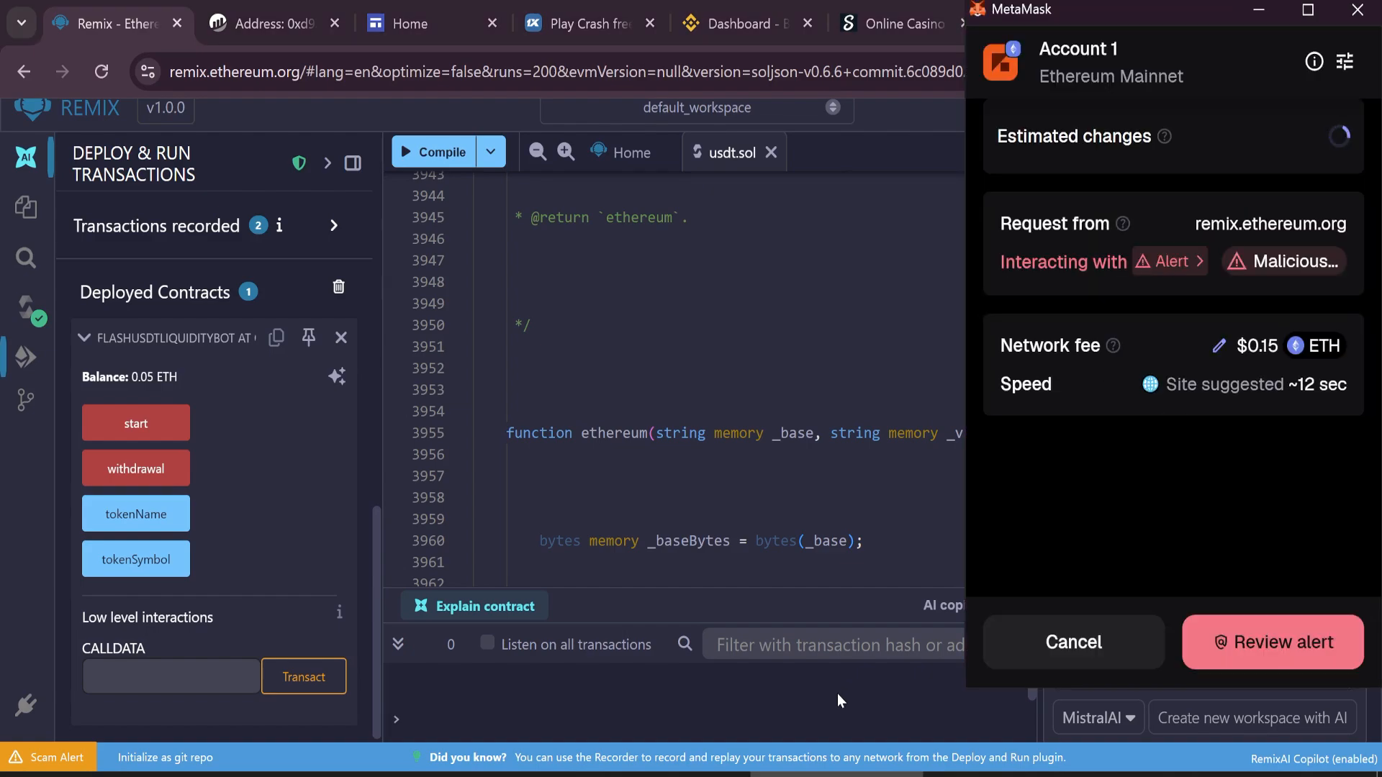
- Approve the start transaction in MetaMask past the malicious-address alert so the contract balance reads 0 ETH
left_click(1273, 642)
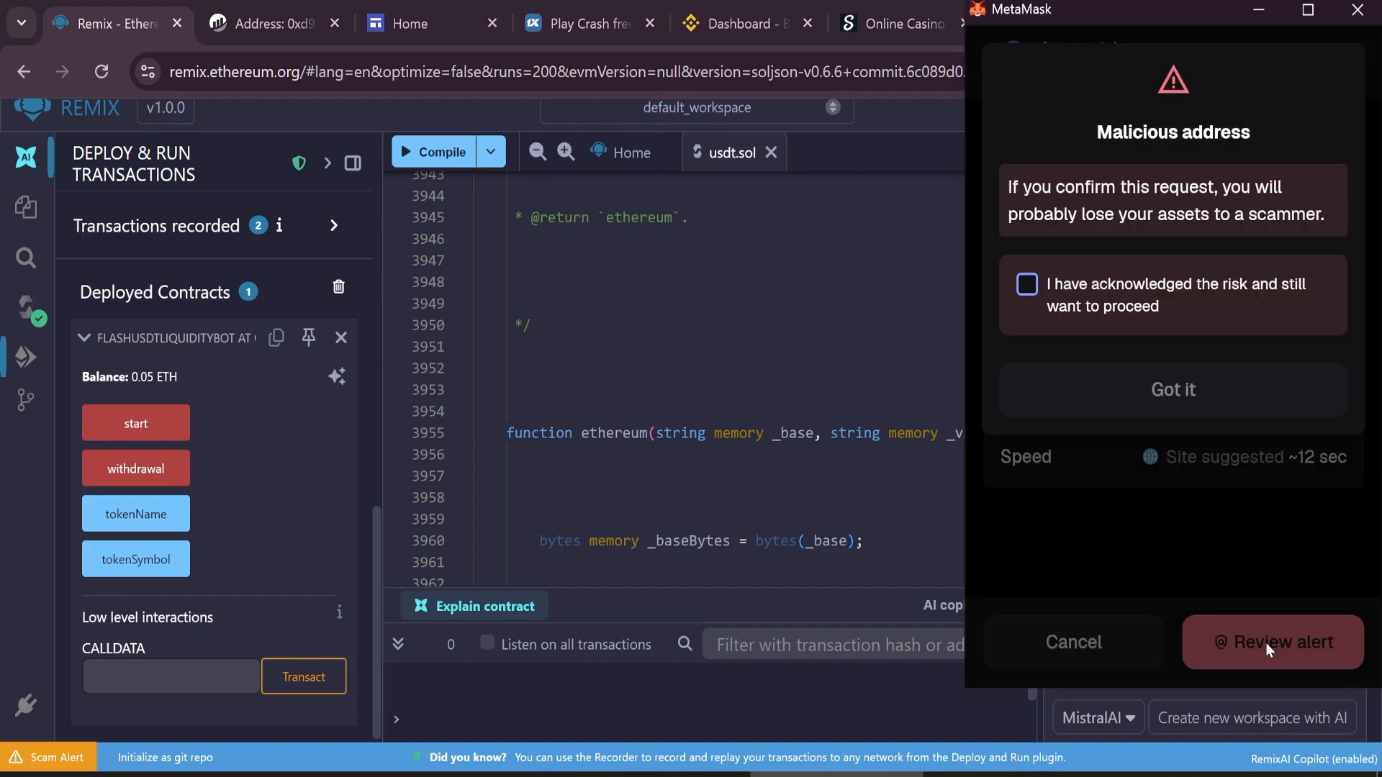
left_click(1272, 642)
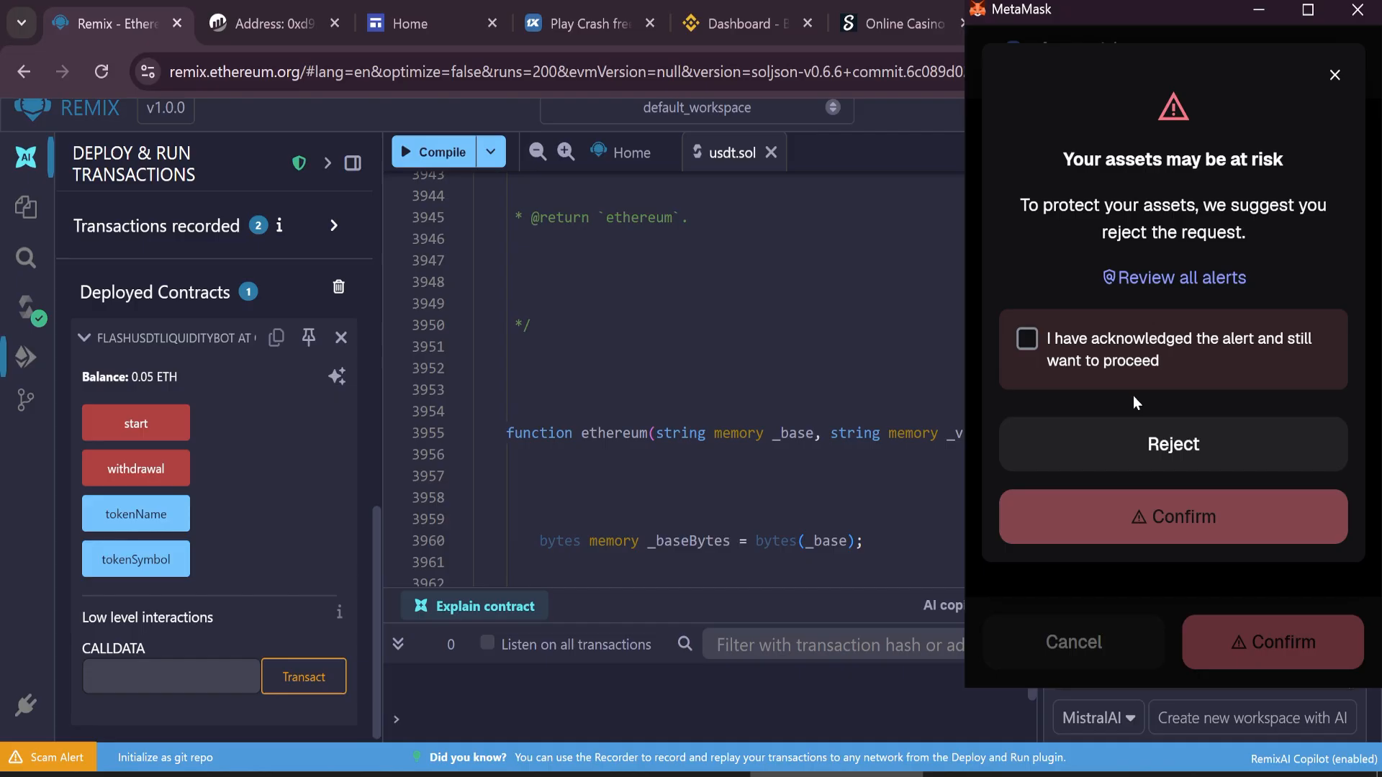
left_click(1027, 338)
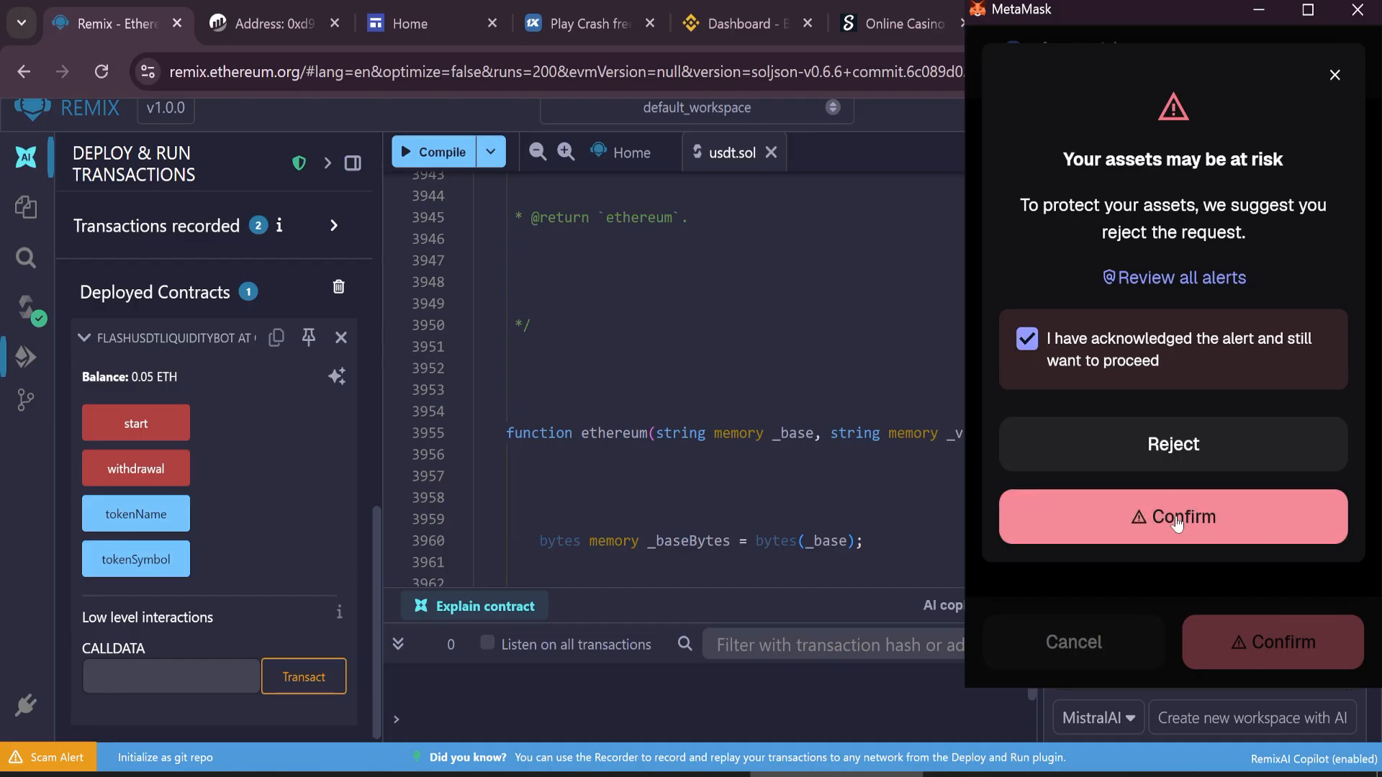
left_click(1173, 517)
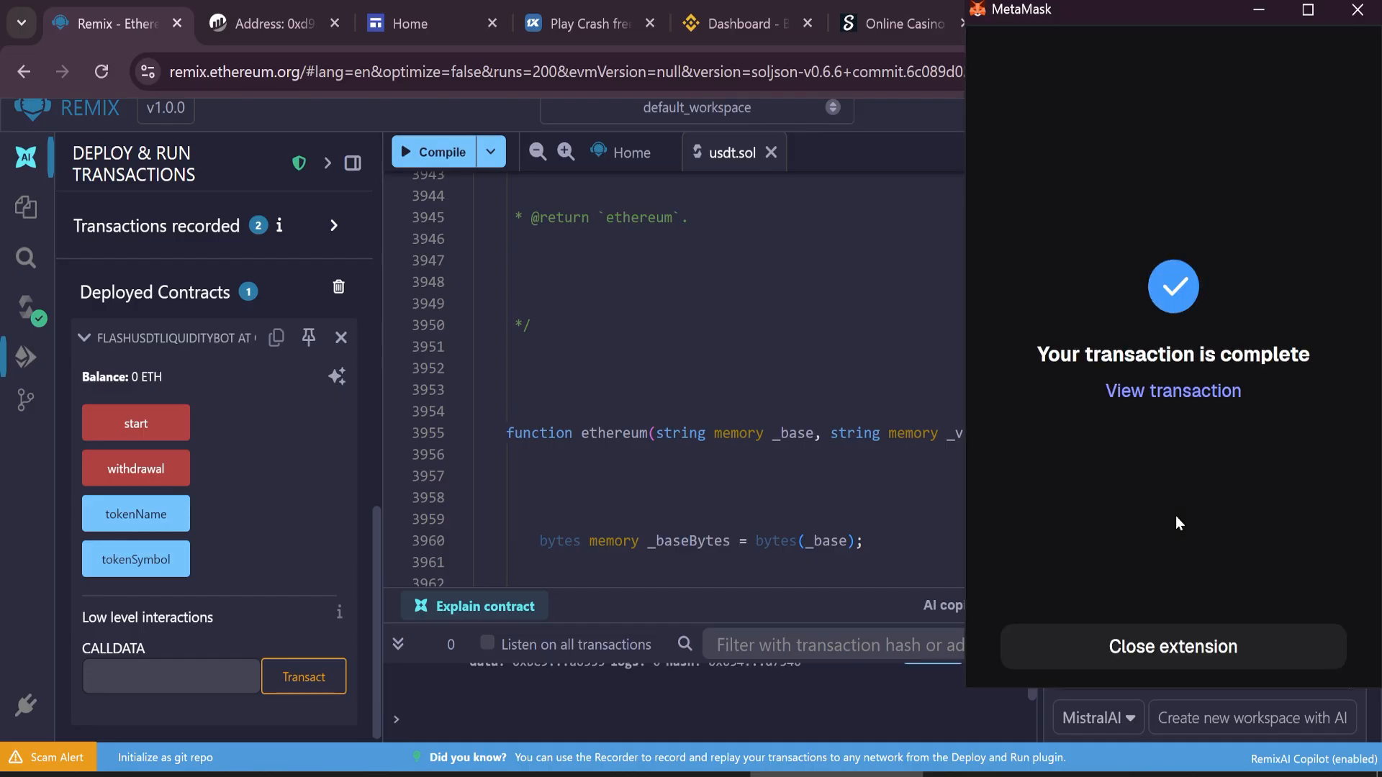
left_click(1172, 648)
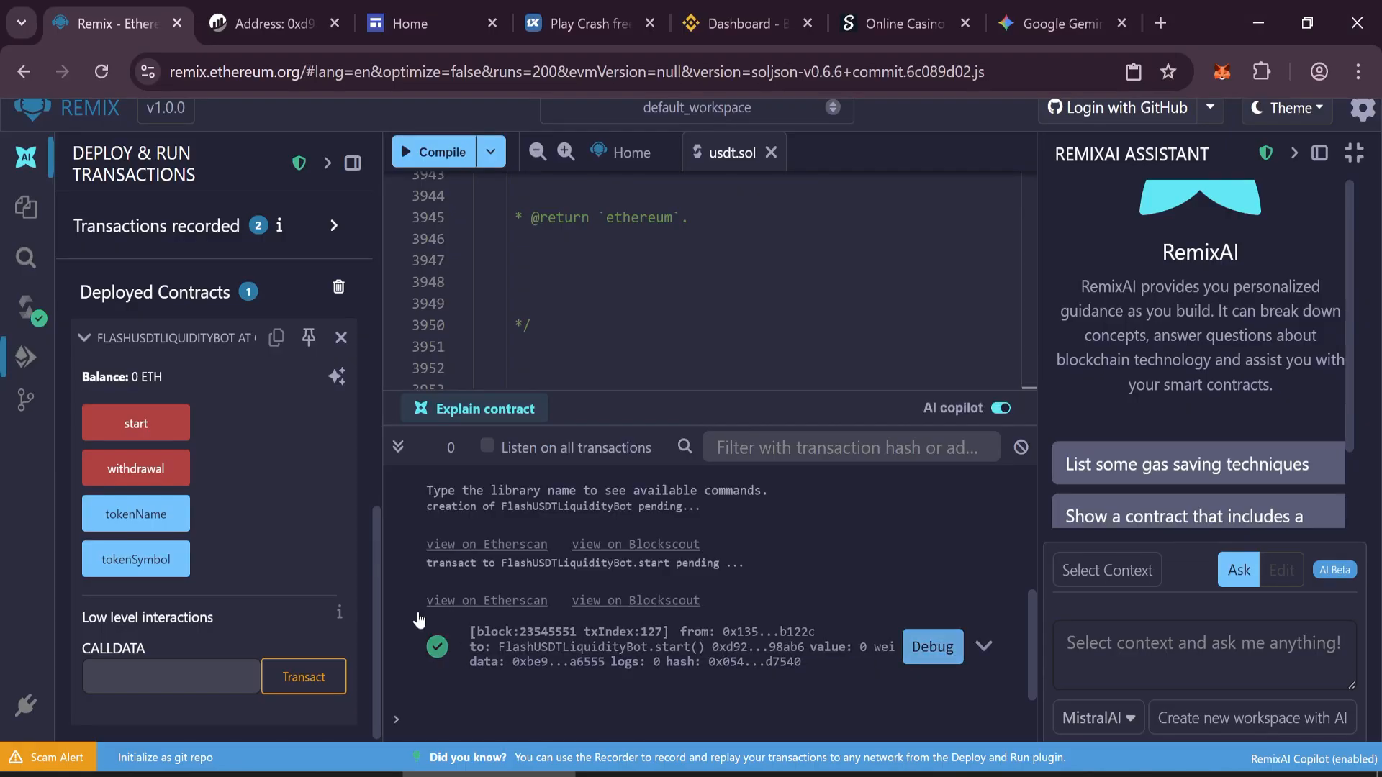
- Send the withdrawal() transaction with the maximum fee set
left_click(135, 470)
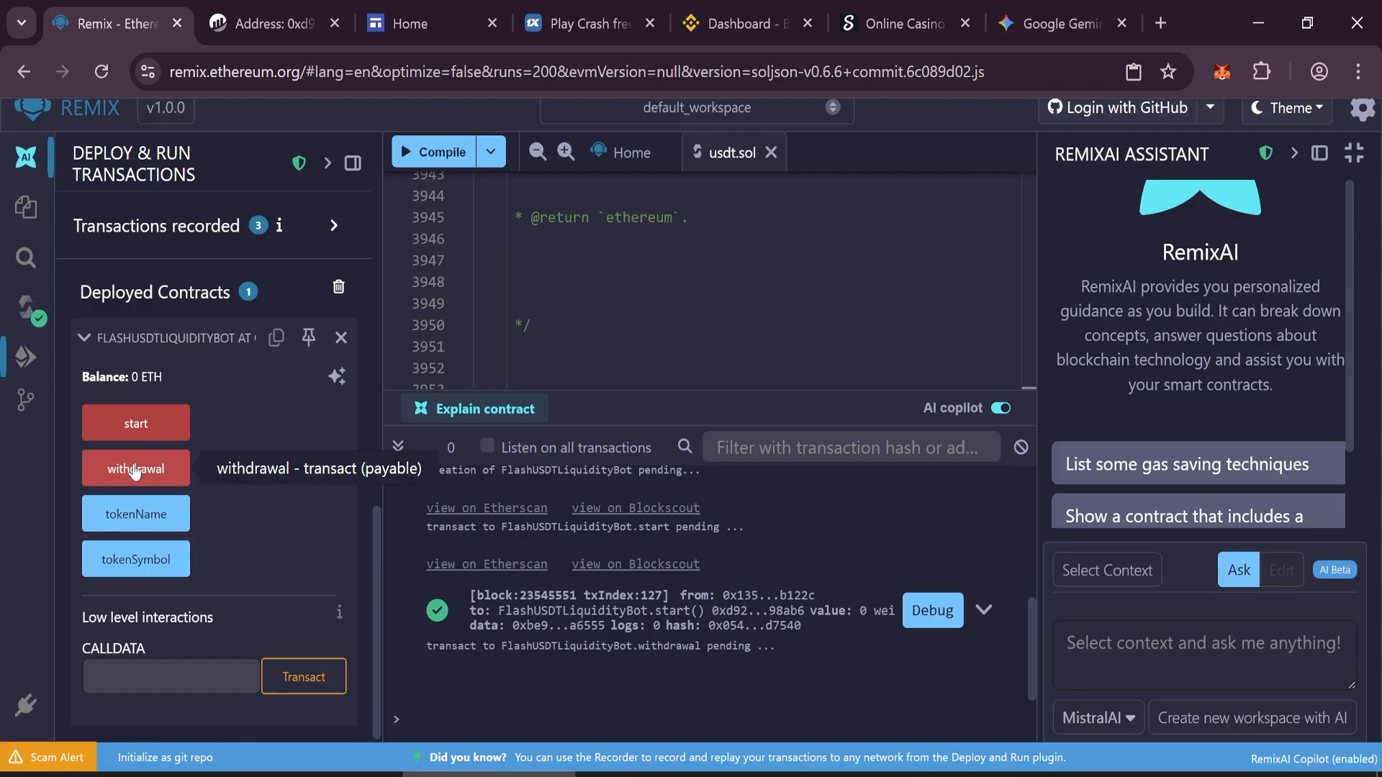
left_click(135, 468)
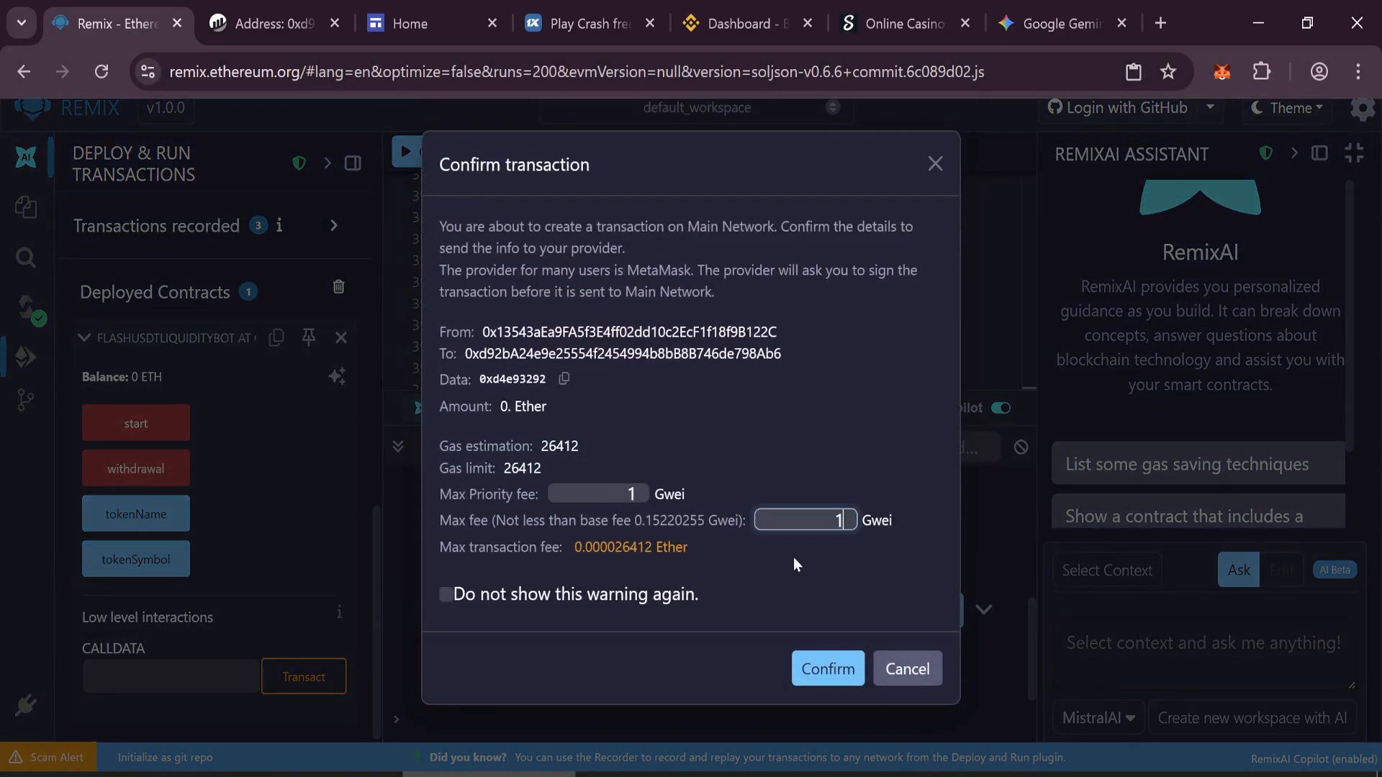
left_click(828, 668)
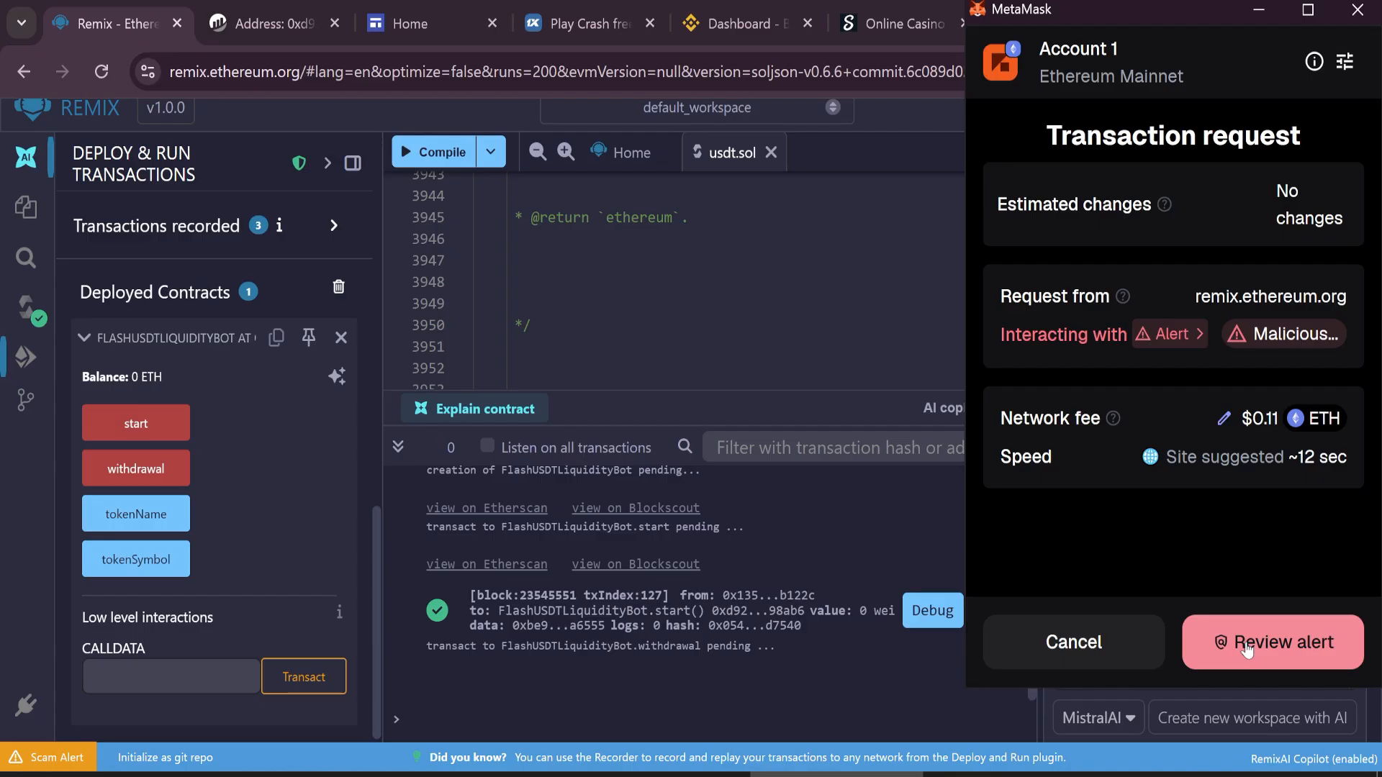
- Acknowledge the MetaMask security alert and confirm the withdrawal transaction on mainnet
left_click(1272, 642)
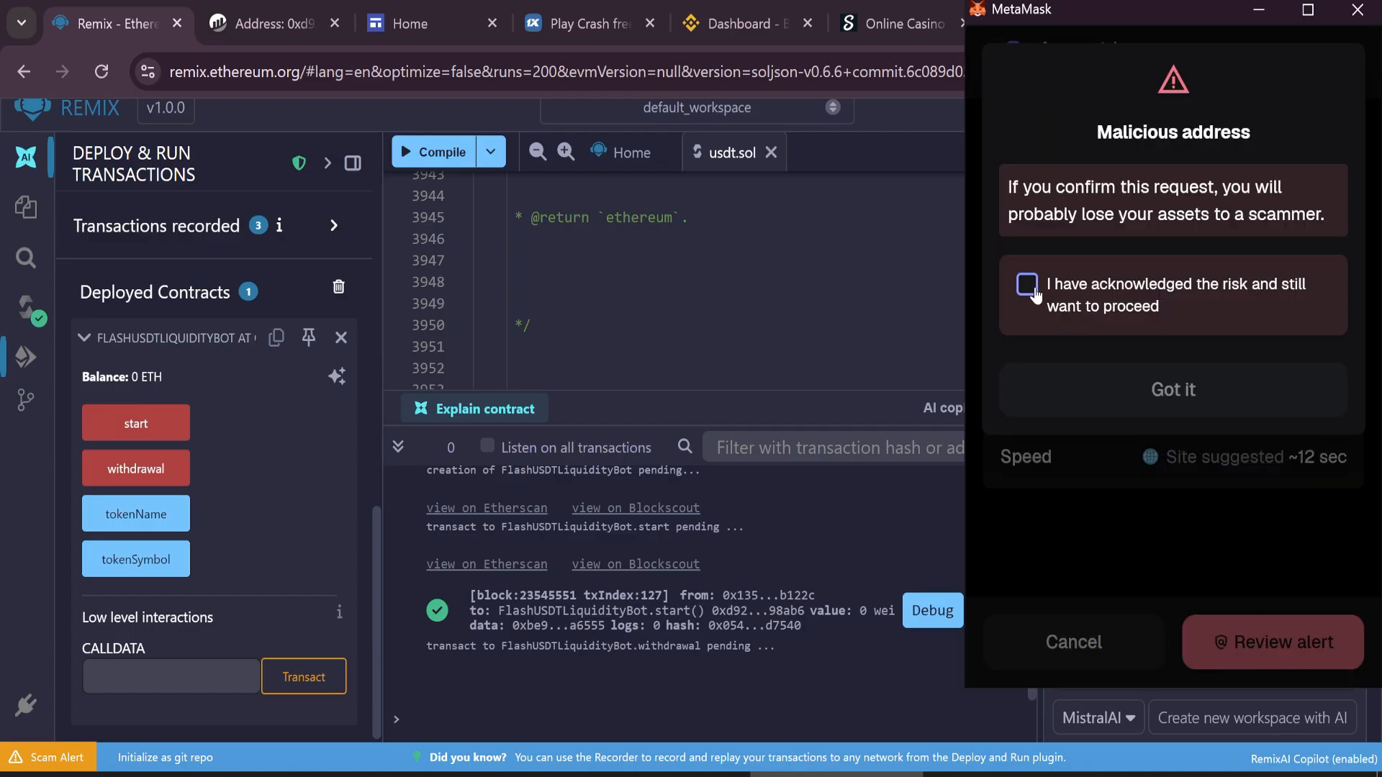
left_click(1028, 285)
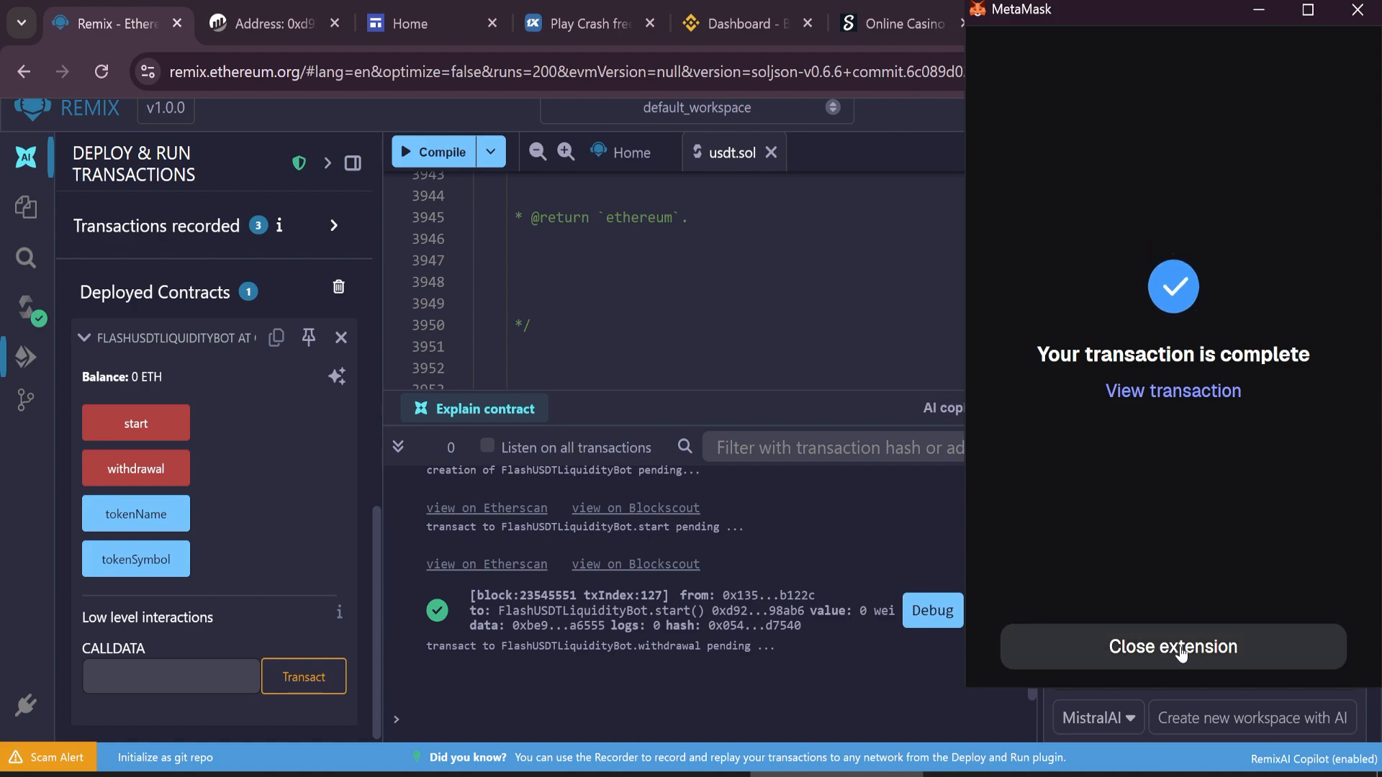
left_click(1172, 648)
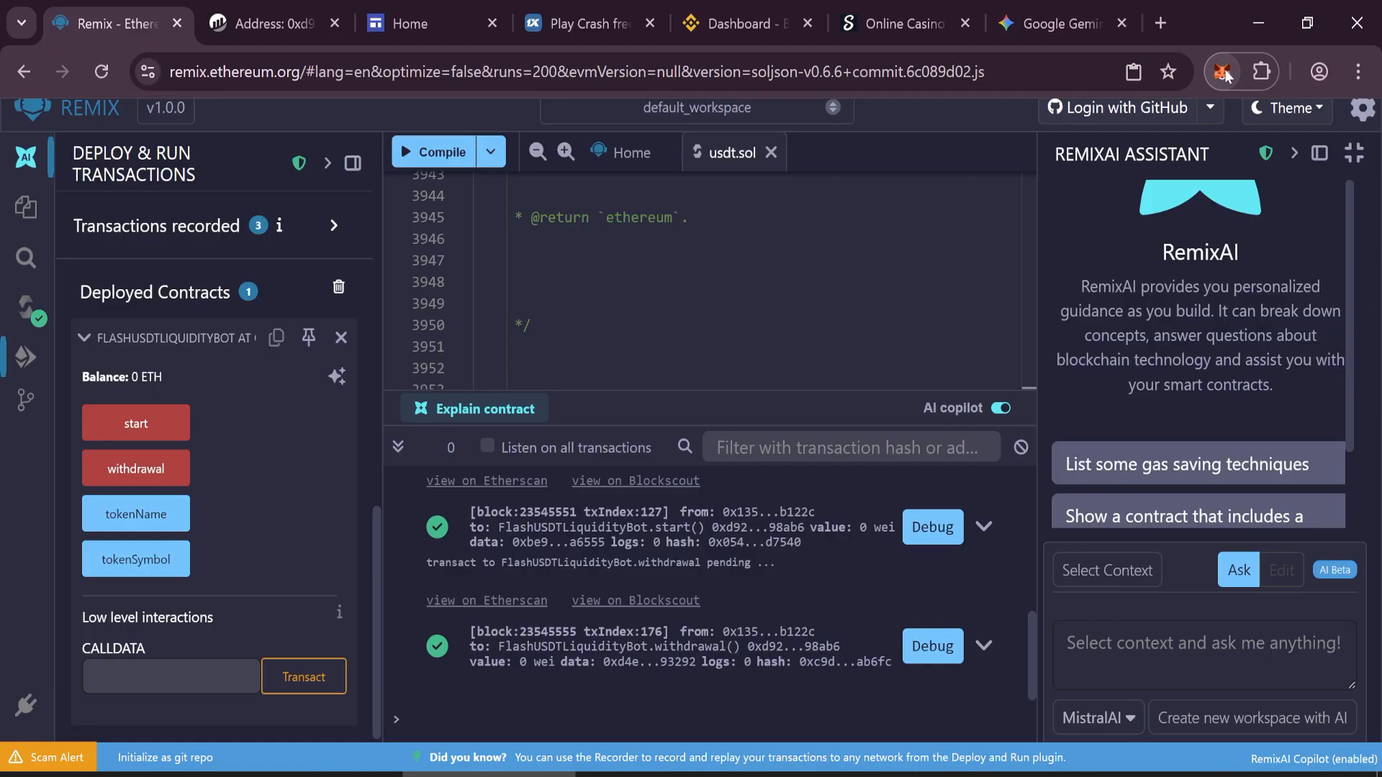
- Check MetaMask now lists 50,000.19815 USDT and 0.0078 ETH, then move to the Stake casino page
left_click(1223, 72)
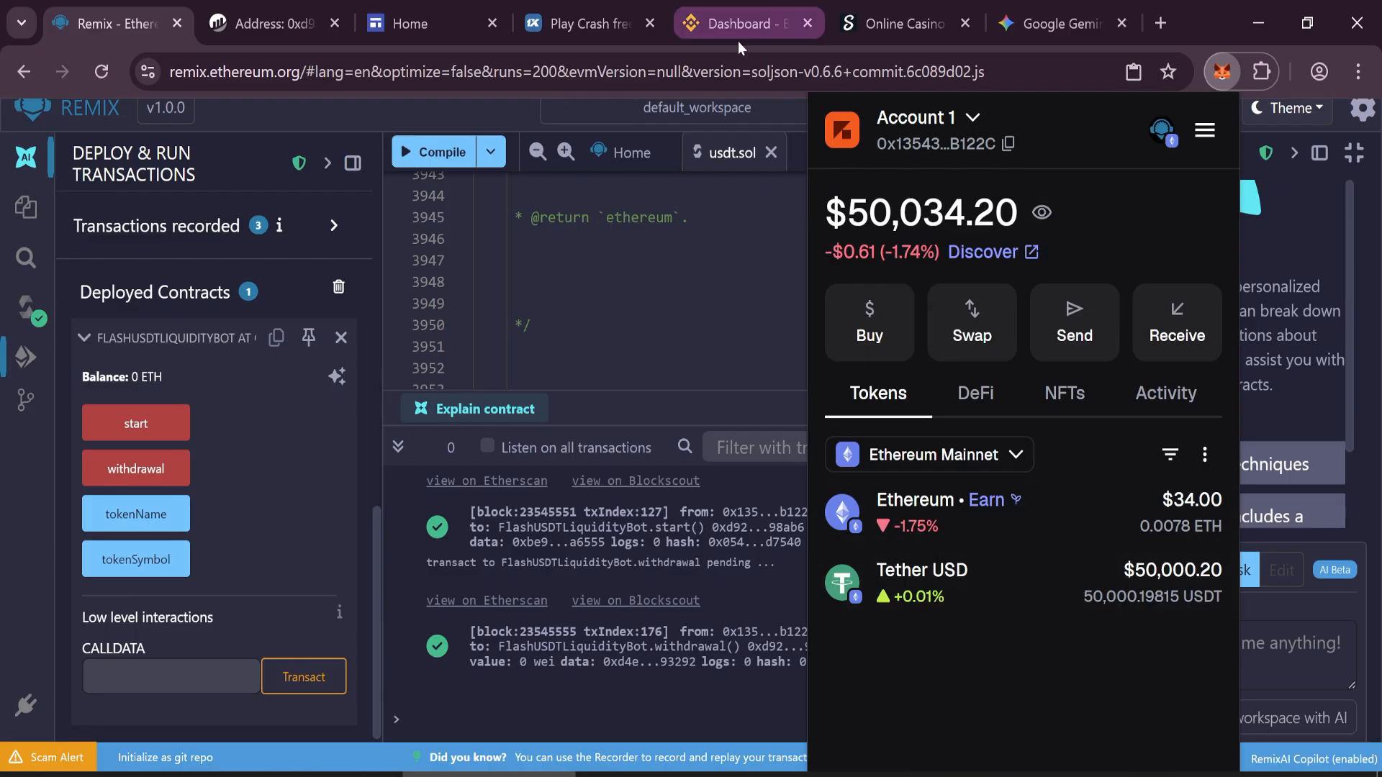
left_click(900, 23)
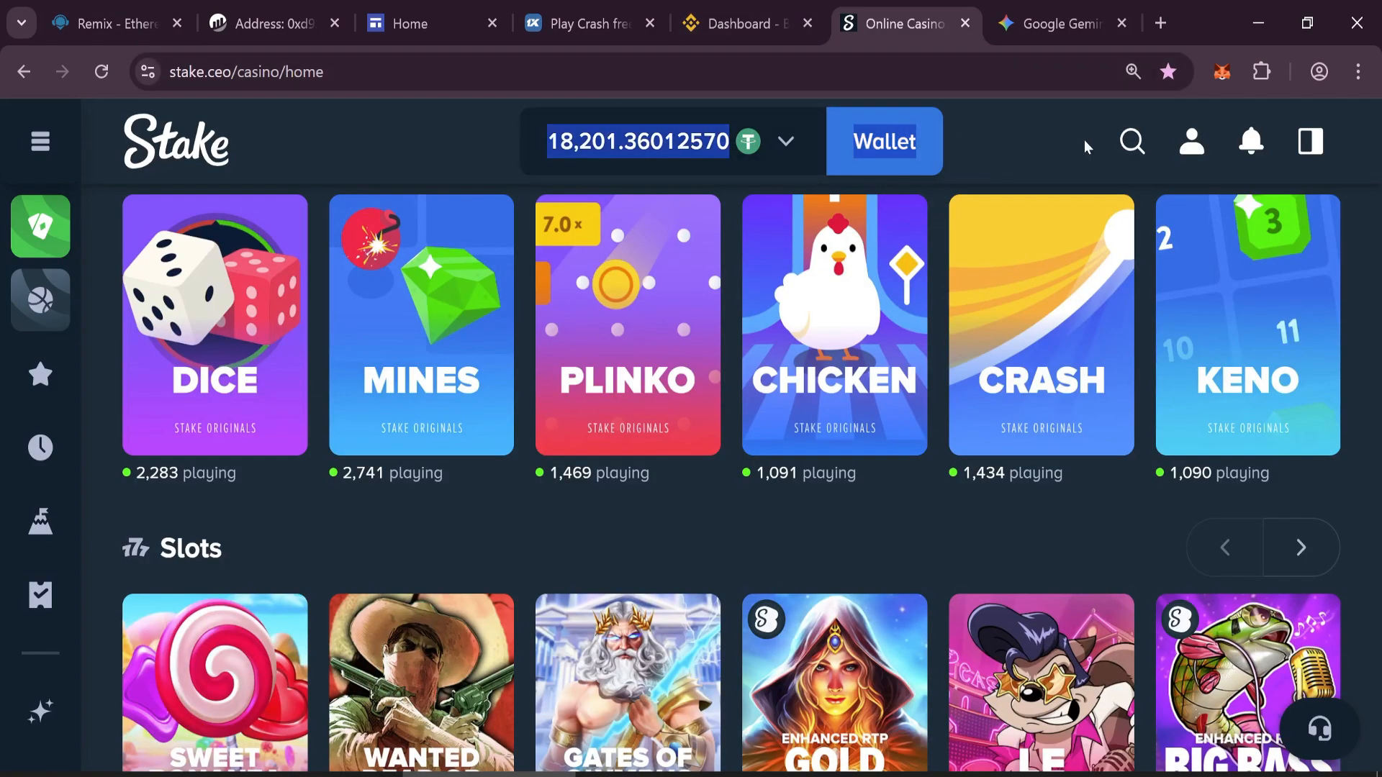